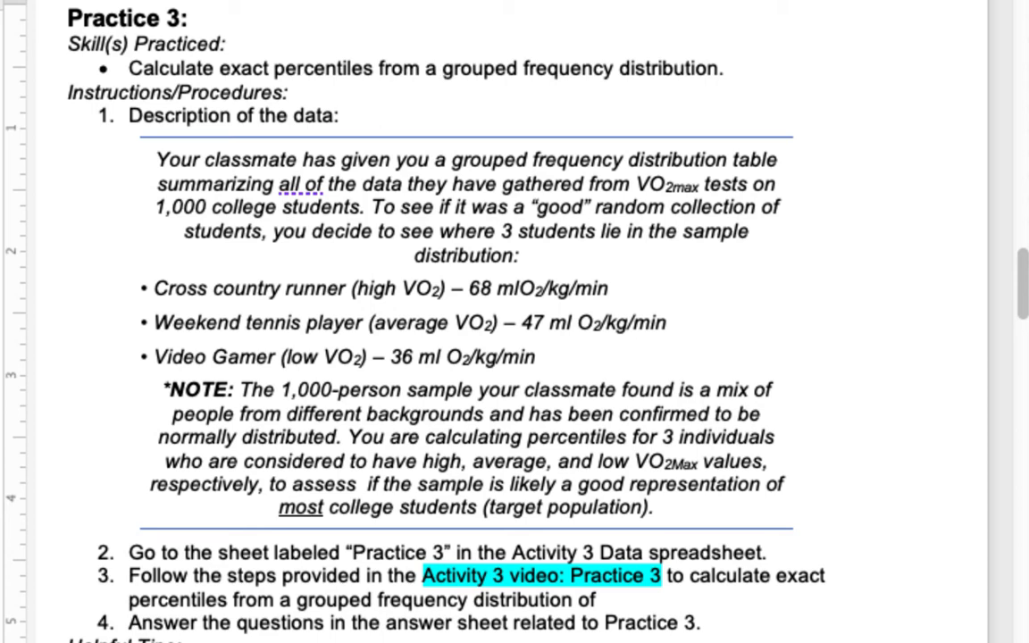
pyautogui.moveTo(1000, 545)
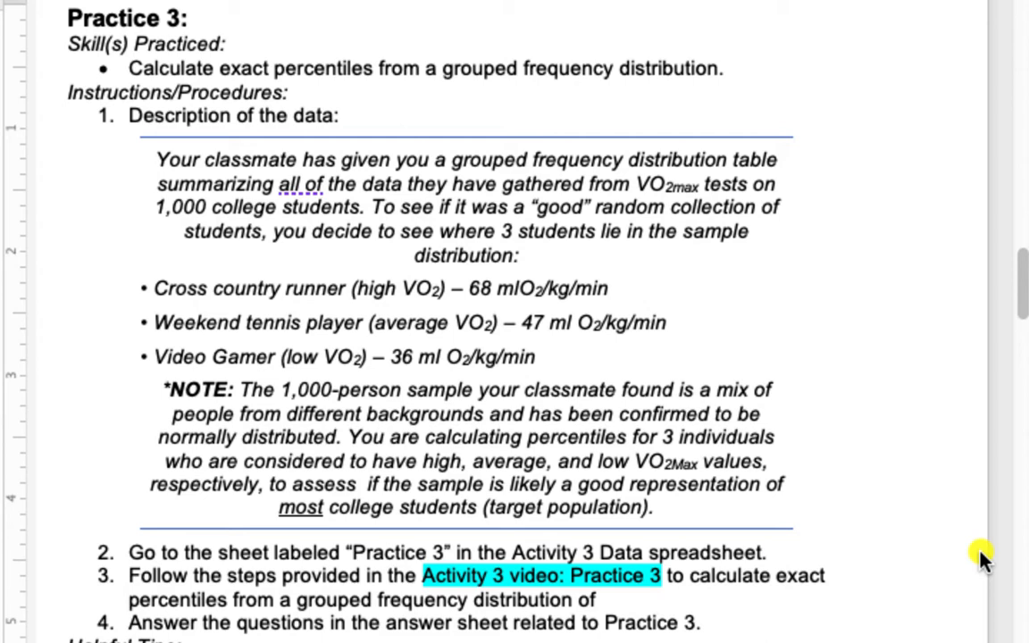
pyautogui.moveTo(768, 323)
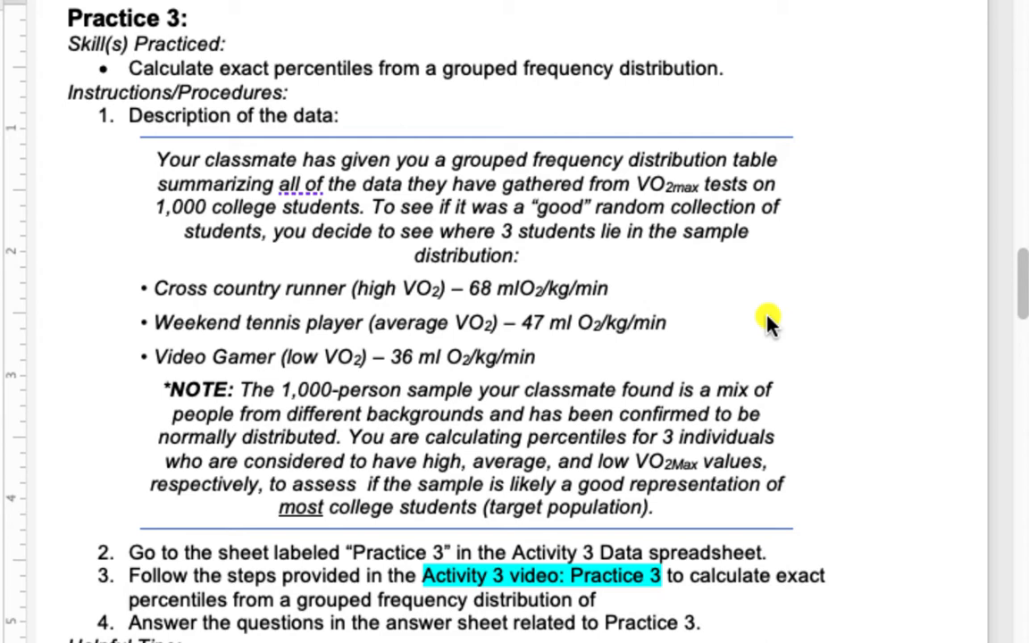
pyautogui.moveTo(688, 223)
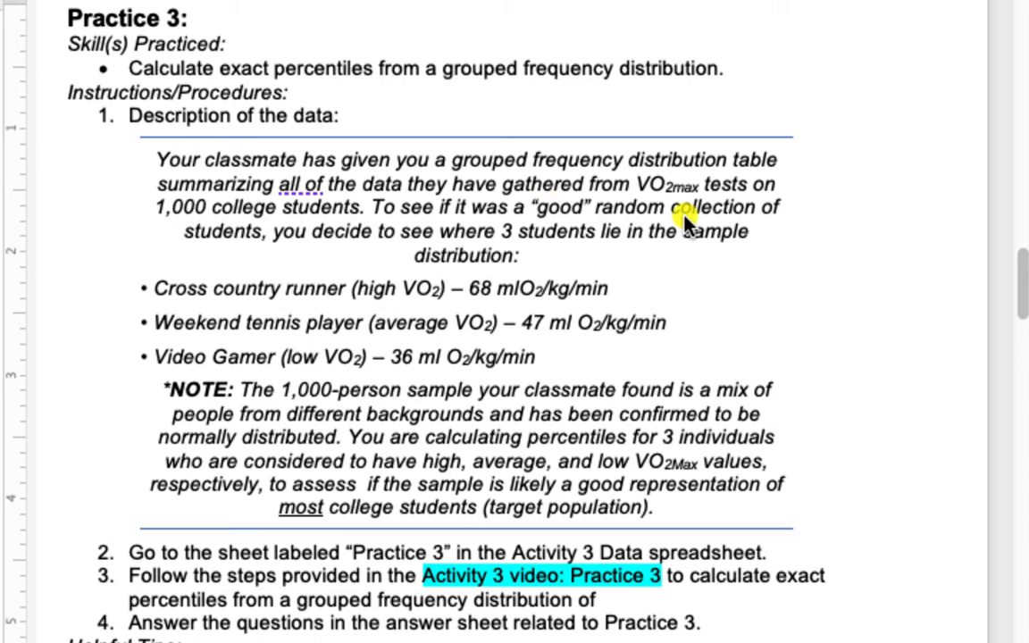
pyautogui.moveTo(821, 241)
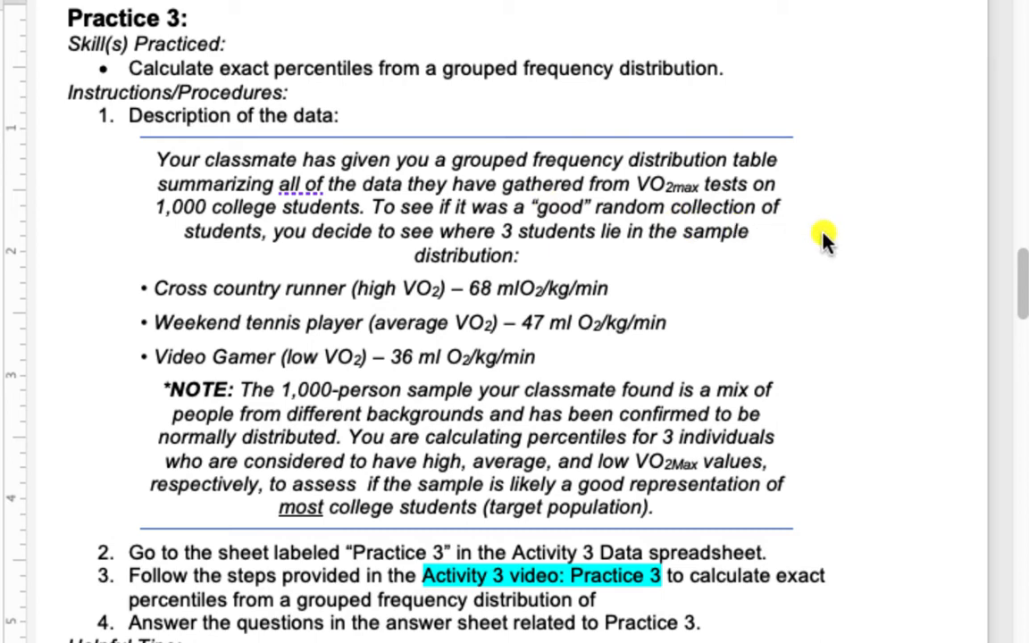
pyautogui.moveTo(818, 250)
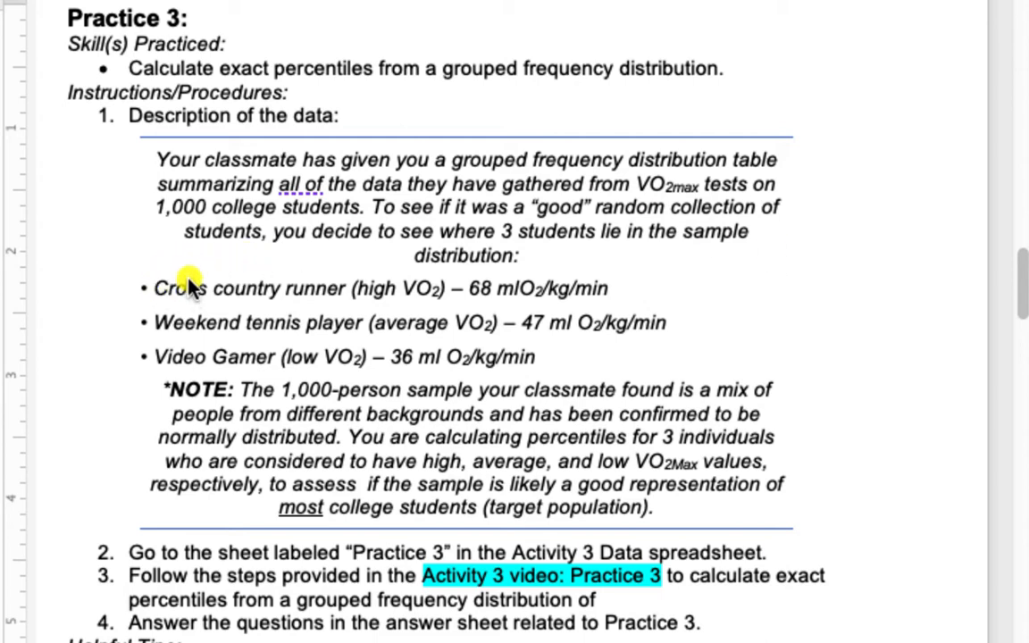
pyautogui.moveTo(396, 330)
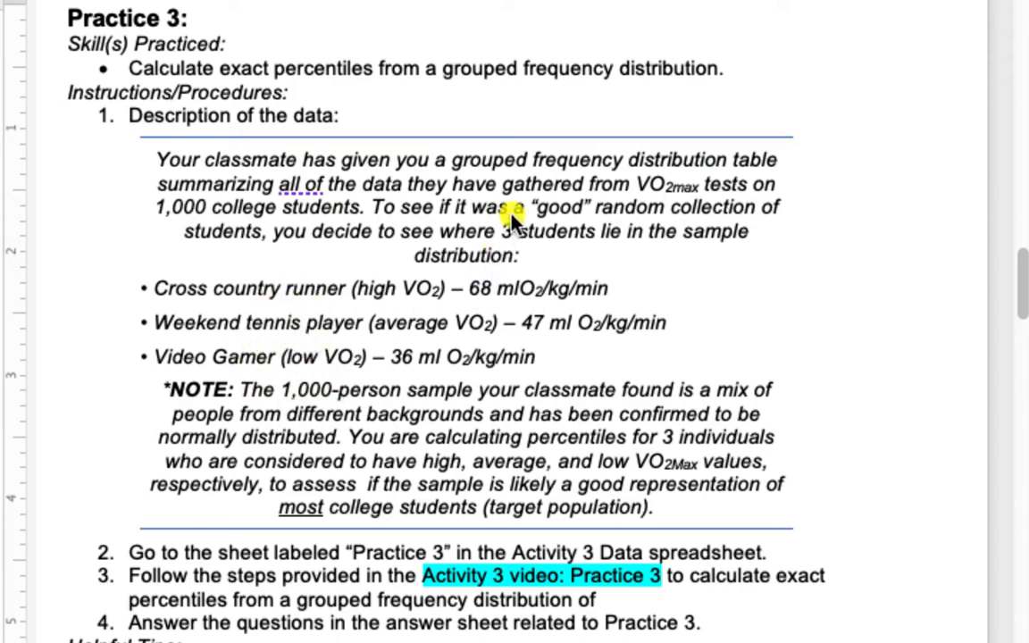
pyautogui.moveTo(354, 361)
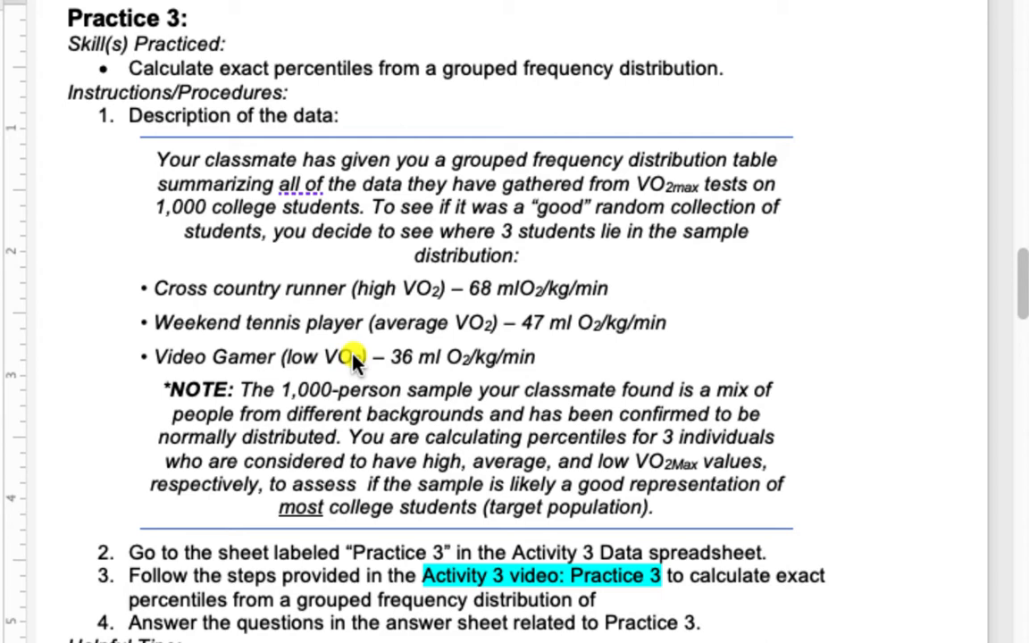
pyautogui.moveTo(312, 402)
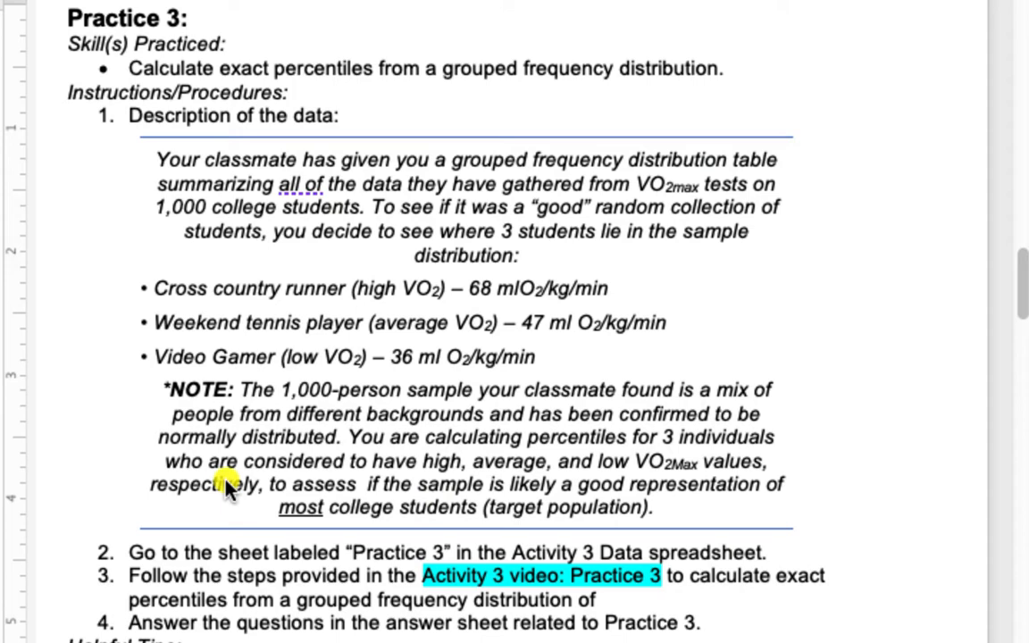
pyautogui.moveTo(161, 434)
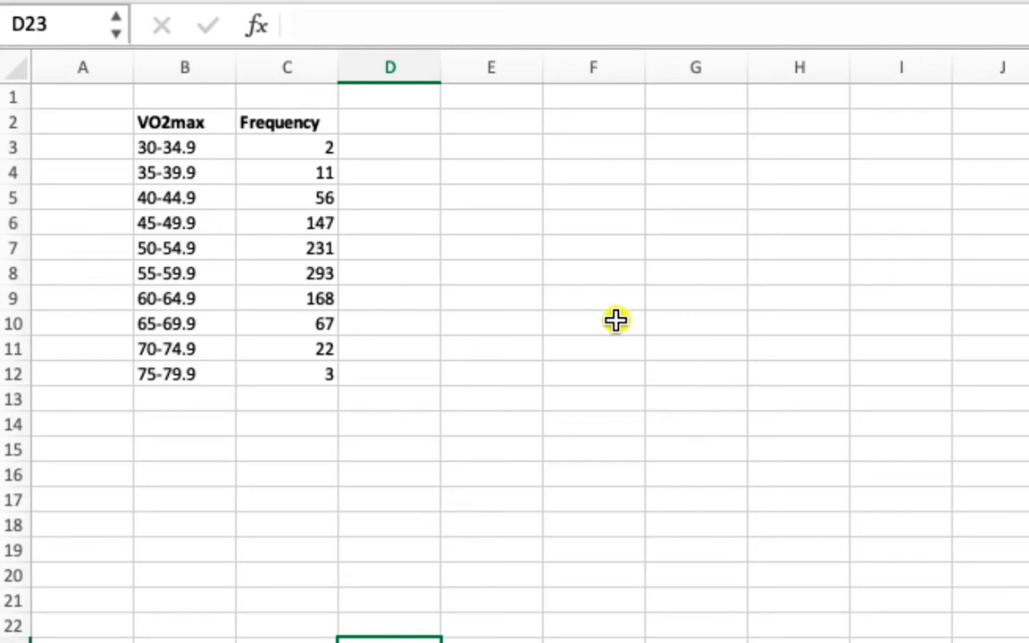
pyautogui.moveTo(304, 170)
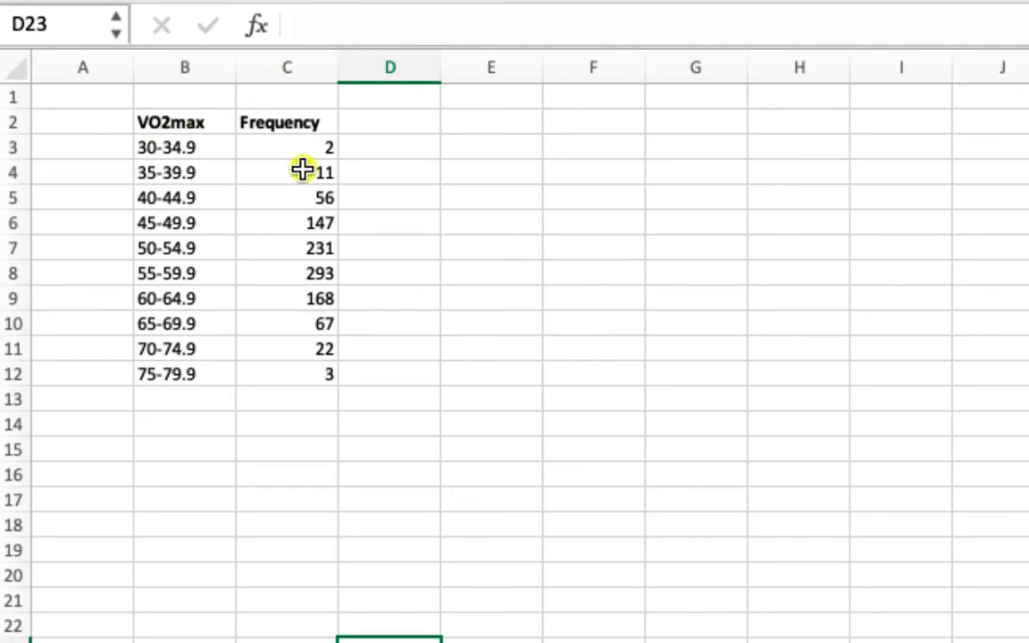
pyautogui.moveTo(375, 396)
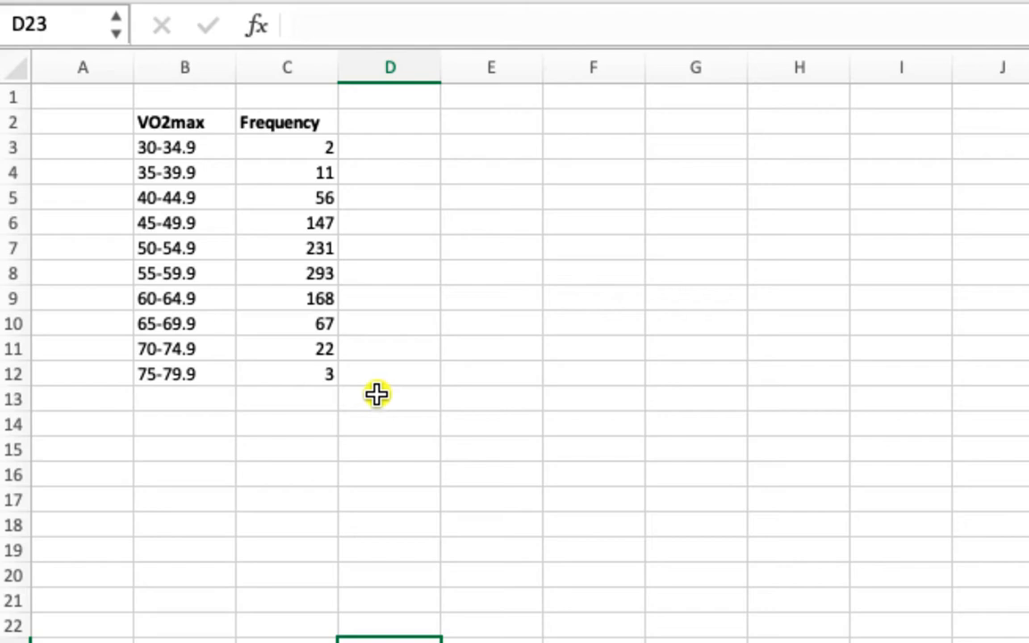
pyautogui.moveTo(373, 375)
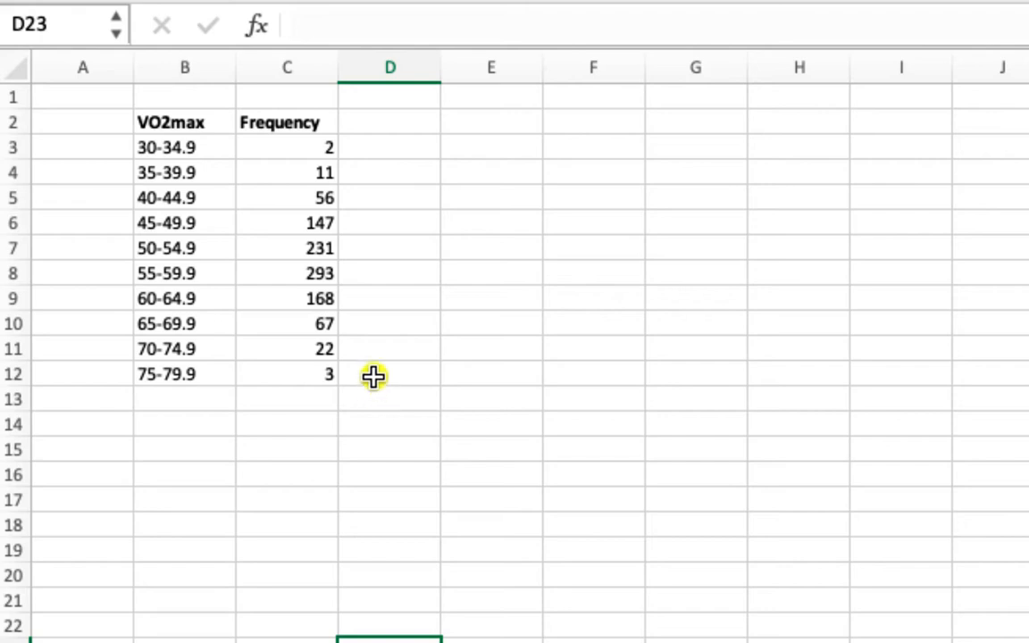
# Select the VO2max interval labels and pick the cell beside the first one for the lower limit 30
pyautogui.moveTo(184, 147); pyautogui.dragTo(183, 323)
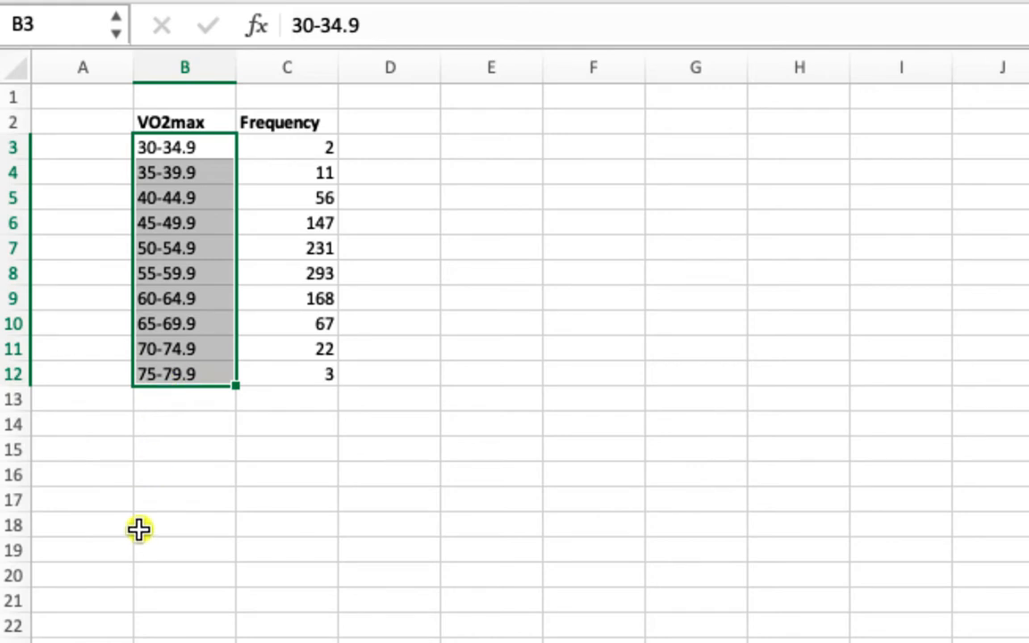
pyautogui.moveTo(122, 168)
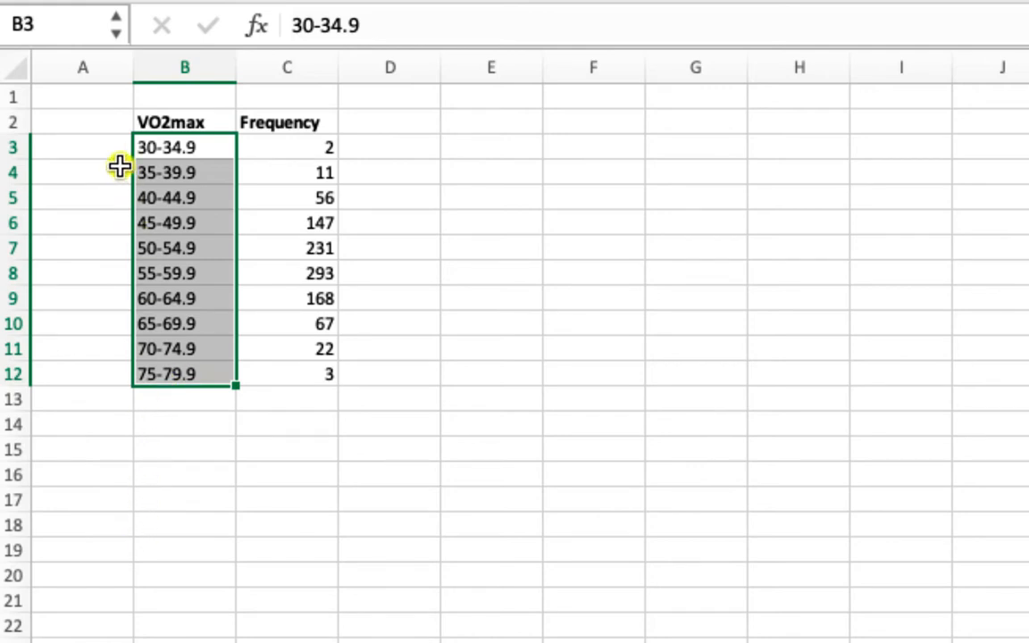
pyautogui.moveTo(125, 116)
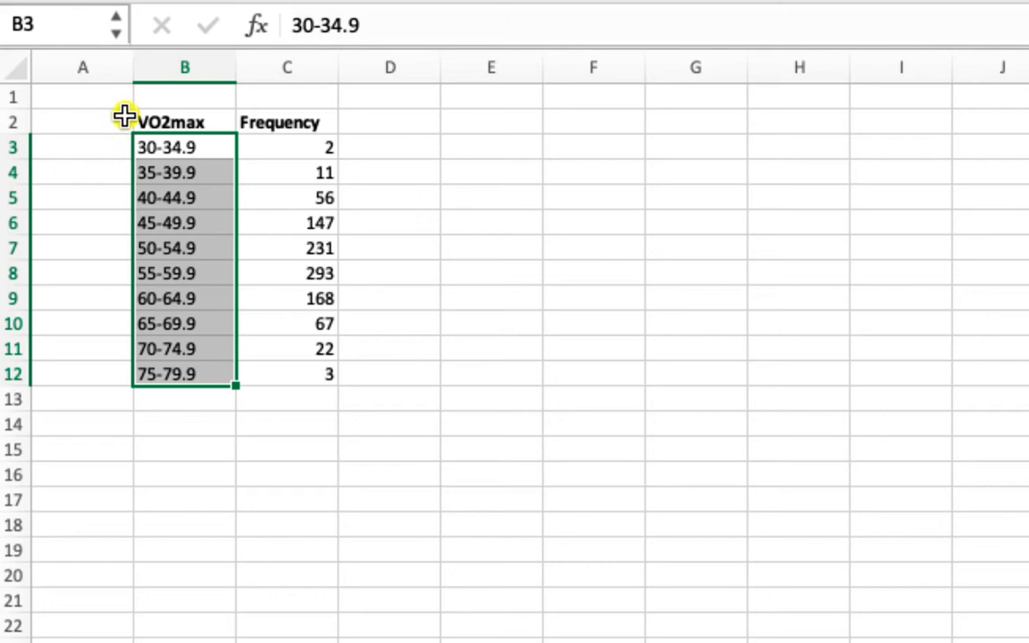
pyautogui.click(82, 146)
pyautogui.write('30')
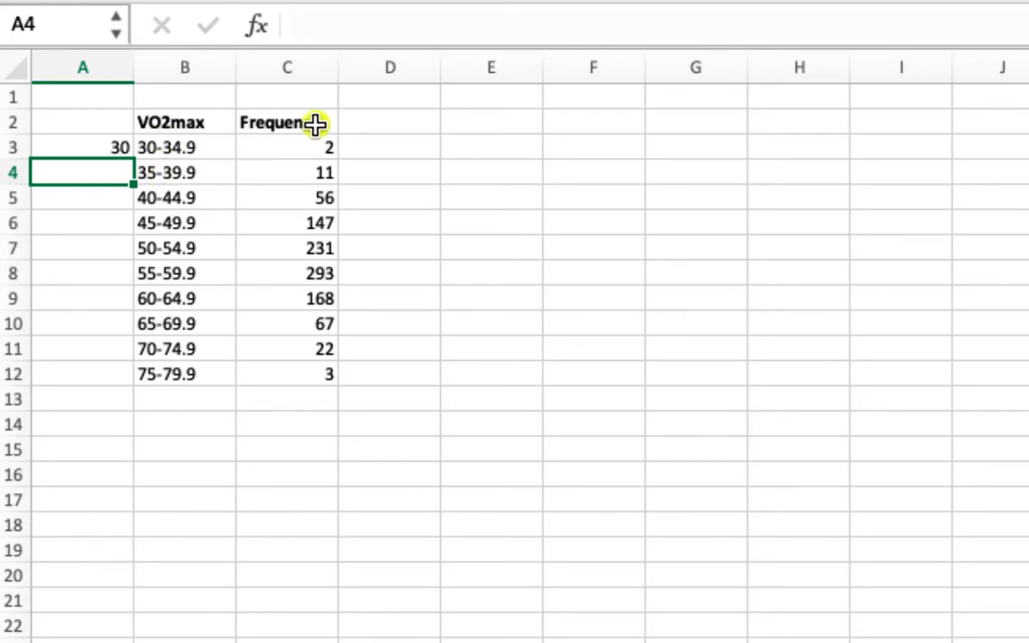
# Enter upper limits 35 and 40, then fill the series down the interval column to 80
pyautogui.write('35')
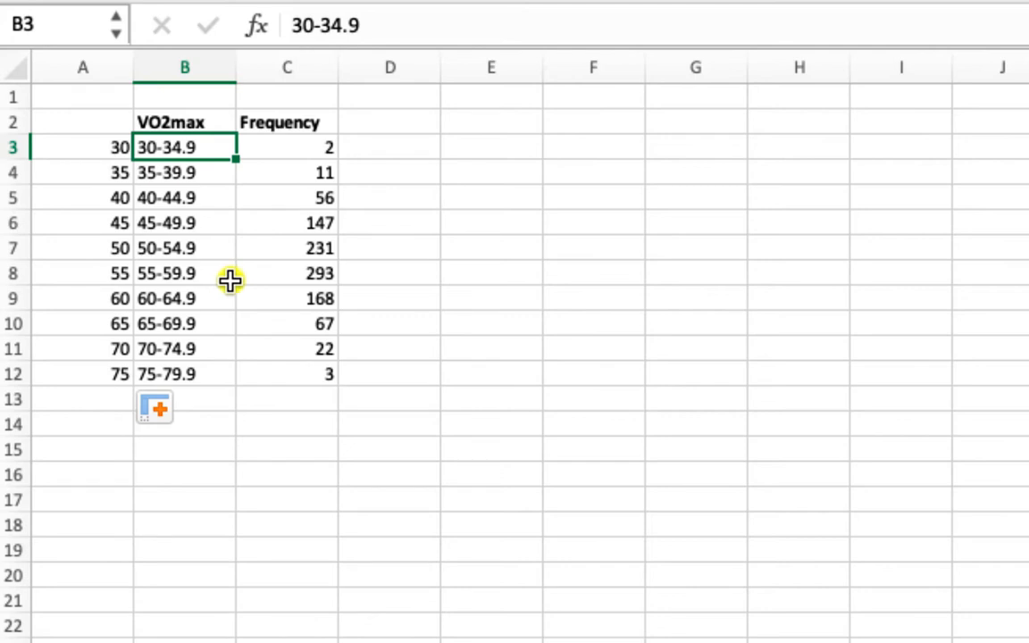
pyautogui.moveTo(170, 170)
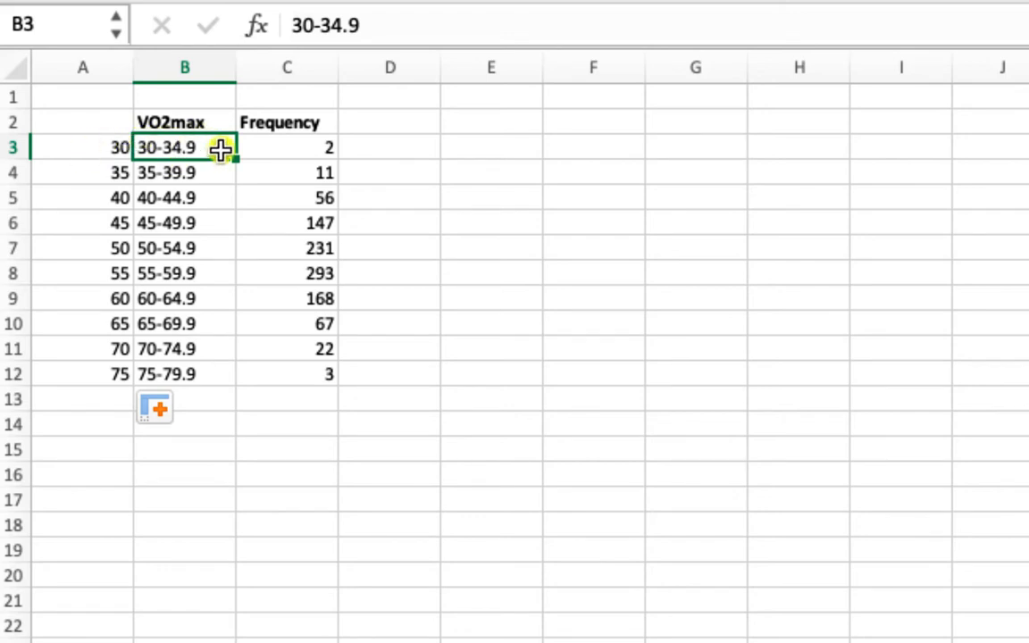
pyautogui.write('35')
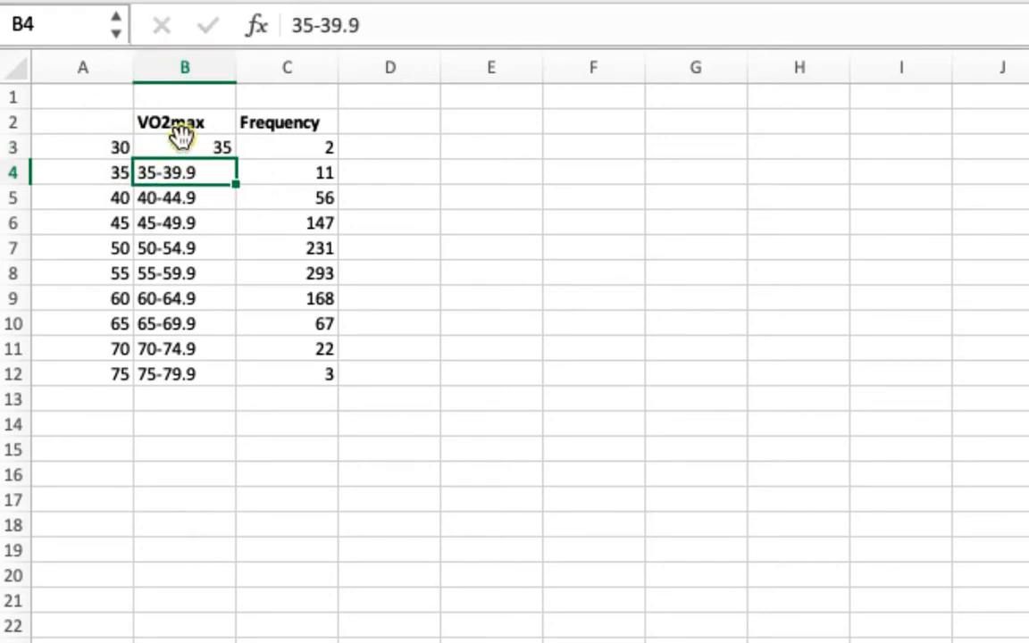
pyautogui.click(186, 147)
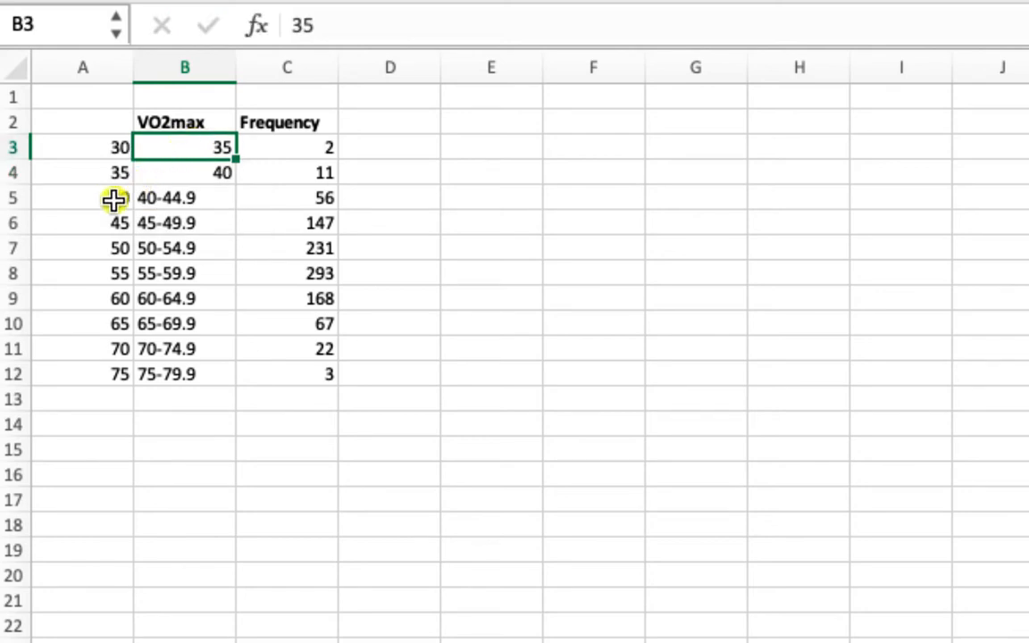
pyautogui.moveTo(343, 196)
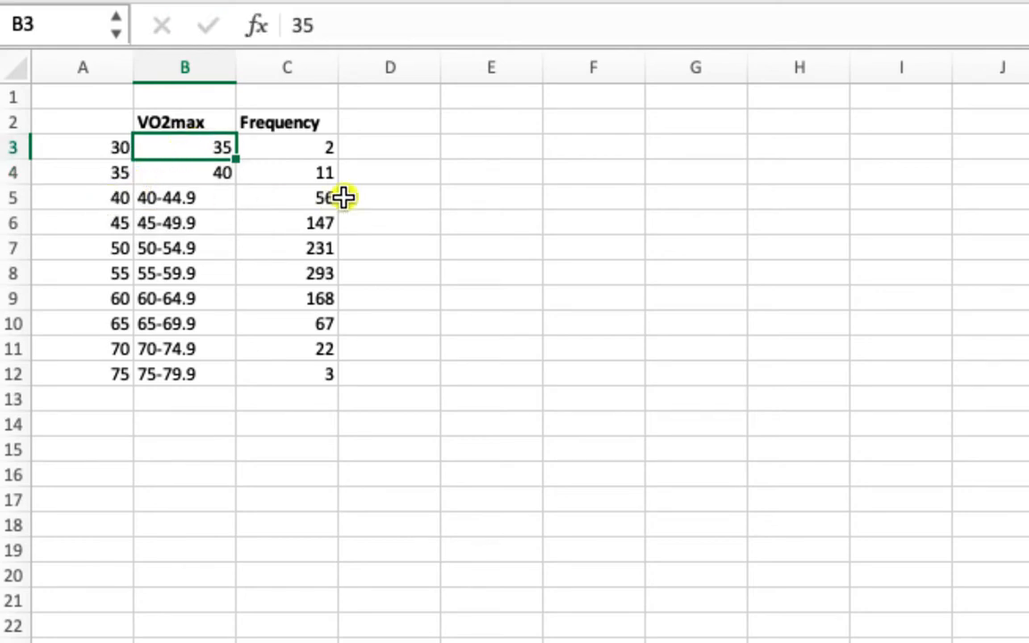
pyautogui.click(285, 197)
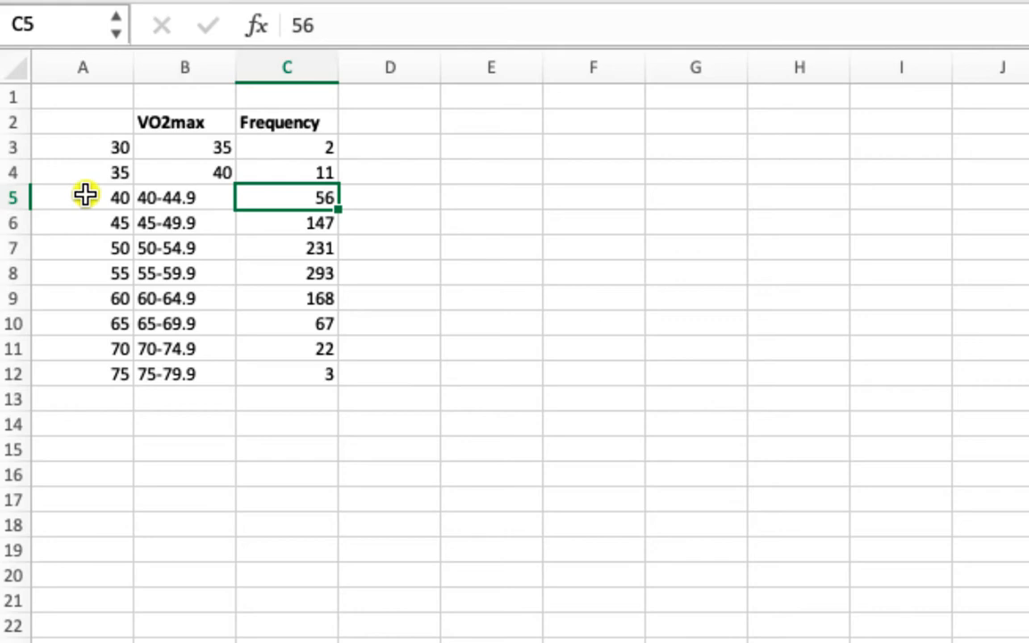
pyautogui.click(184, 197)
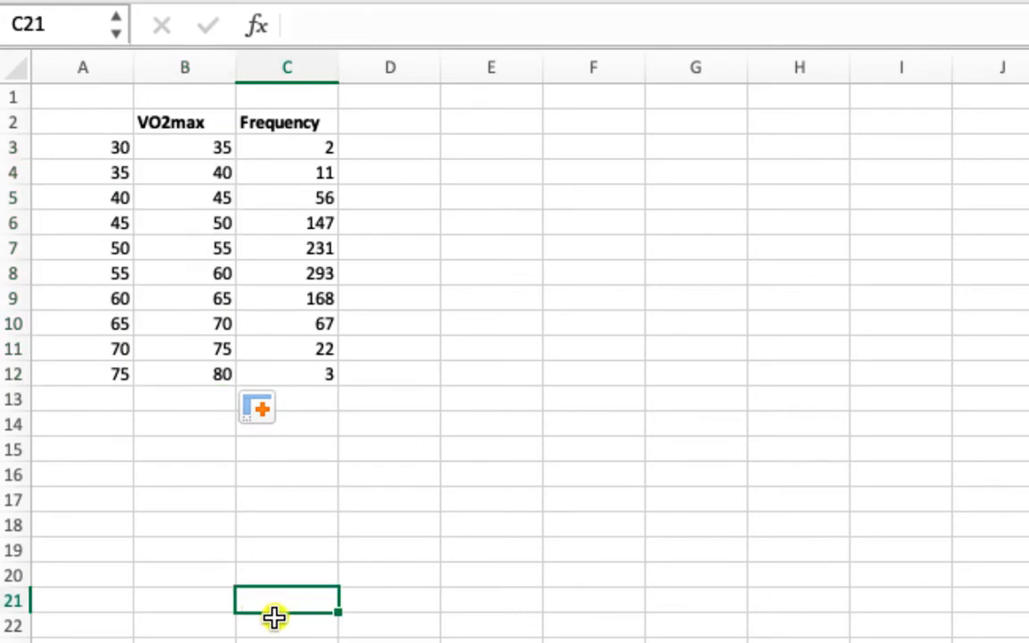
pyautogui.moveTo(422, 473)
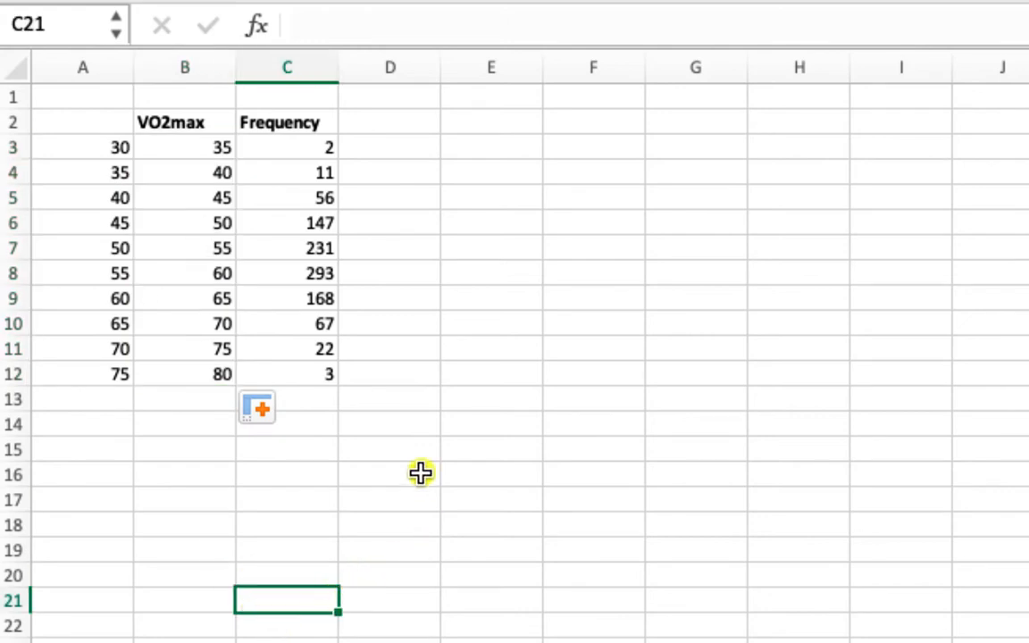
pyautogui.moveTo(436, 468)
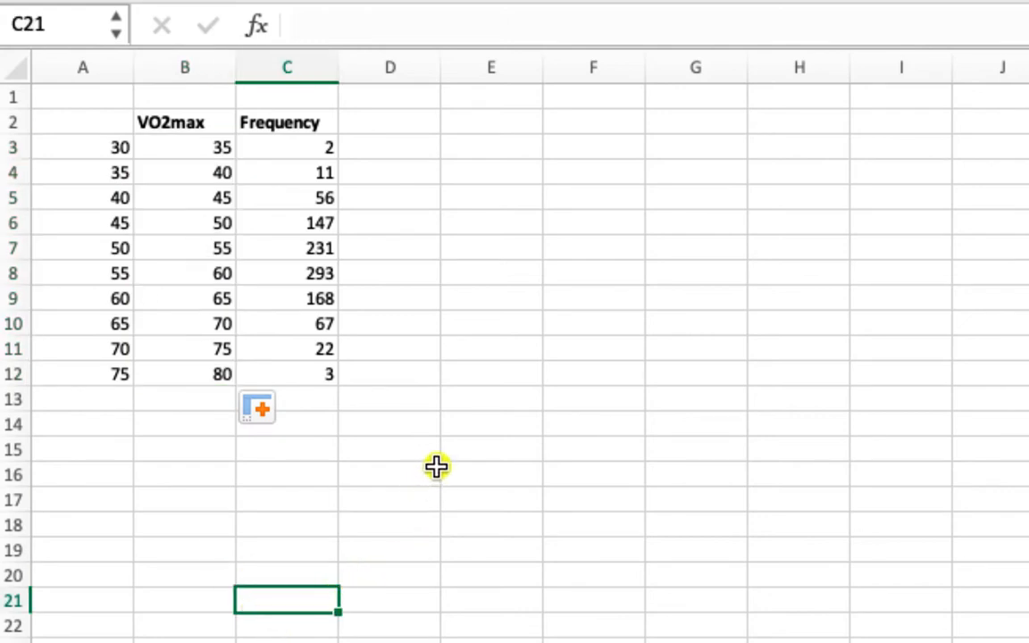
# Add a 'CF' heading in the cell right of the Frequency header
pyautogui.click(390, 121)
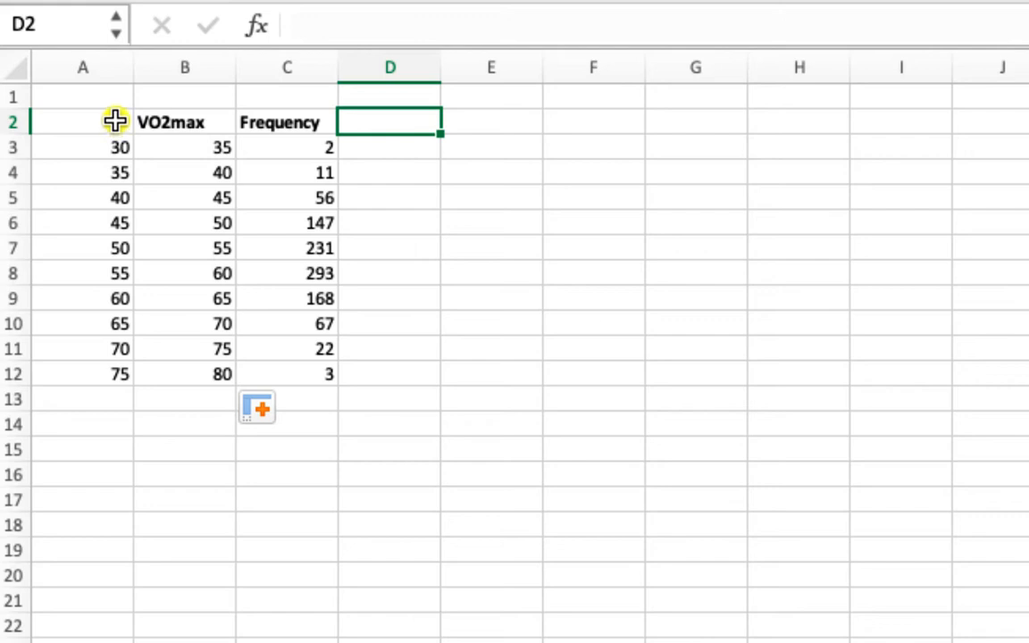
pyautogui.moveTo(85, 137)
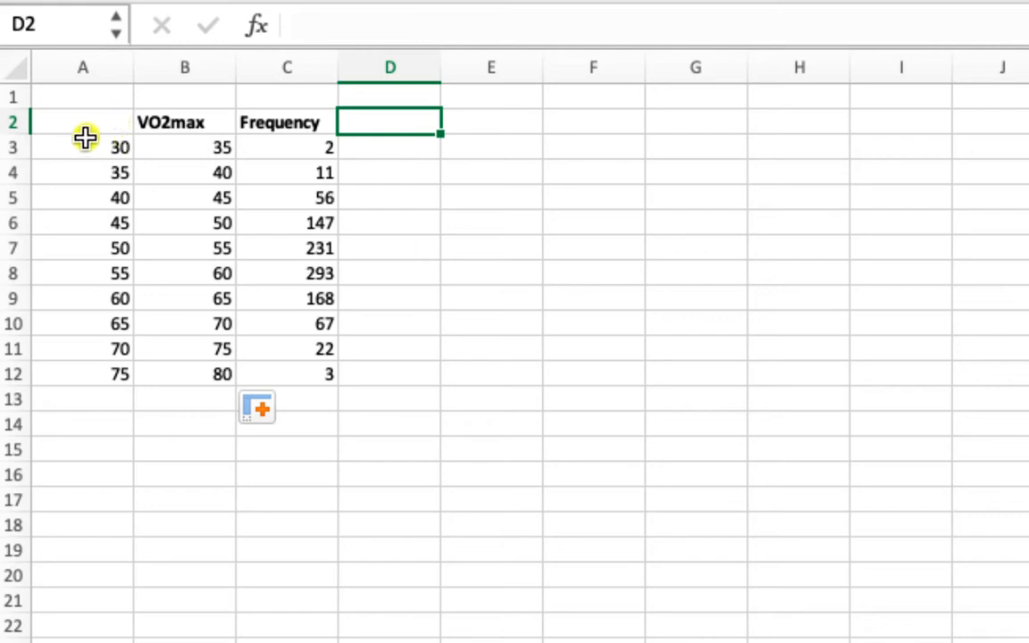
pyautogui.write('CF')
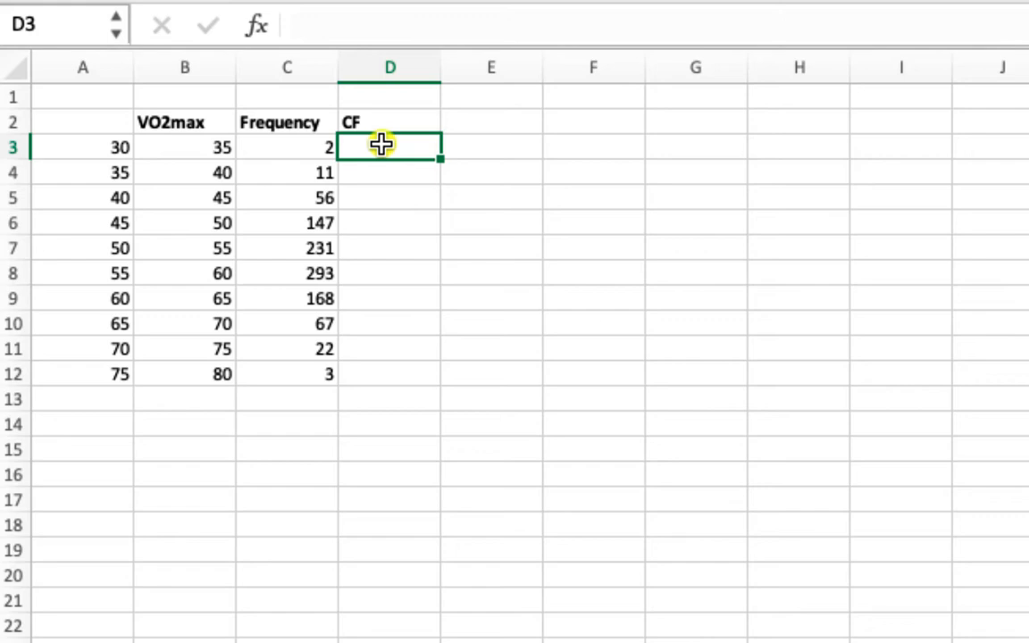
pyautogui.moveTo(497, 118)
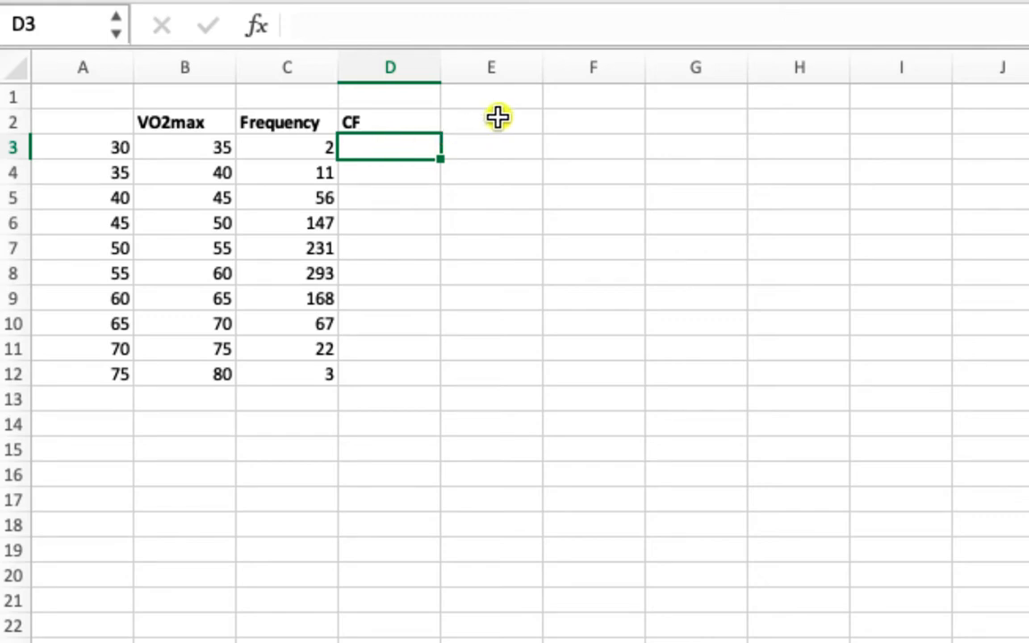
pyautogui.moveTo(490, 175)
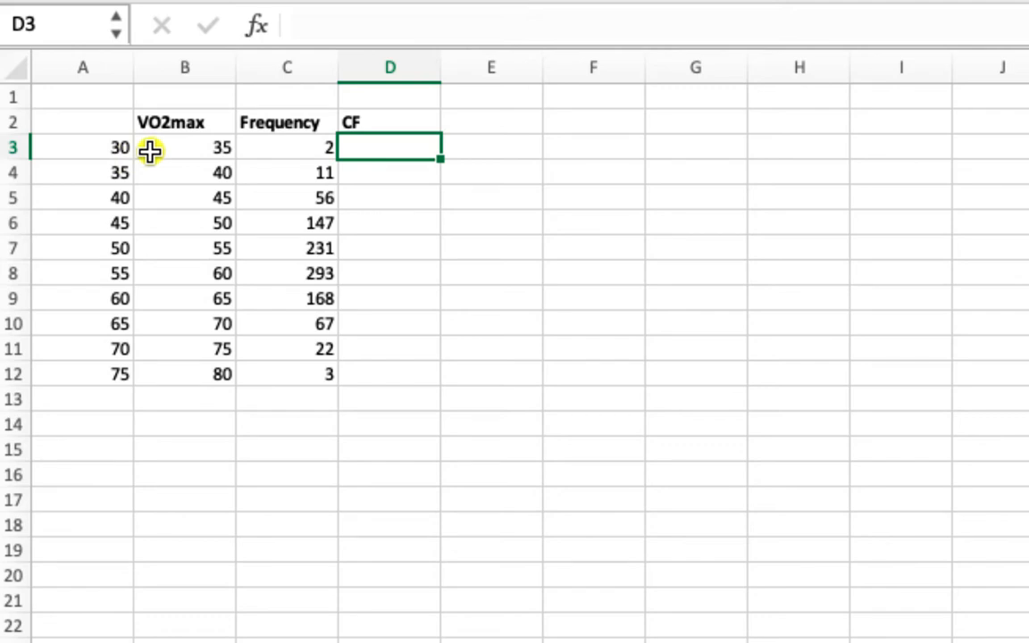
pyautogui.moveTo(118, 300)
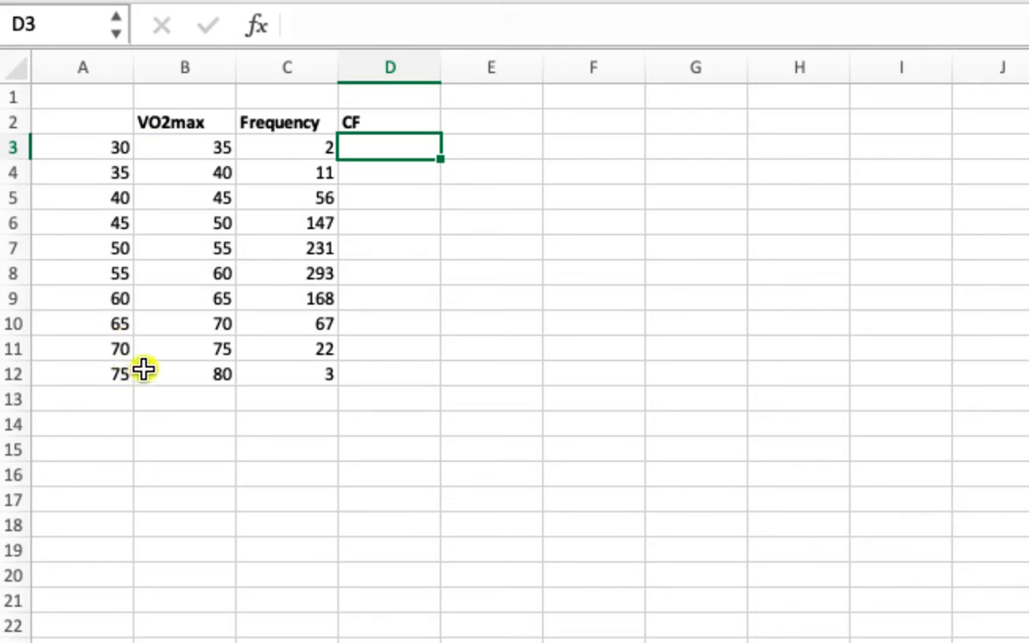
pyautogui.moveTo(462, 259)
pyautogui.write('=')
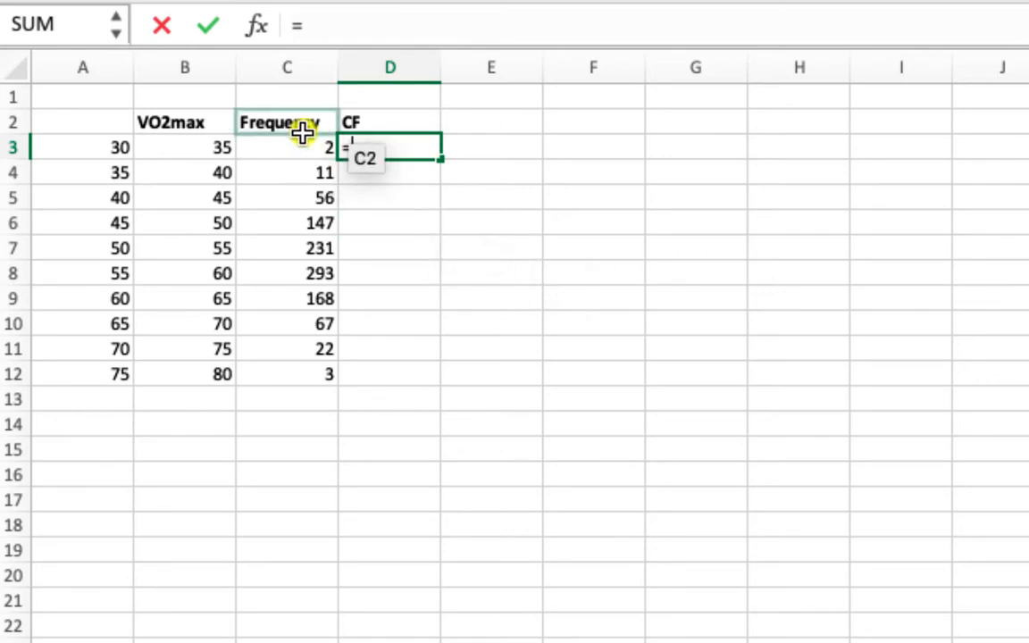
# Enter =C3 in D3 and =C4+D3 in D4, copied down so D12 totals 1000
pyautogui.click(285, 146)
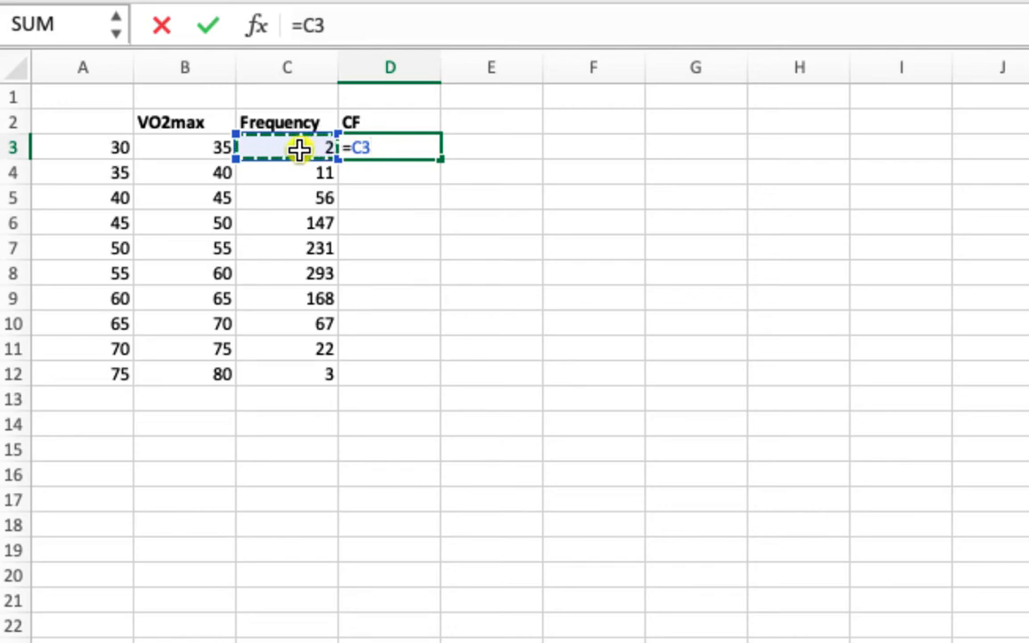
pyautogui.press('Return')
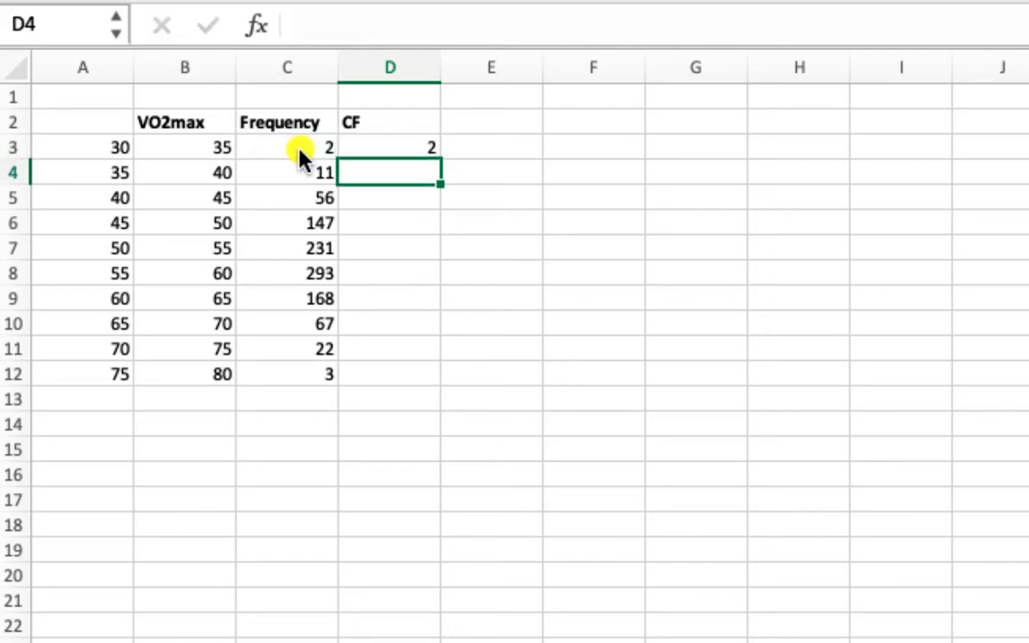
pyautogui.moveTo(282, 148)
pyautogui.write('=C4')
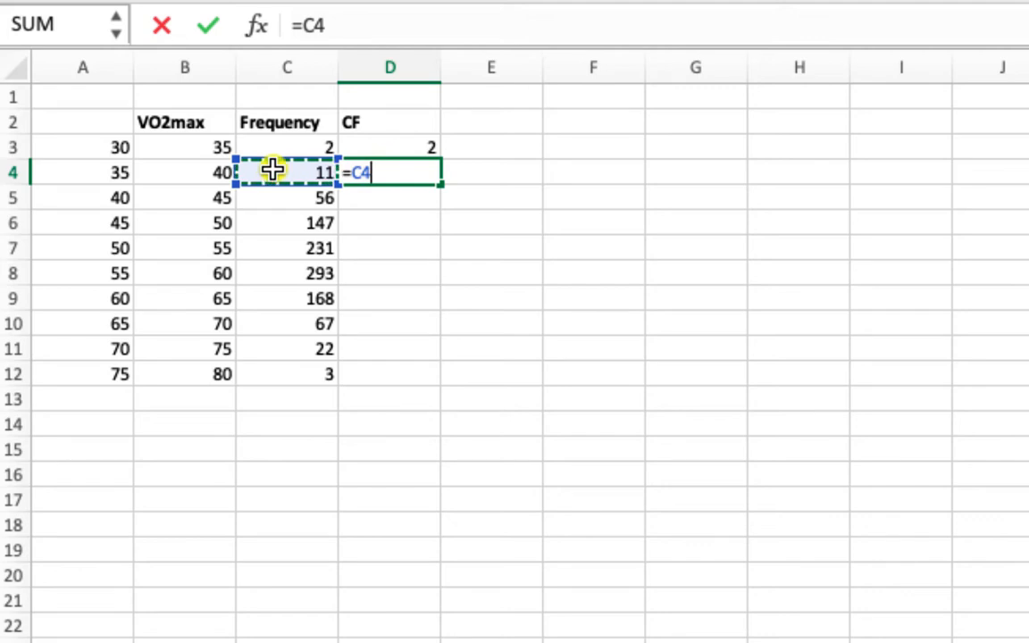
pyautogui.click(390, 146)
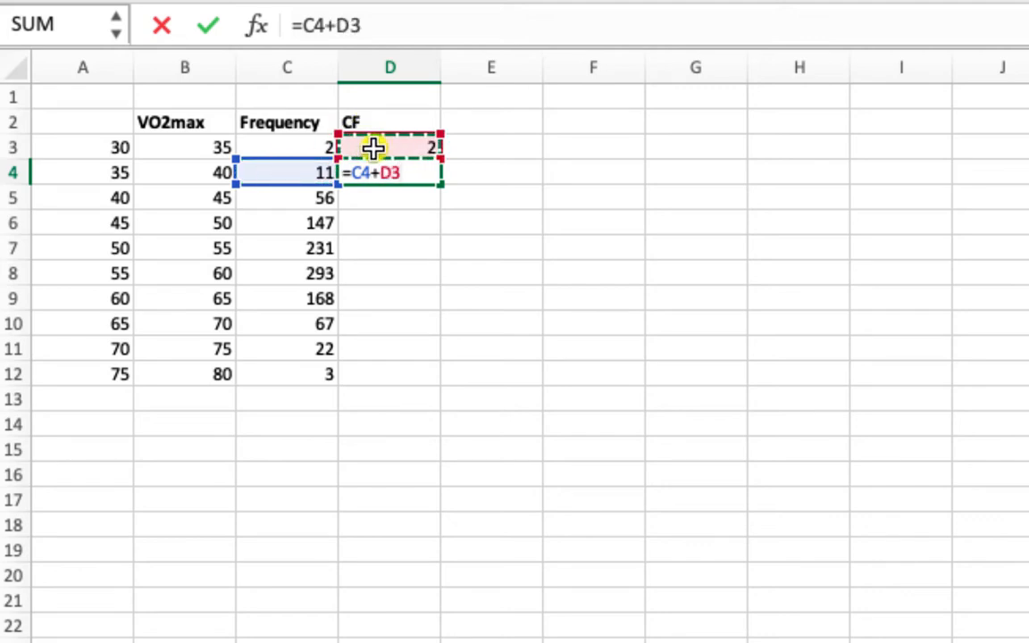
pyautogui.press('Return')
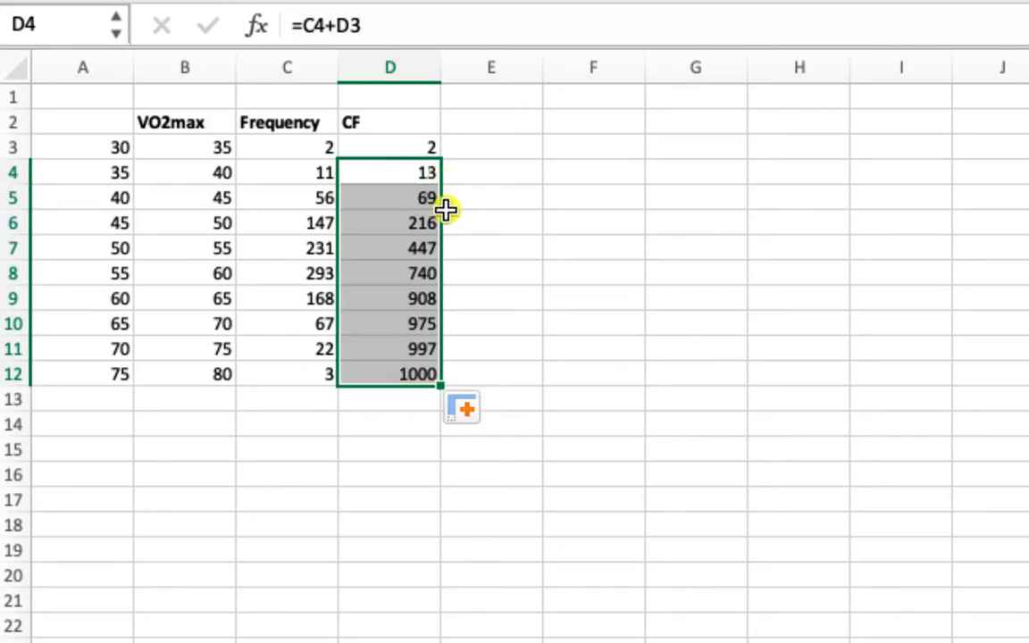
pyautogui.click(390, 374)
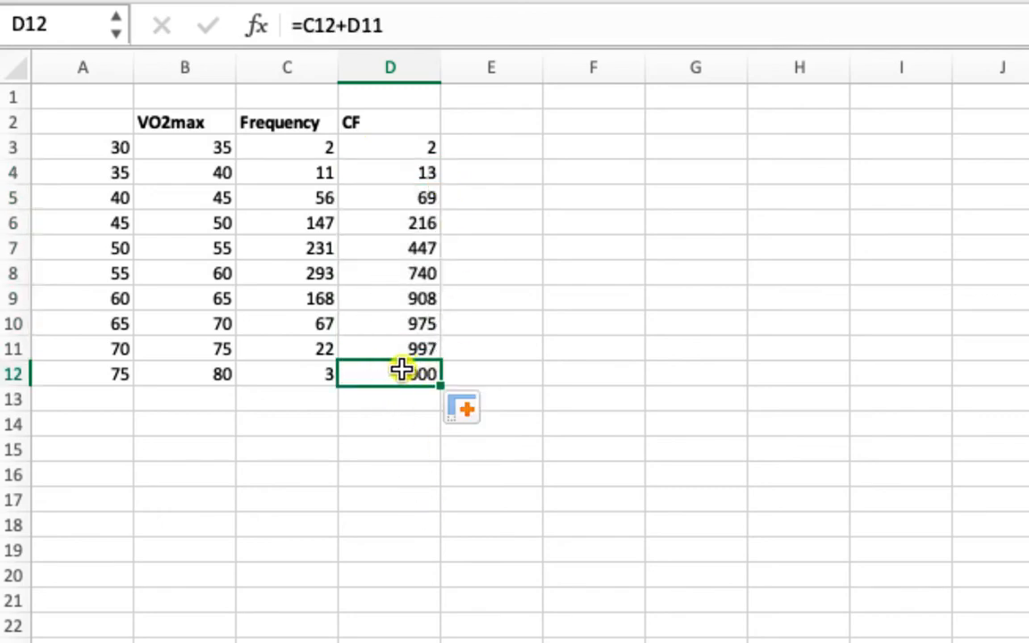
pyautogui.moveTo(389, 531)
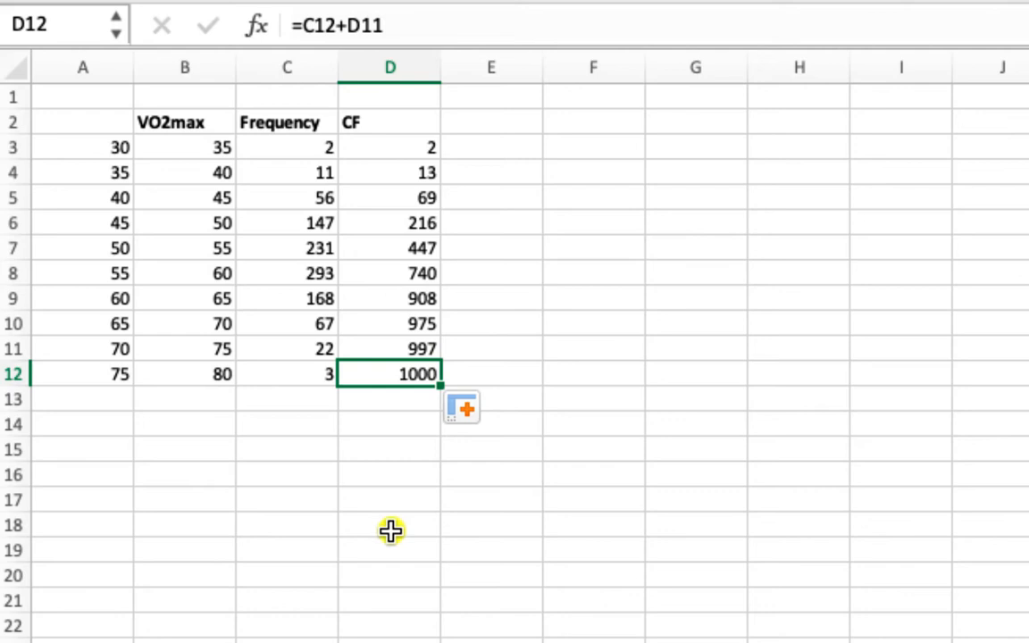
pyautogui.moveTo(400, 493)
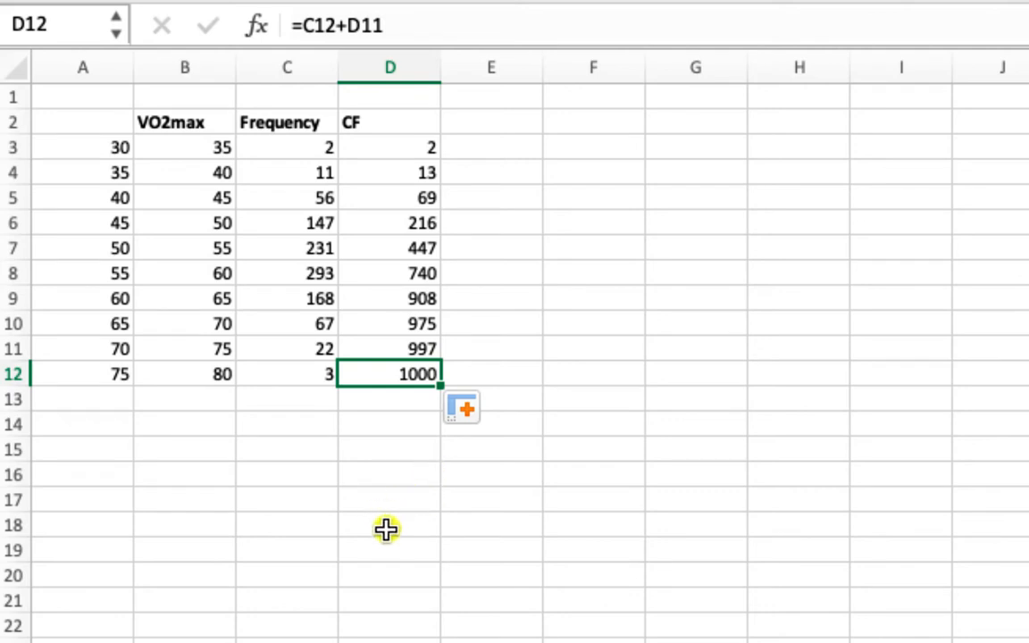
# List Cross- Country, Tennis and Gamer in F3:F5 and move to G3 for their VO2 values
pyautogui.click(639, 348)
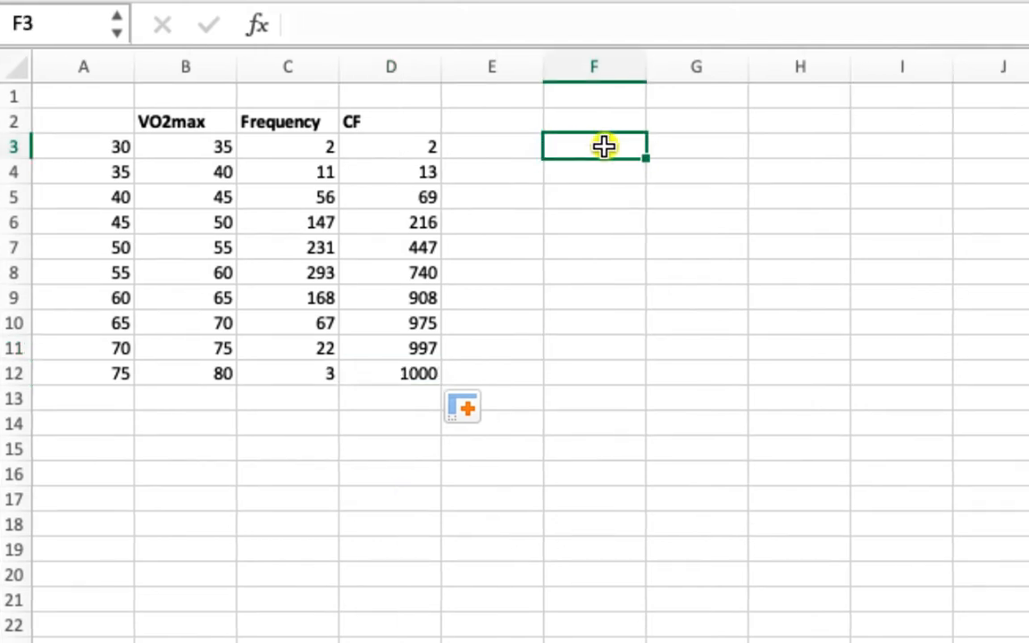
pyautogui.write('Cross')
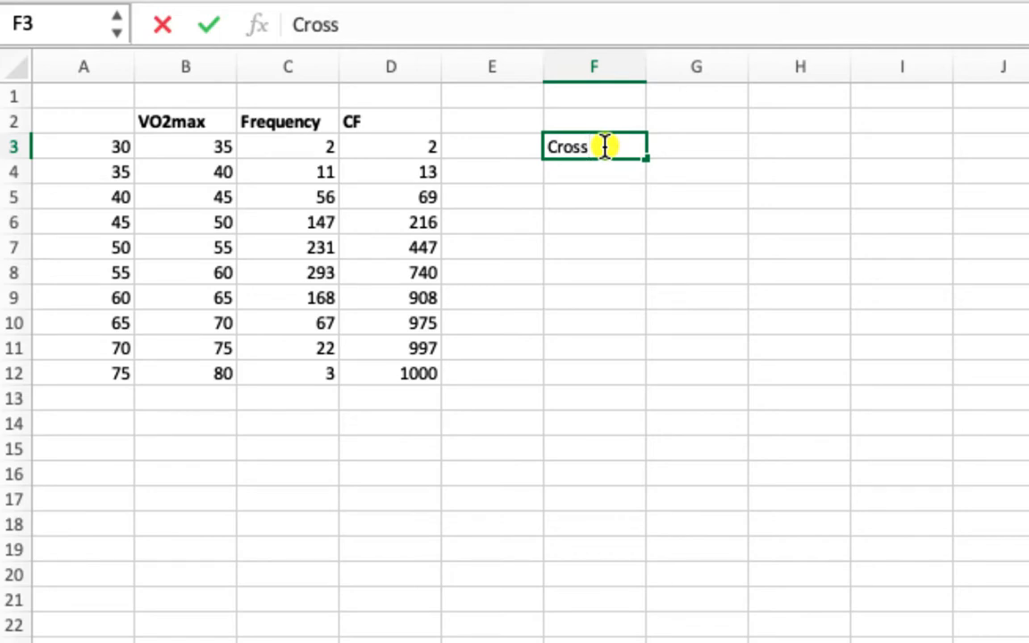
pyautogui.write('- Countr')
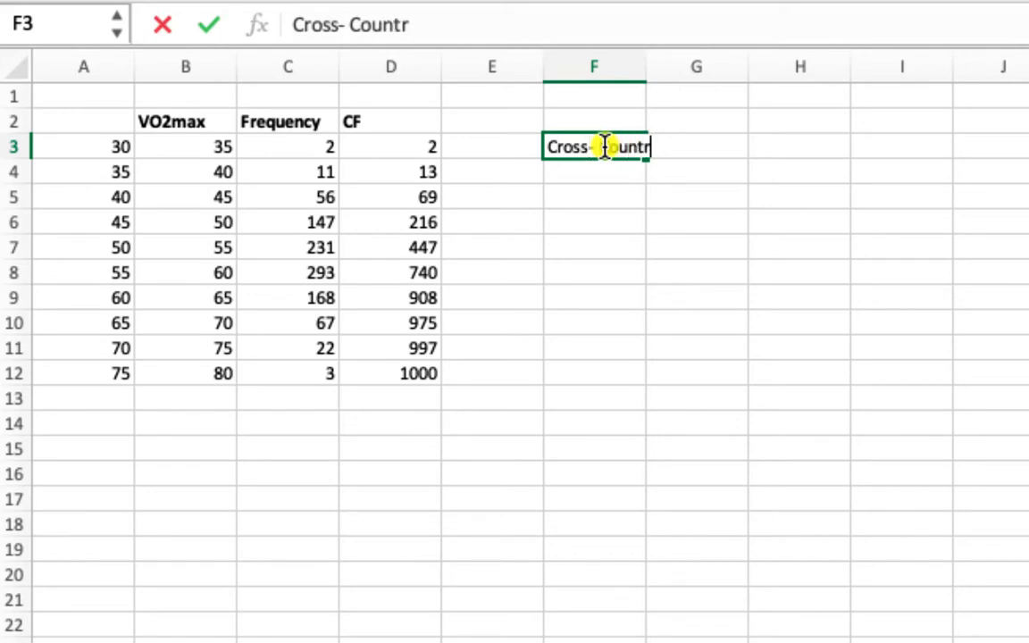
pyautogui.press('Return')
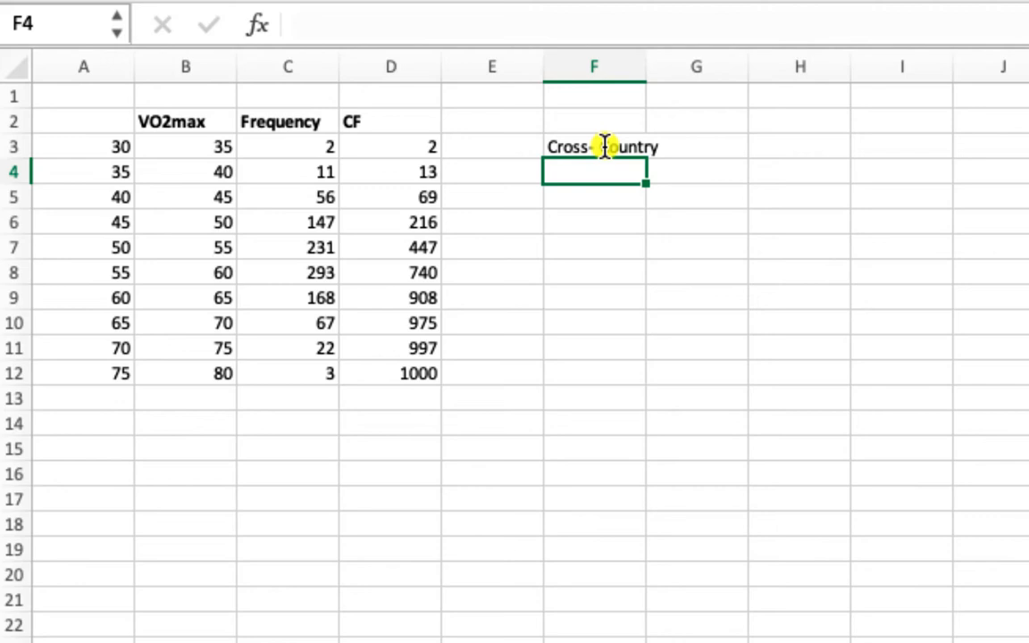
pyautogui.write('Tenni')
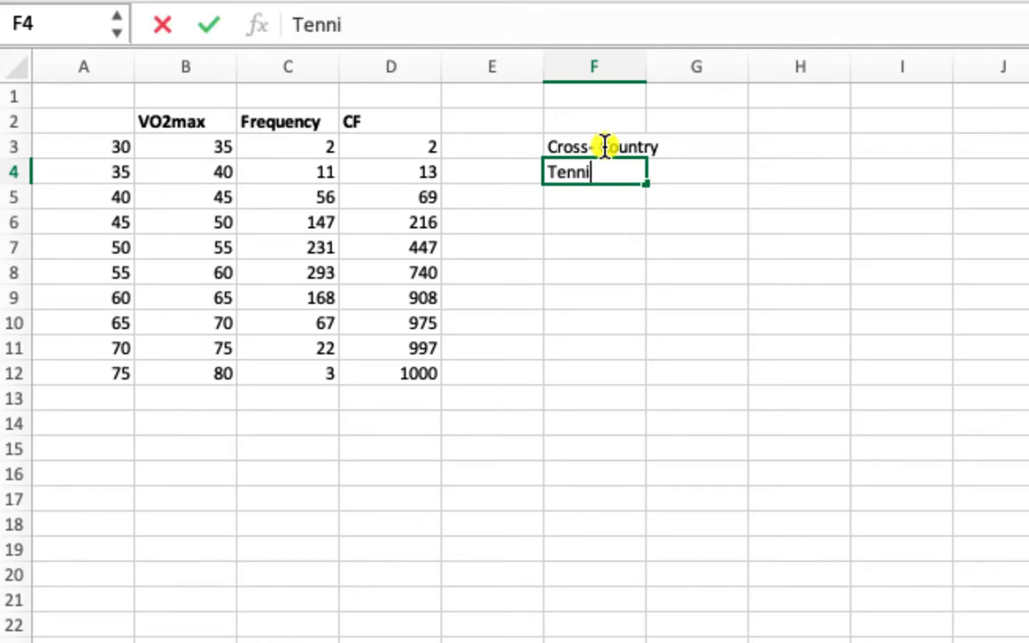
pyautogui.press('Return')
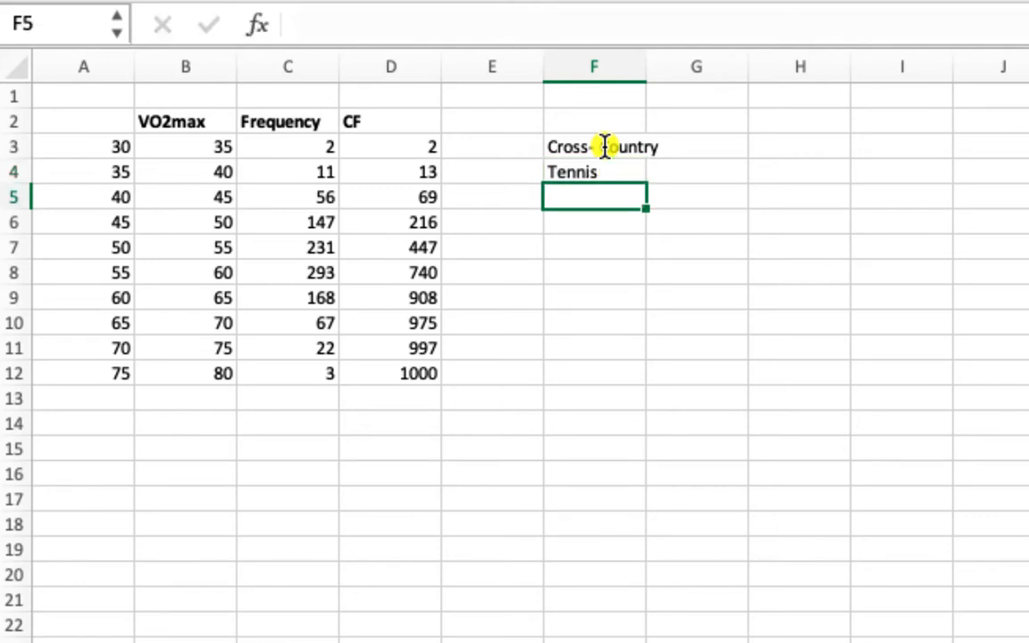
pyautogui.write('G')
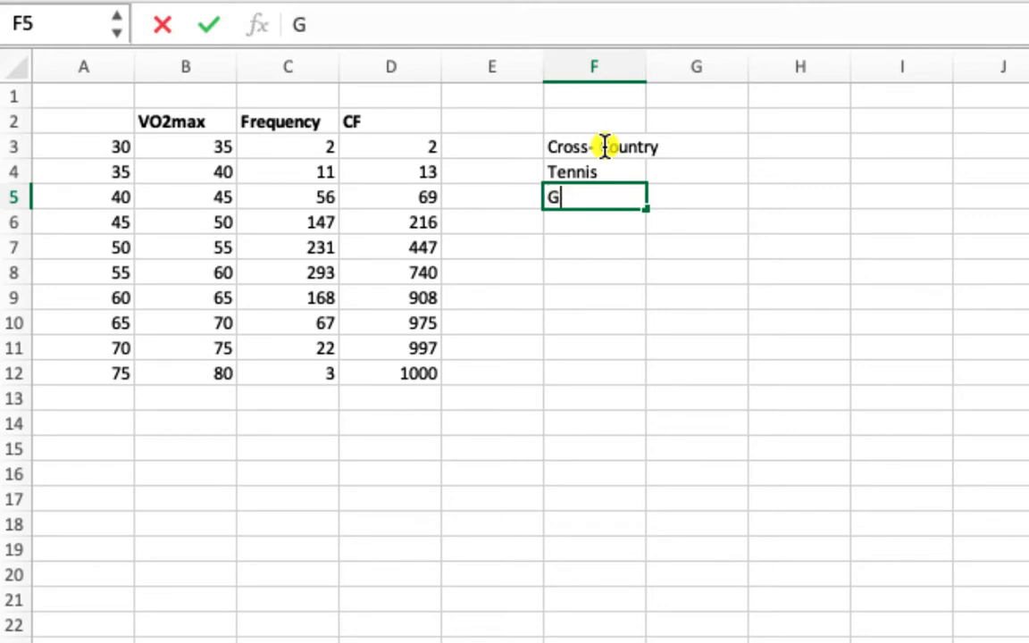
pyautogui.press('Return')
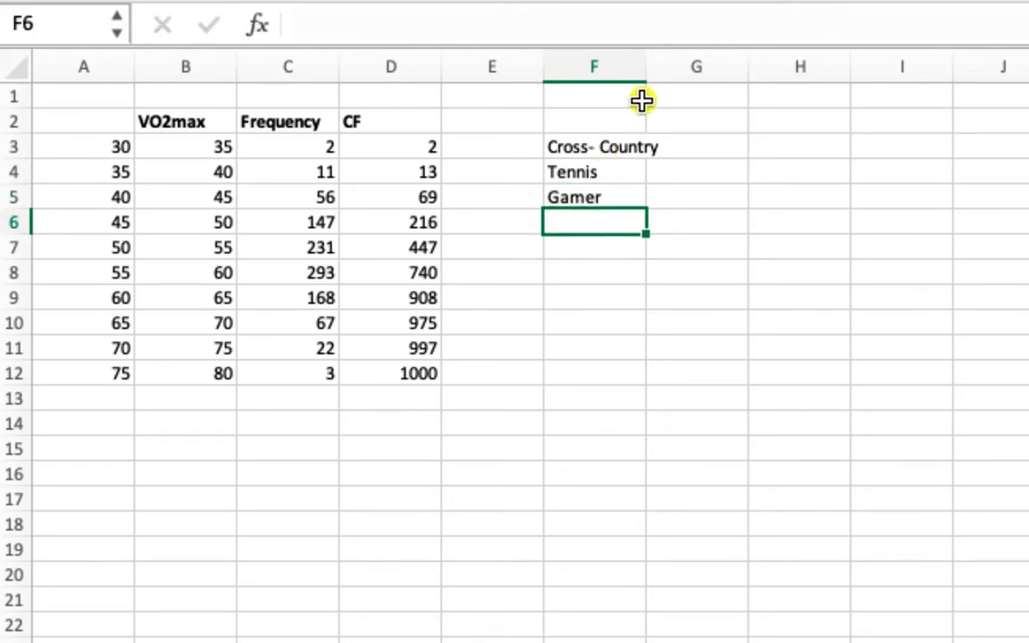
pyautogui.click(720, 147)
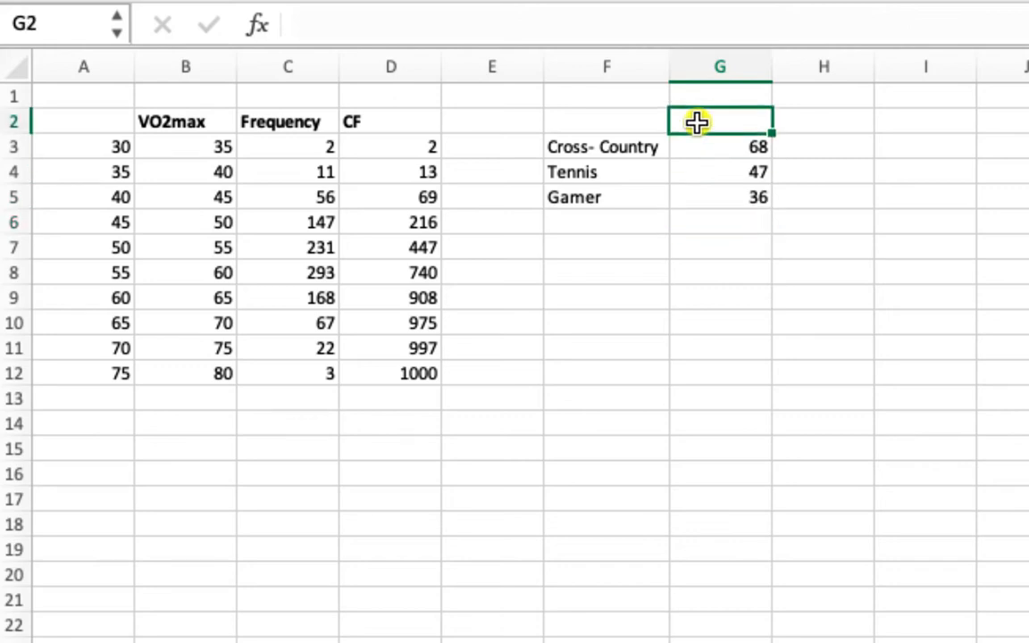
pyautogui.write('VO2')
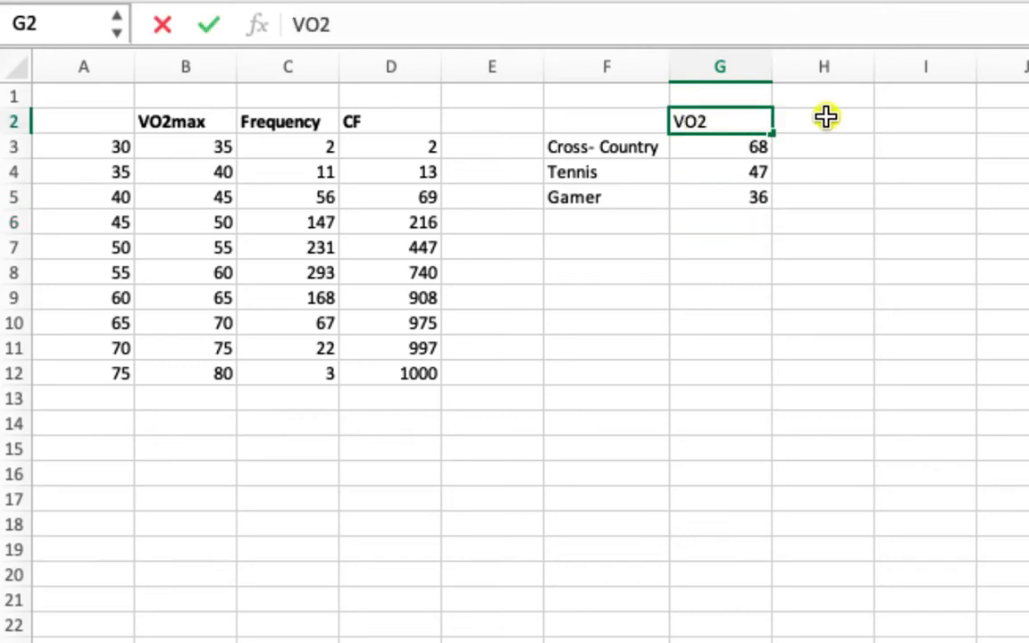
pyautogui.click(822, 121)
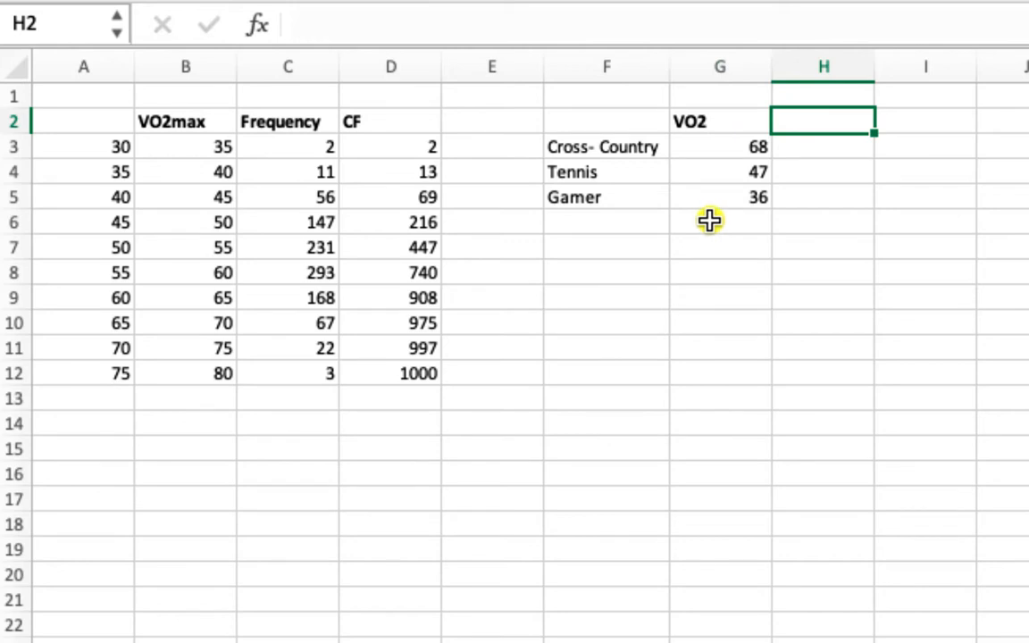
pyautogui.moveTo(596, 146)
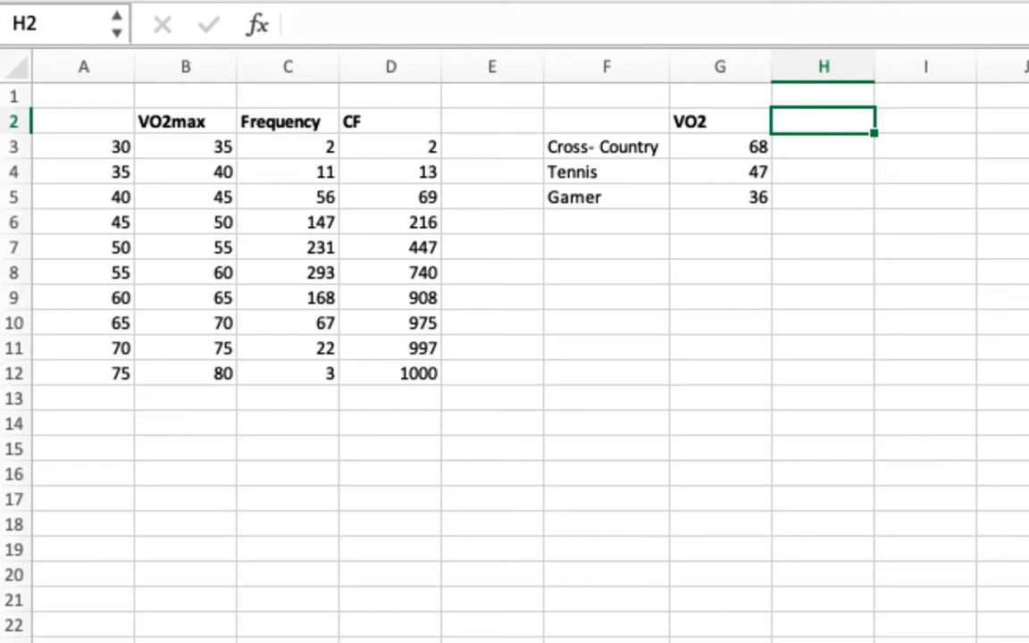
pyautogui.write('Percentil')
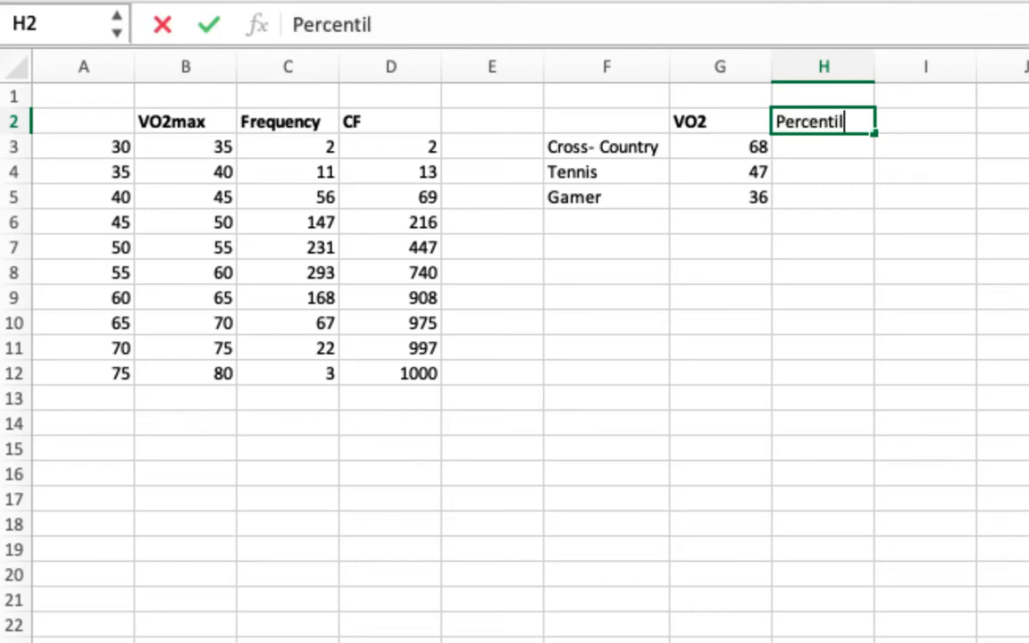
pyautogui.write('es')
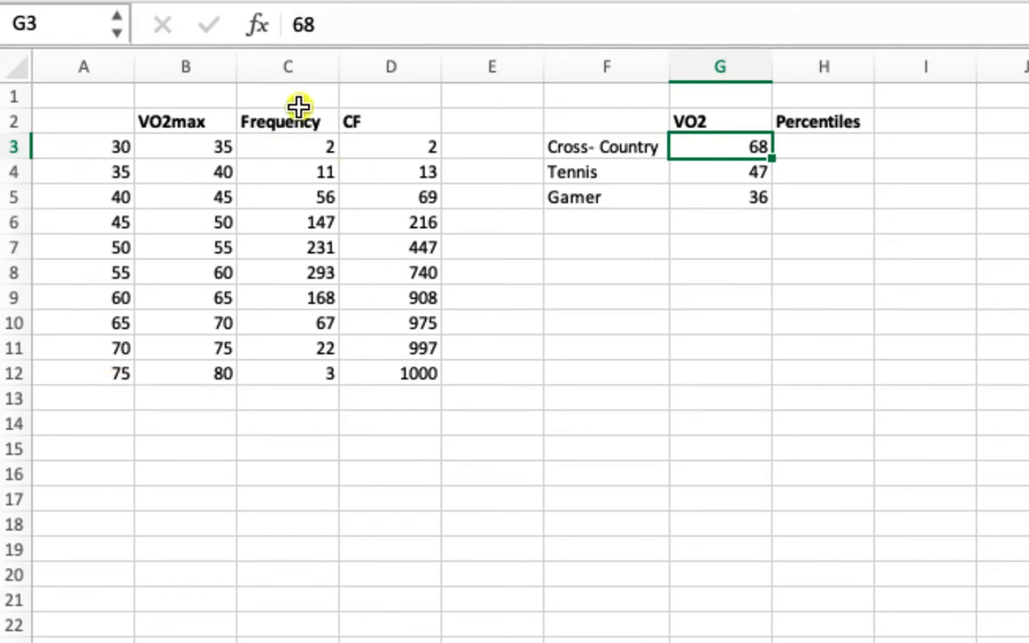
pyautogui.moveTo(818, 150)
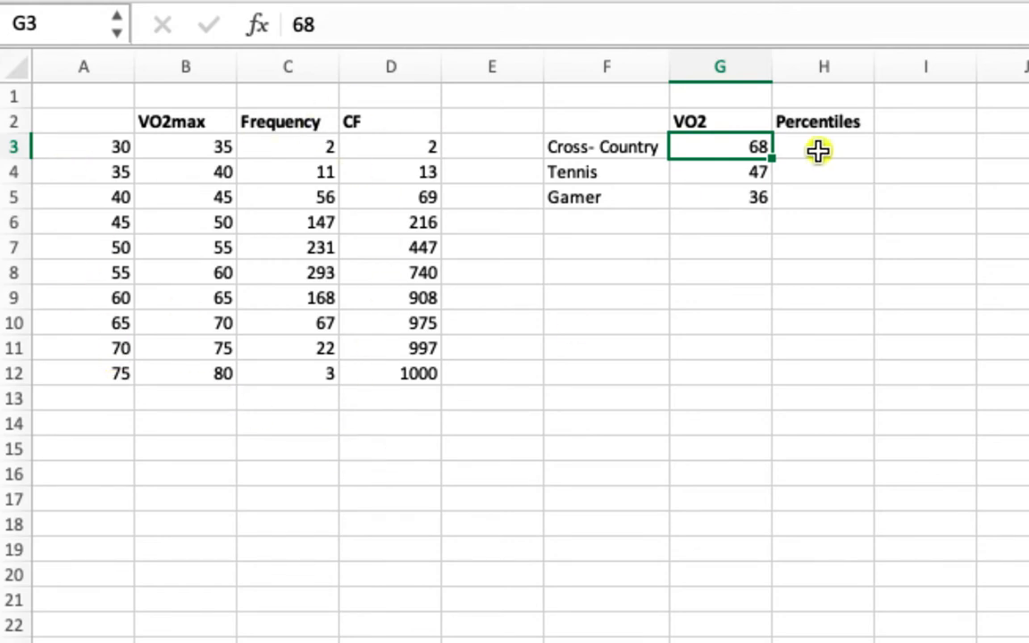
pyautogui.click(822, 147)
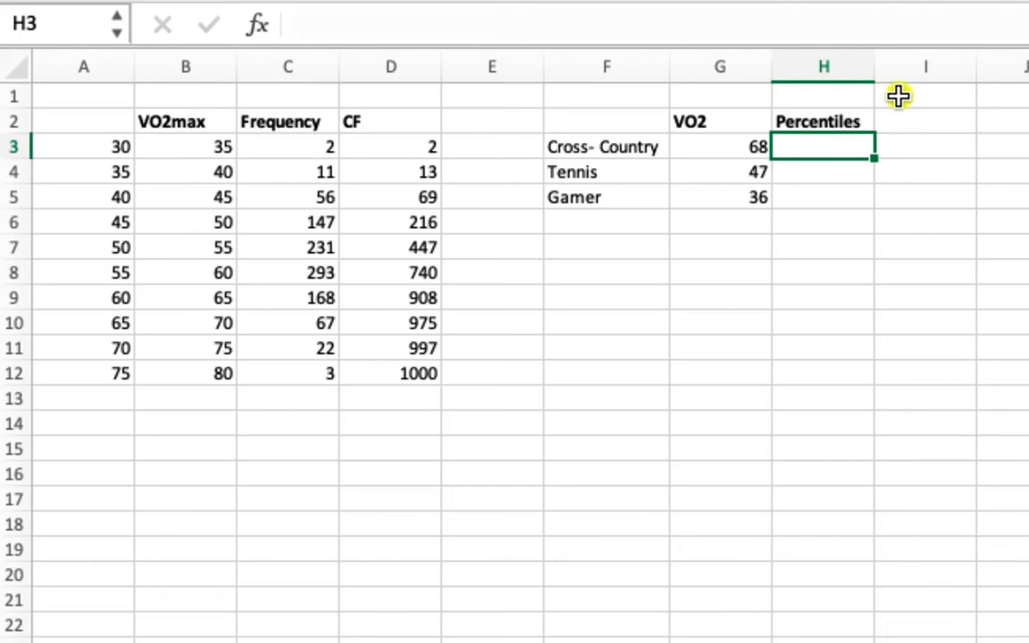
pyautogui.moveTo(904, 143)
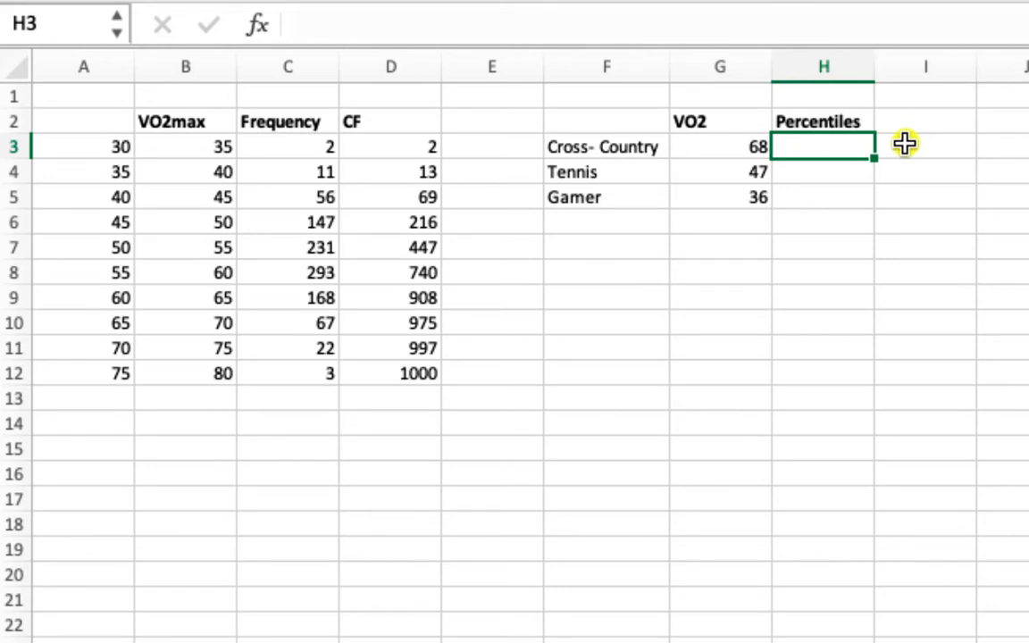
# Begin H3 with =((((G3-A10, the Cross-Country score minus its class lower bound
pyautogui.write('=')
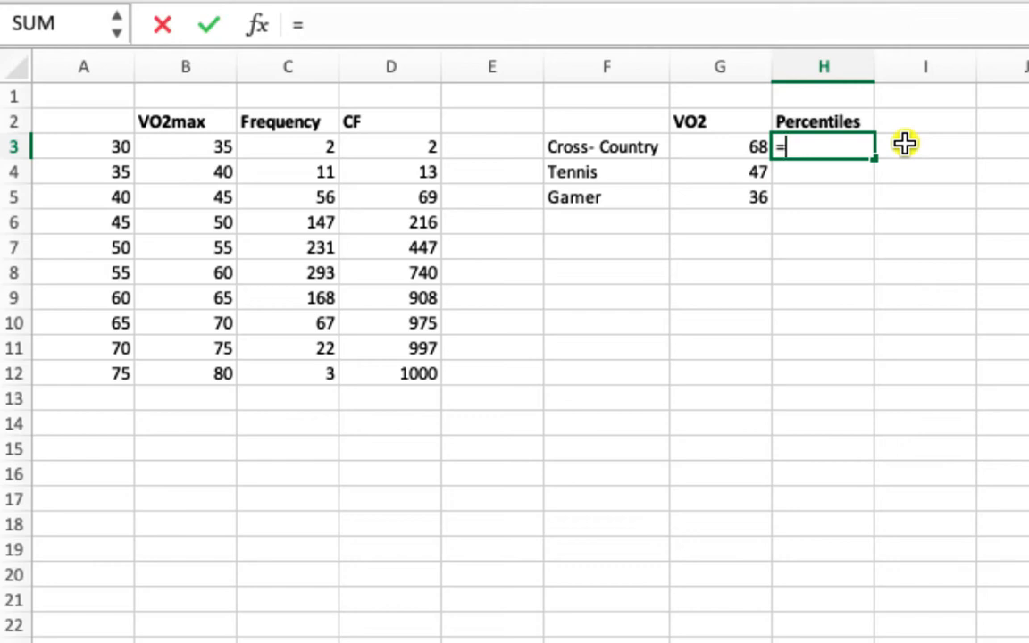
pyautogui.write('((((')
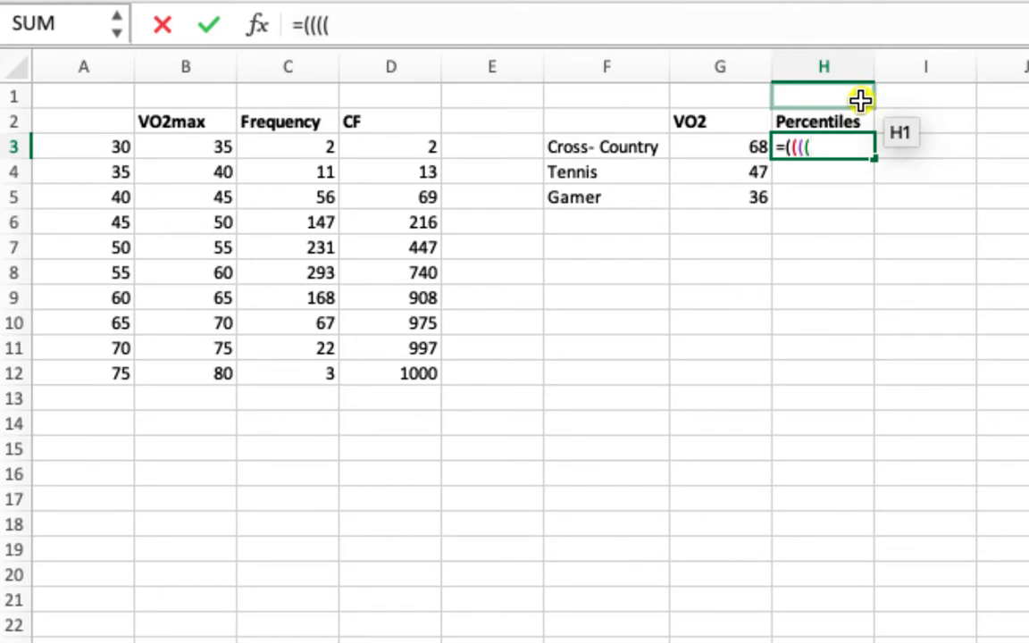
pyautogui.moveTo(866, 102)
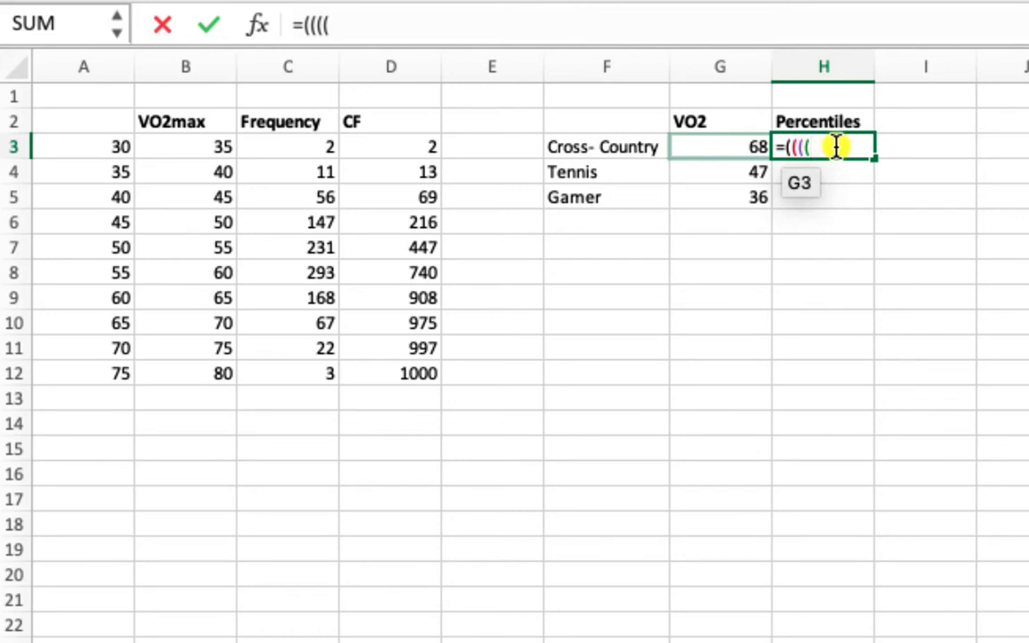
pyautogui.moveTo(700, 150)
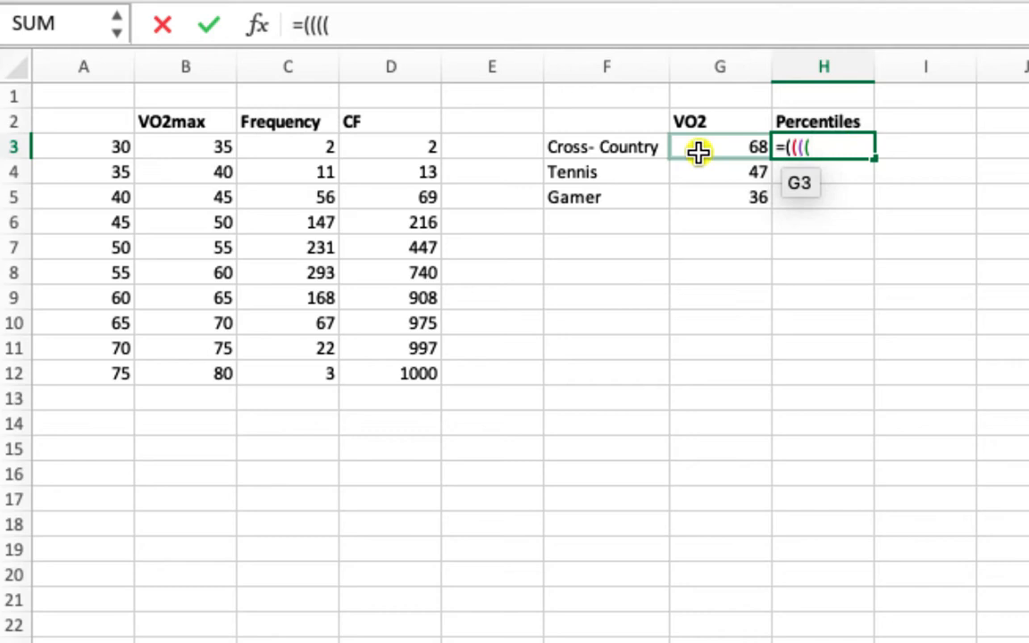
pyautogui.click(718, 147)
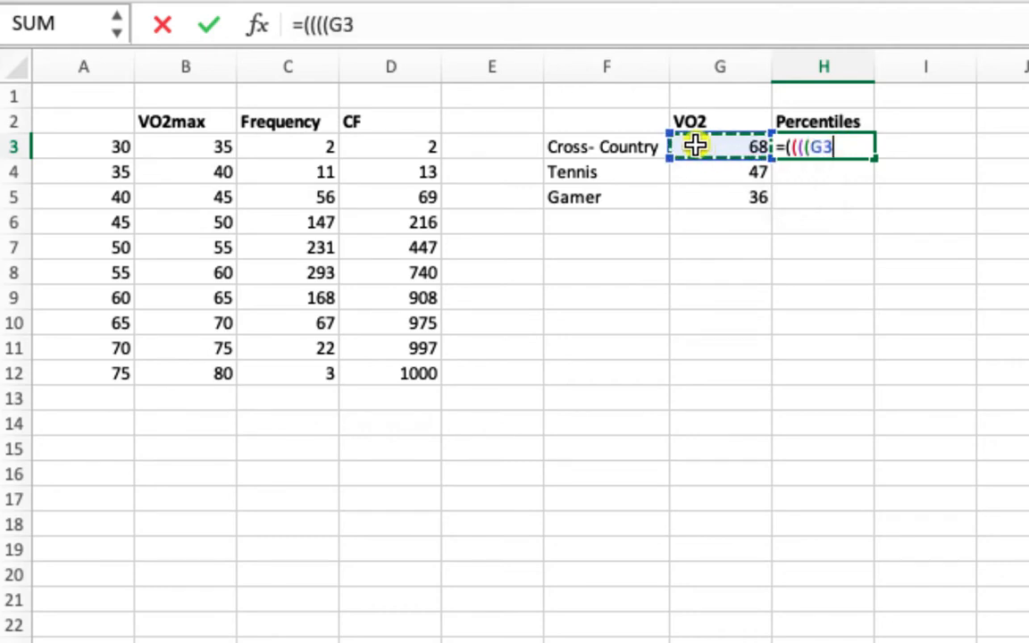
pyautogui.write('-')
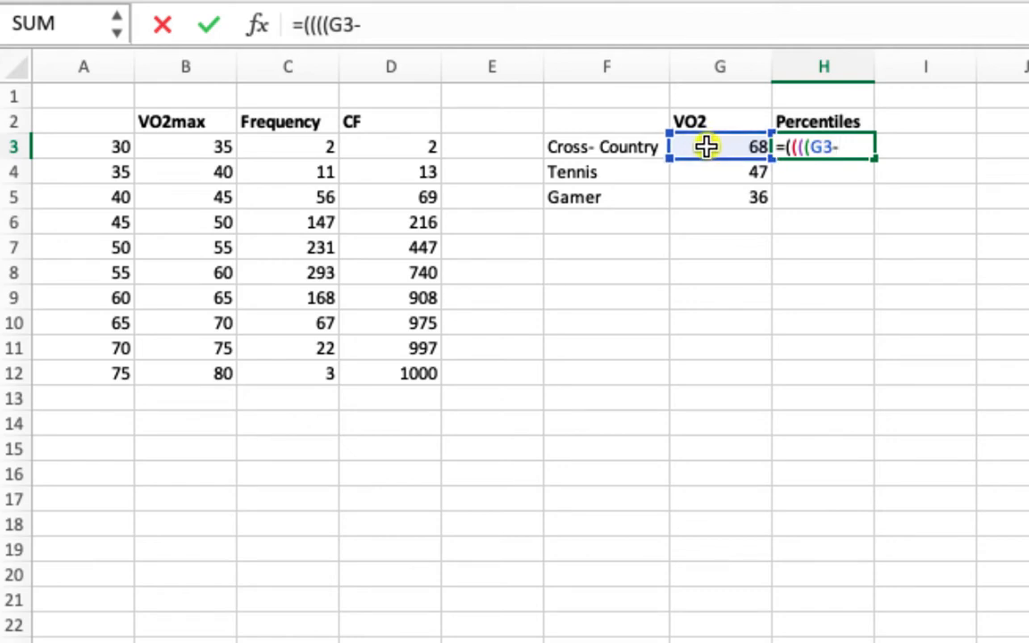
pyautogui.moveTo(114, 324)
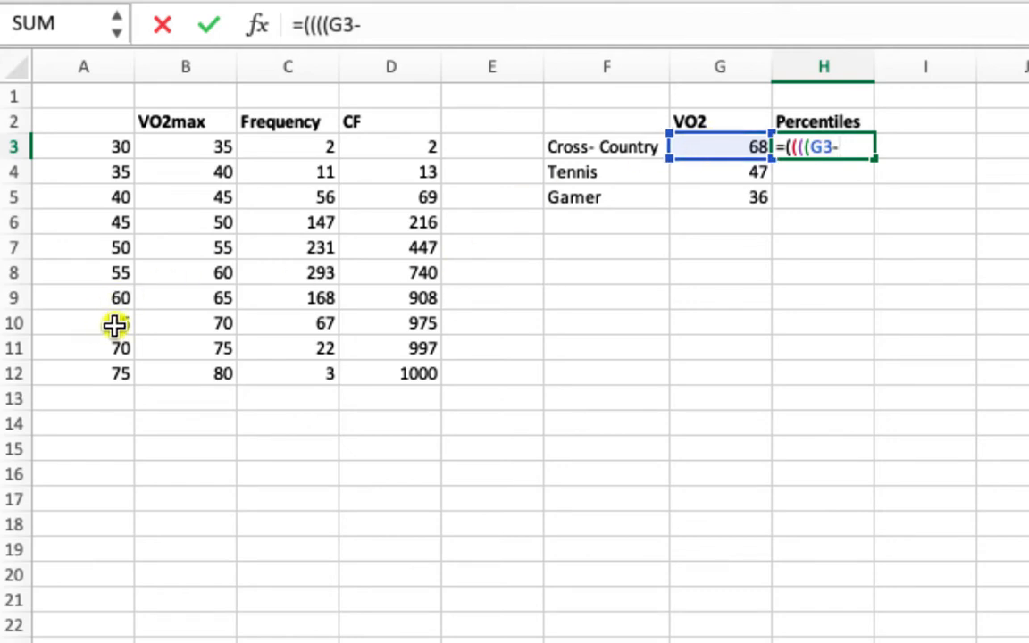
pyautogui.click(82, 322)
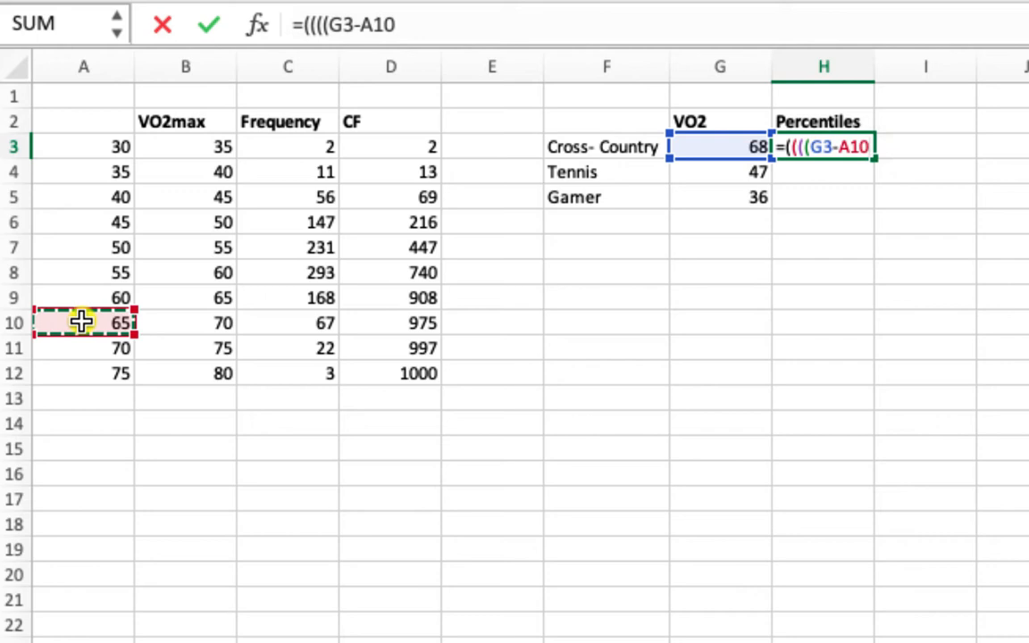
# Extend the formula to =((((G3-A10)/5)*C10 using the class width 5 and frequency 67
pyautogui.write(')')
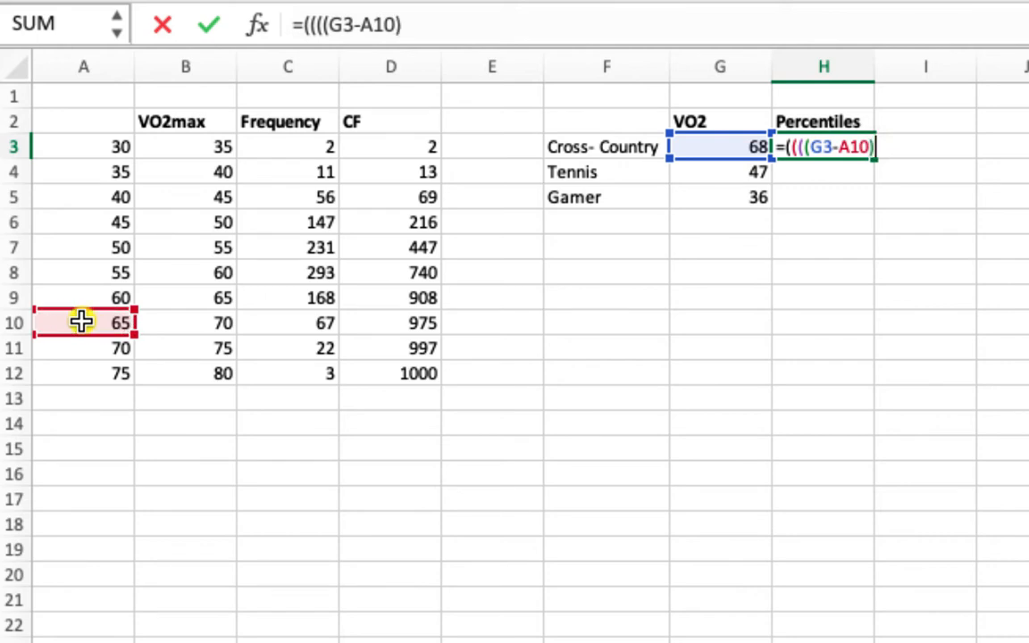
pyautogui.write('/')
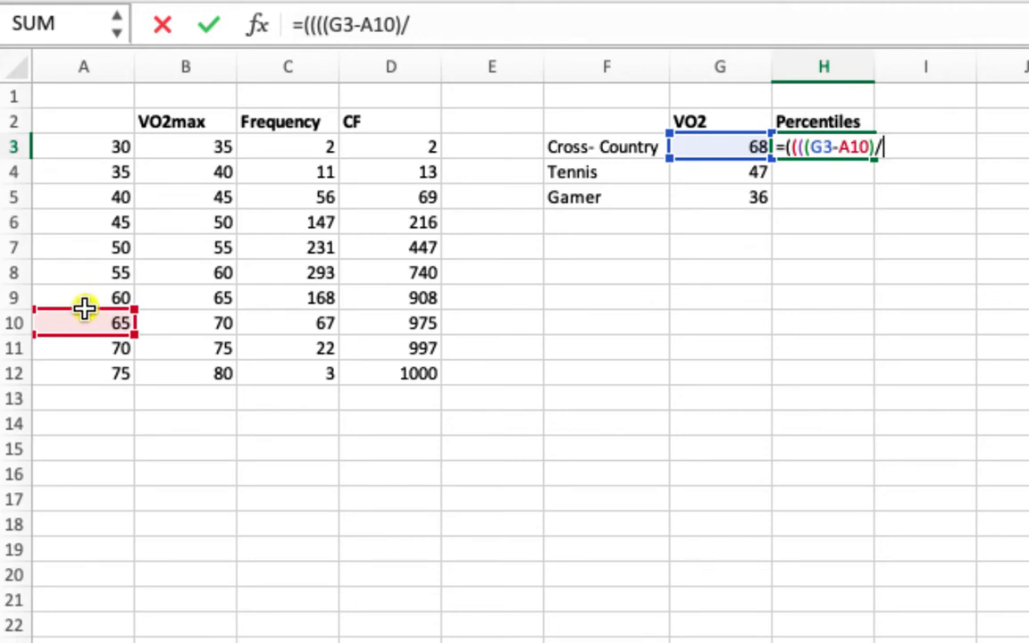
pyautogui.moveTo(175, 311)
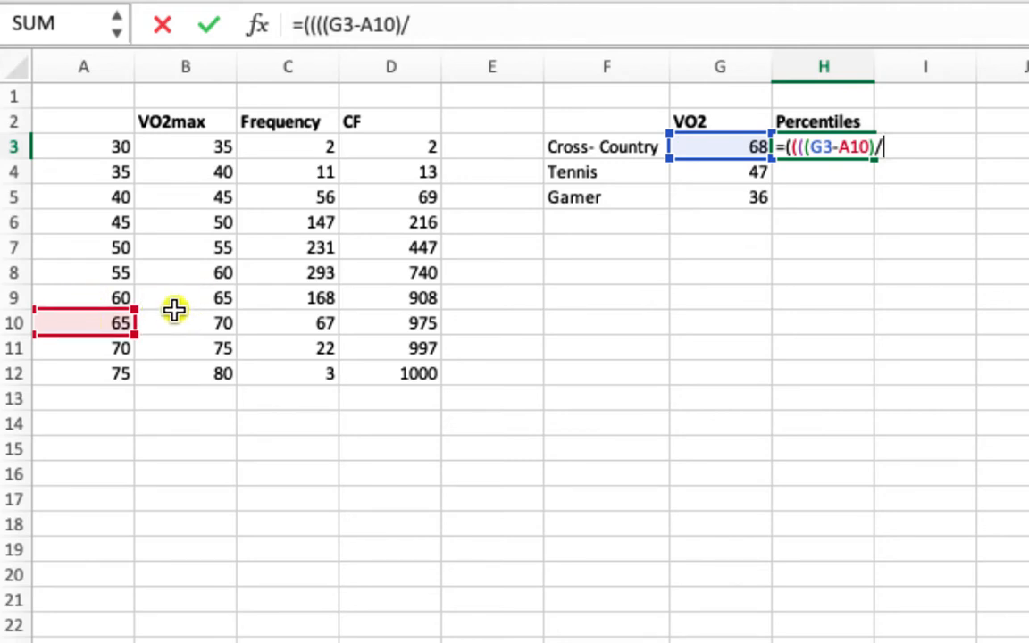
pyautogui.moveTo(200, 172)
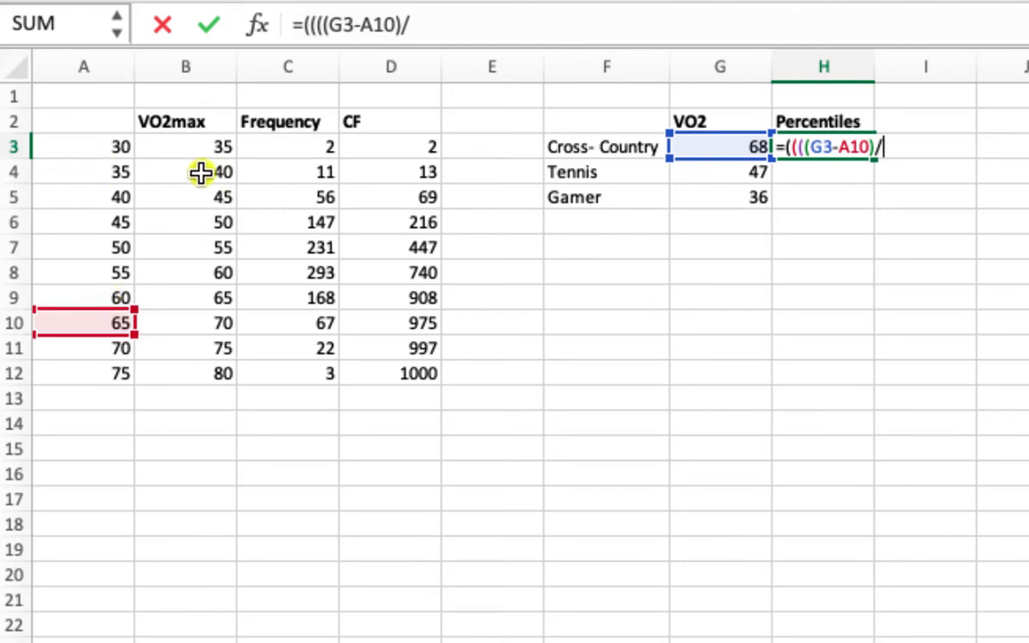
pyautogui.moveTo(137, 418)
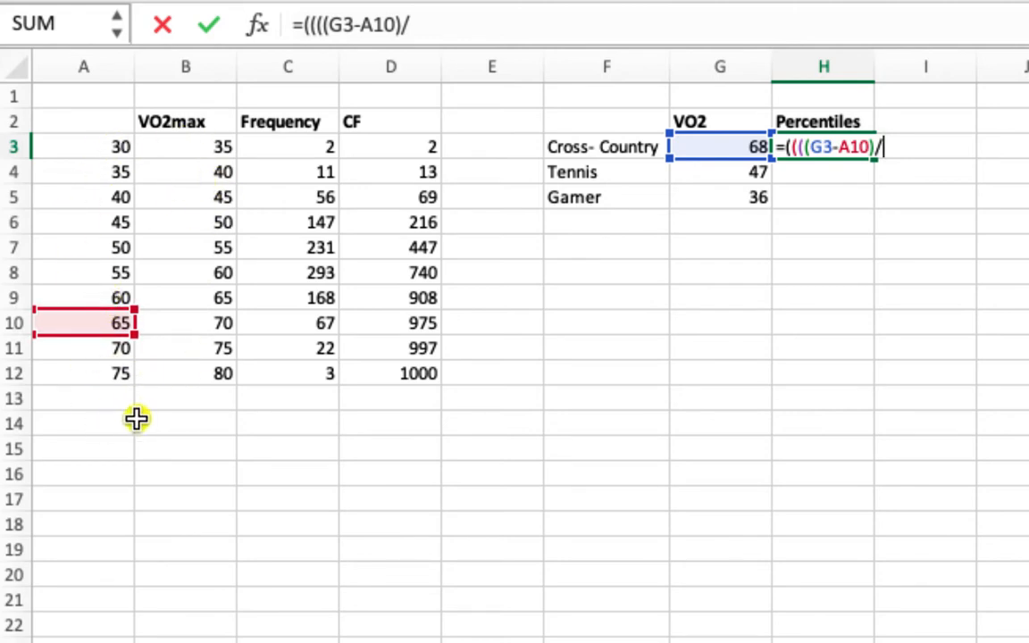
pyautogui.moveTo(106, 296)
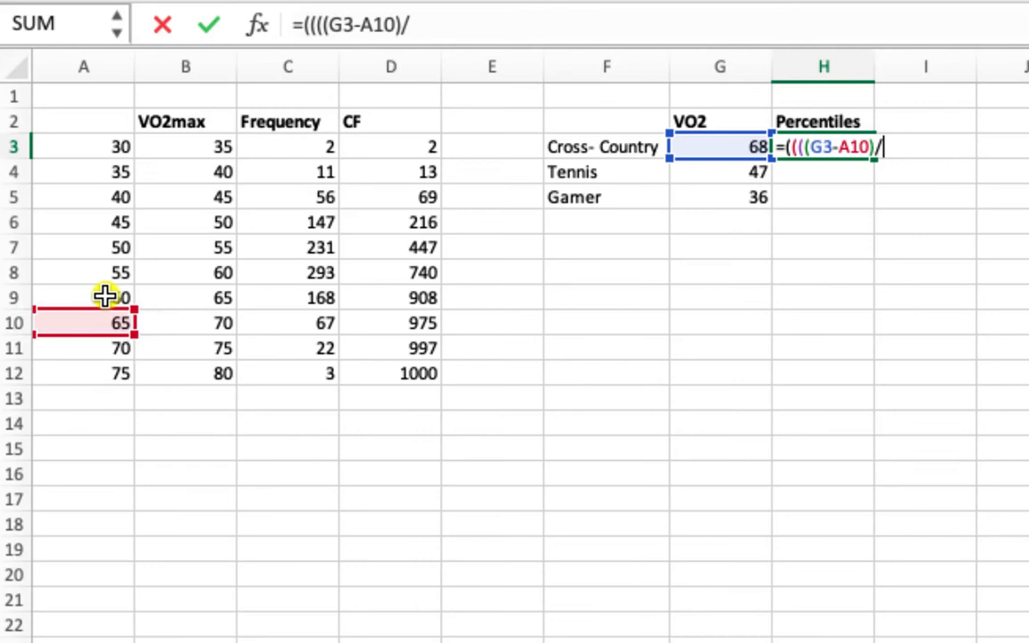
pyautogui.write('5')
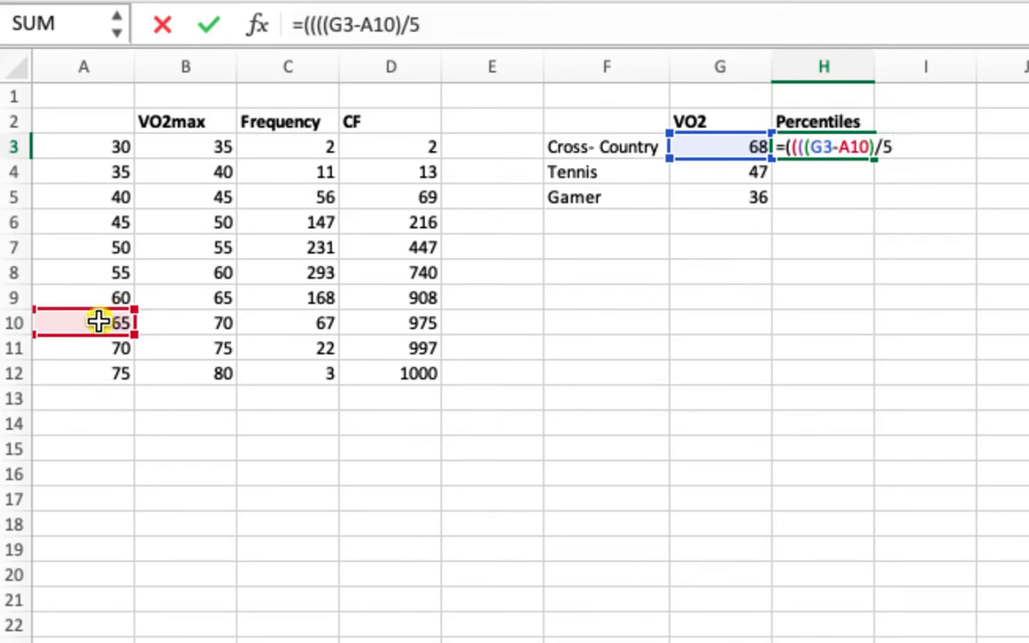
pyautogui.write(')')
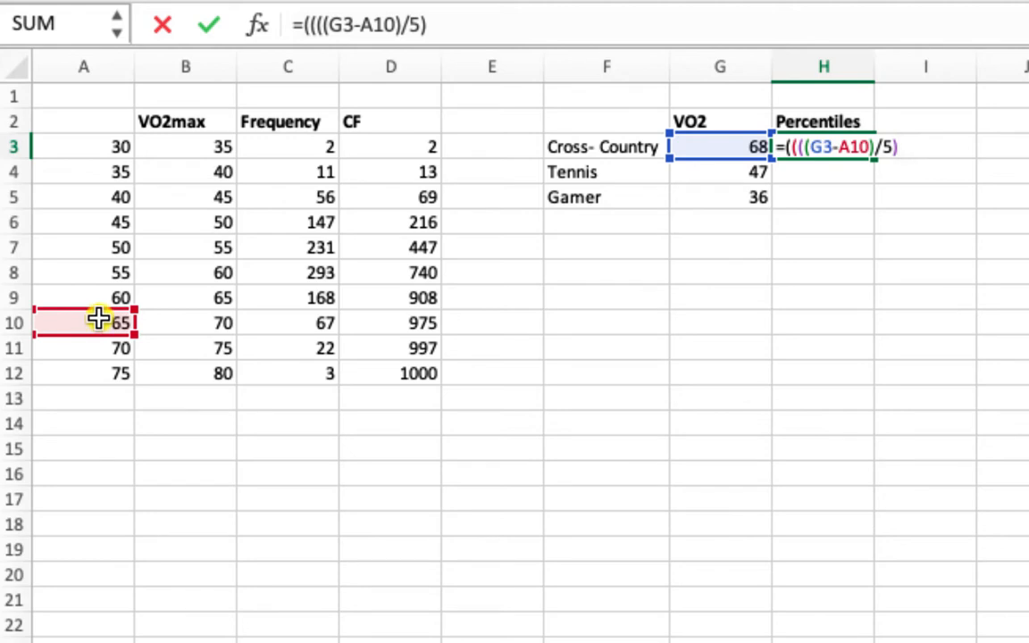
pyautogui.write('*')
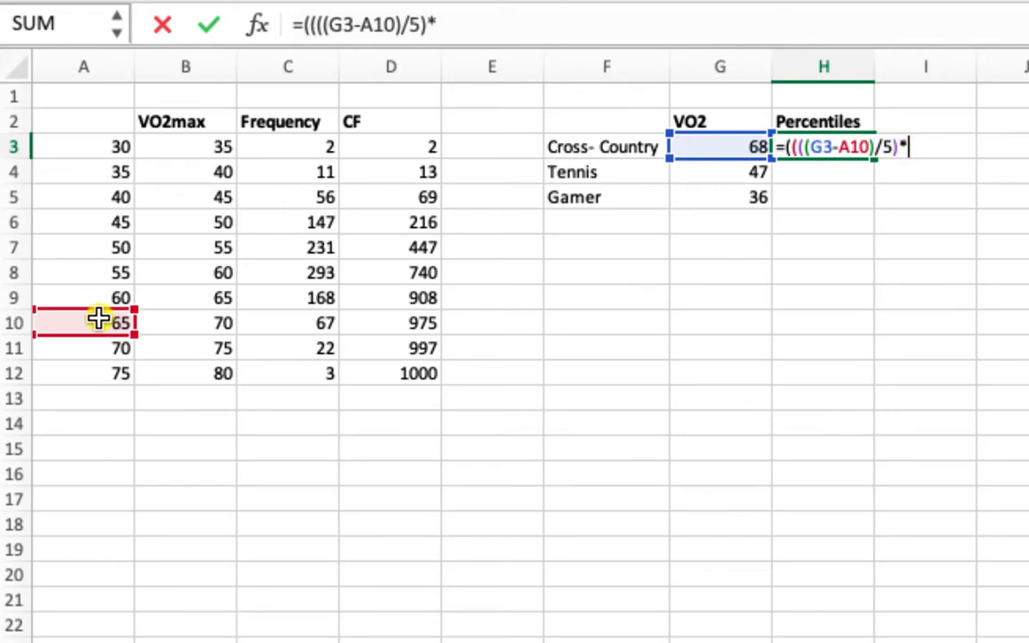
pyautogui.moveTo(238, 330)
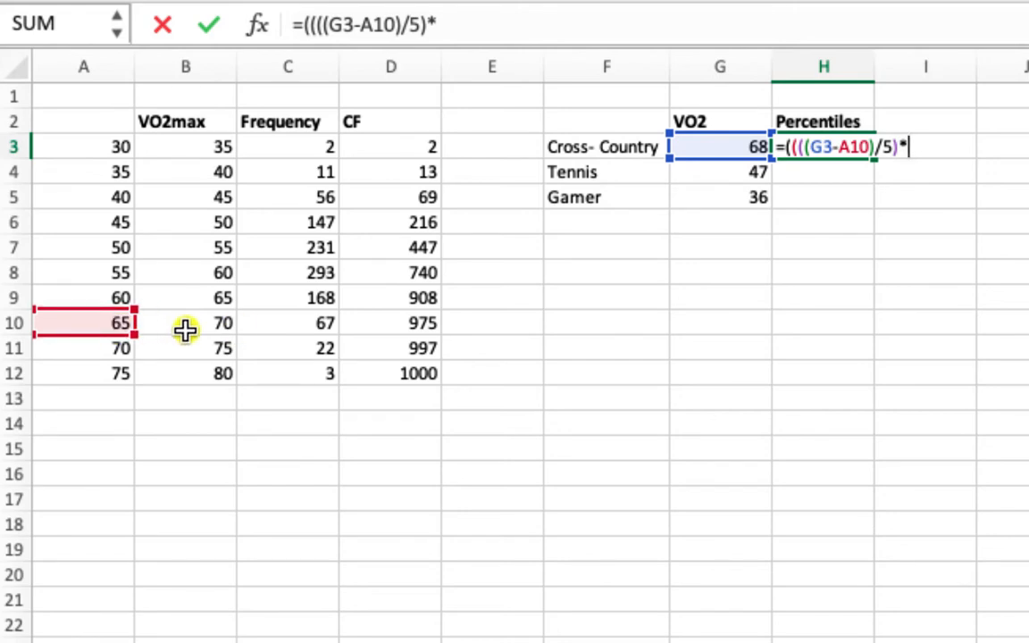
pyautogui.click(288, 321)
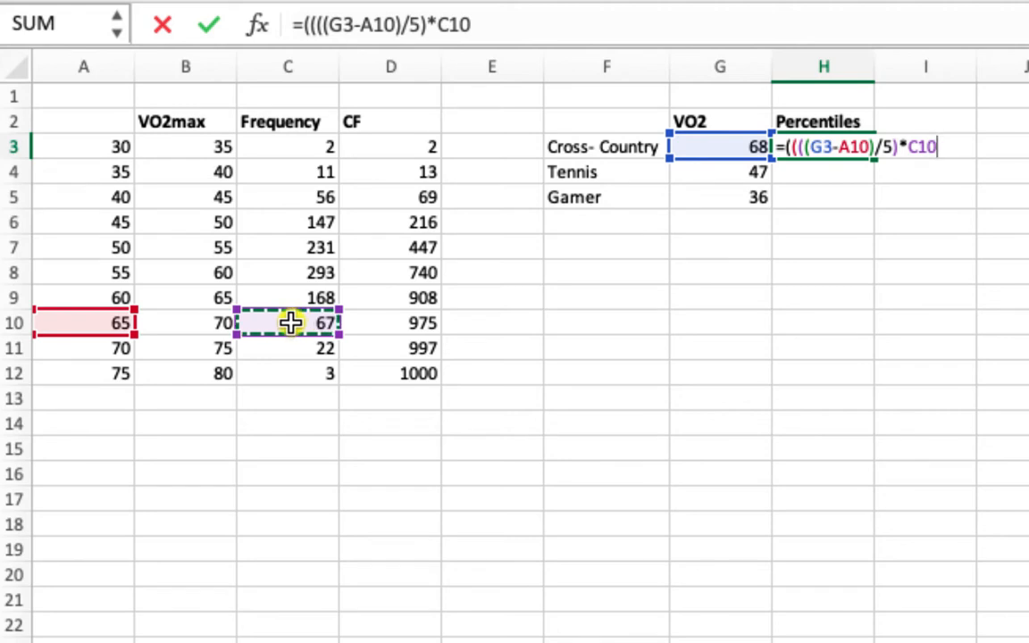
# Append a plus sign so the formula reads =((((G3-A10)/5)*C10+
pyautogui.write('+')
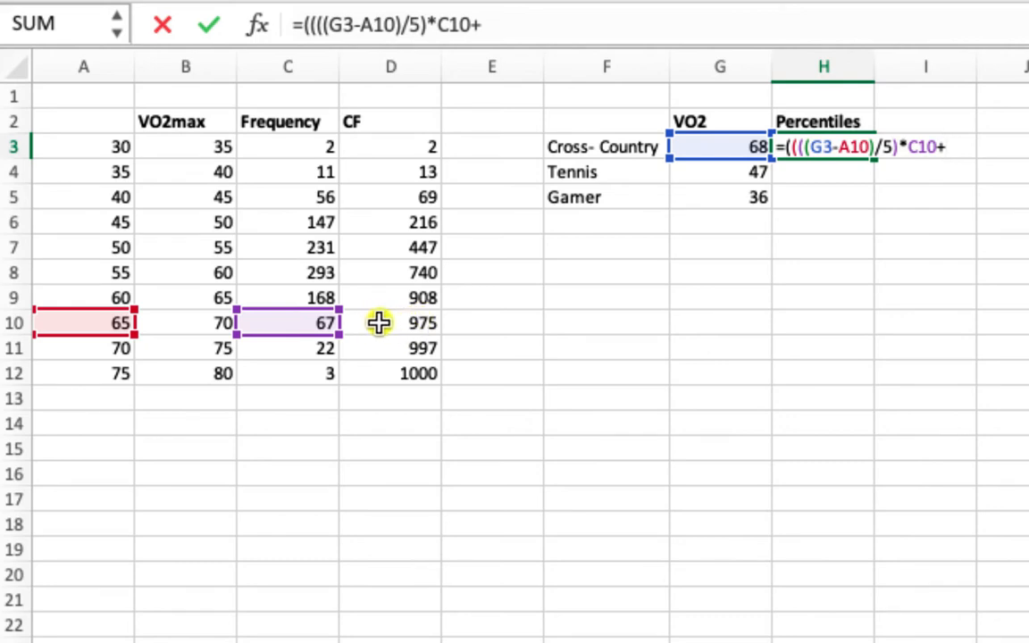
pyautogui.moveTo(391, 315)
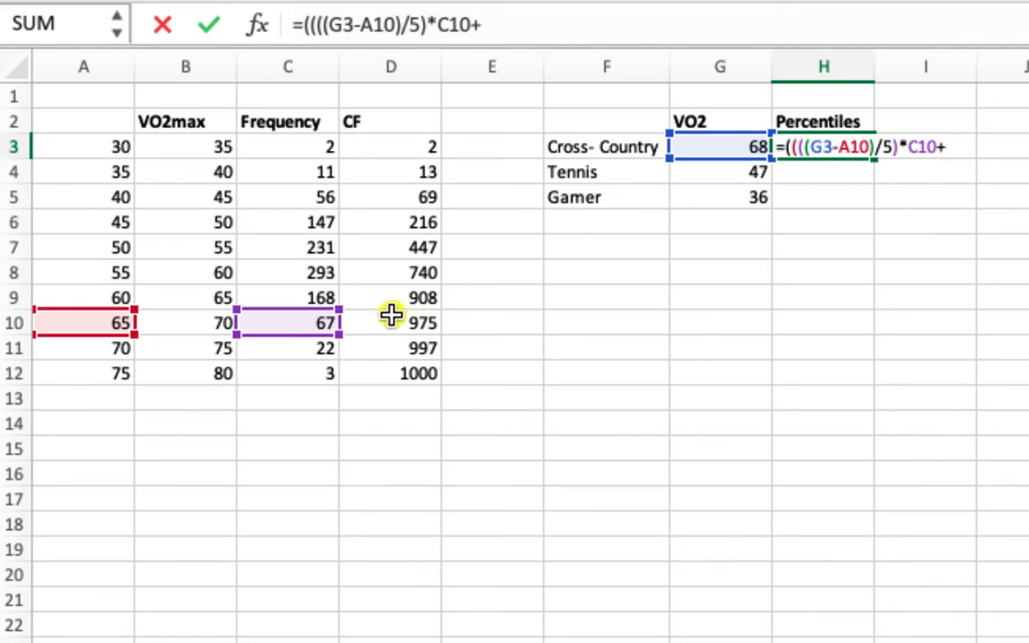
pyautogui.moveTo(188, 318)
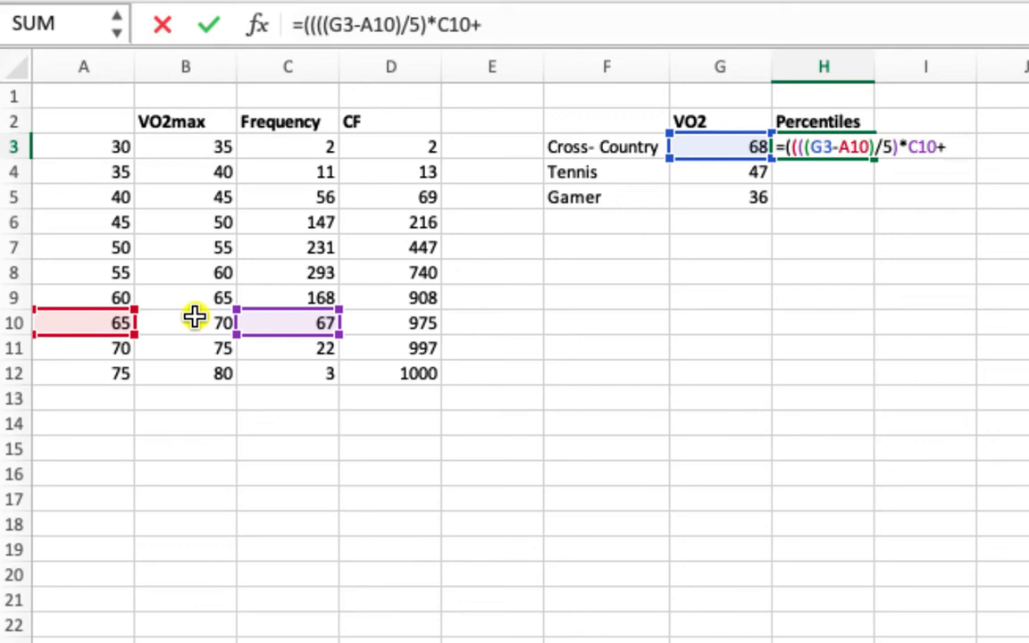
pyautogui.moveTo(200, 311)
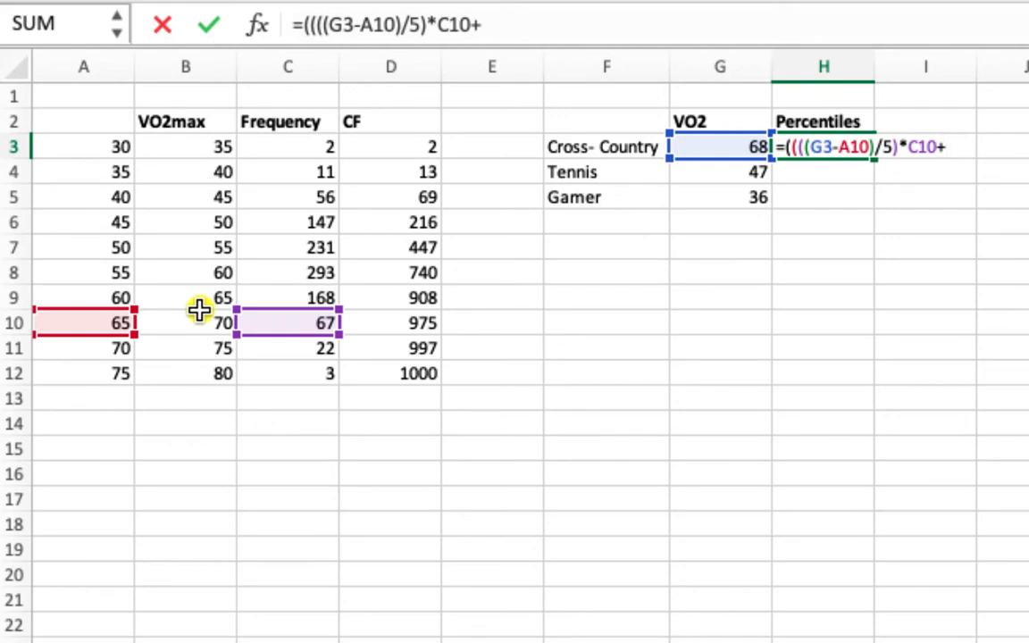
pyautogui.moveTo(394, 297)
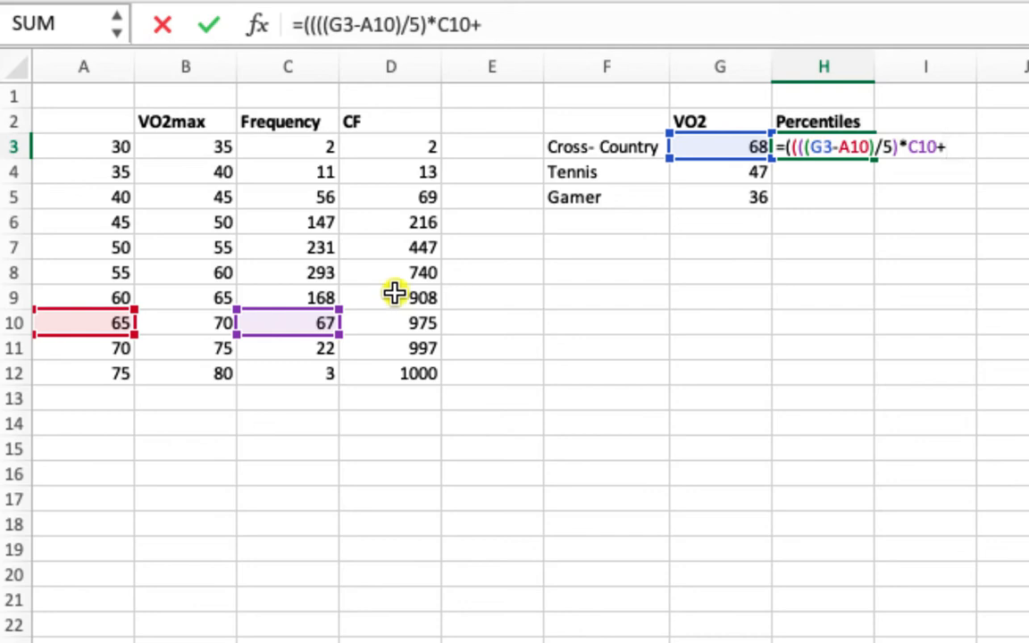
pyautogui.moveTo(770, 179)
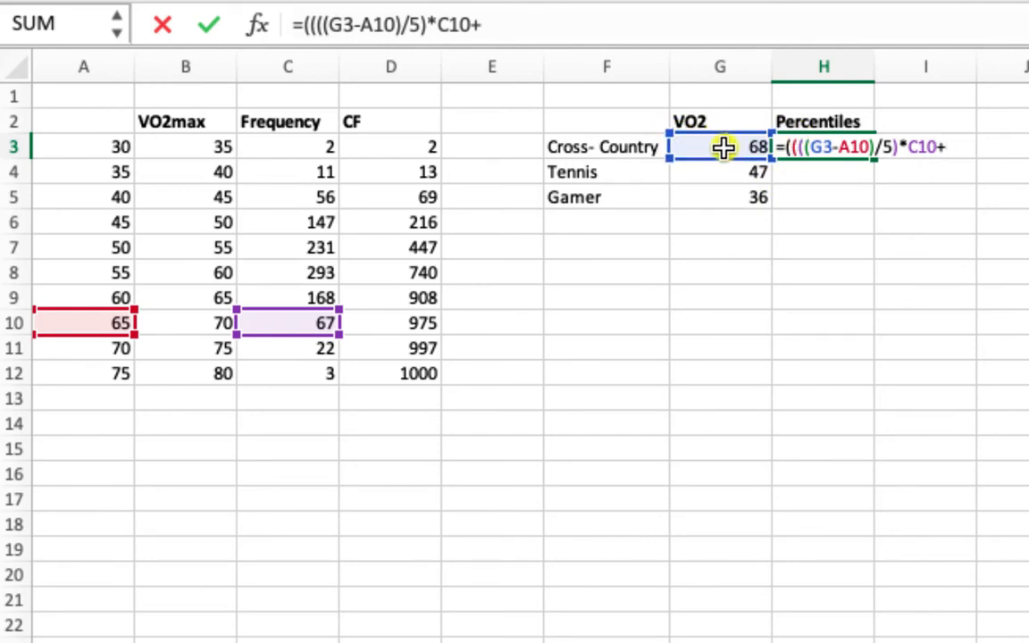
pyautogui.moveTo(393, 297)
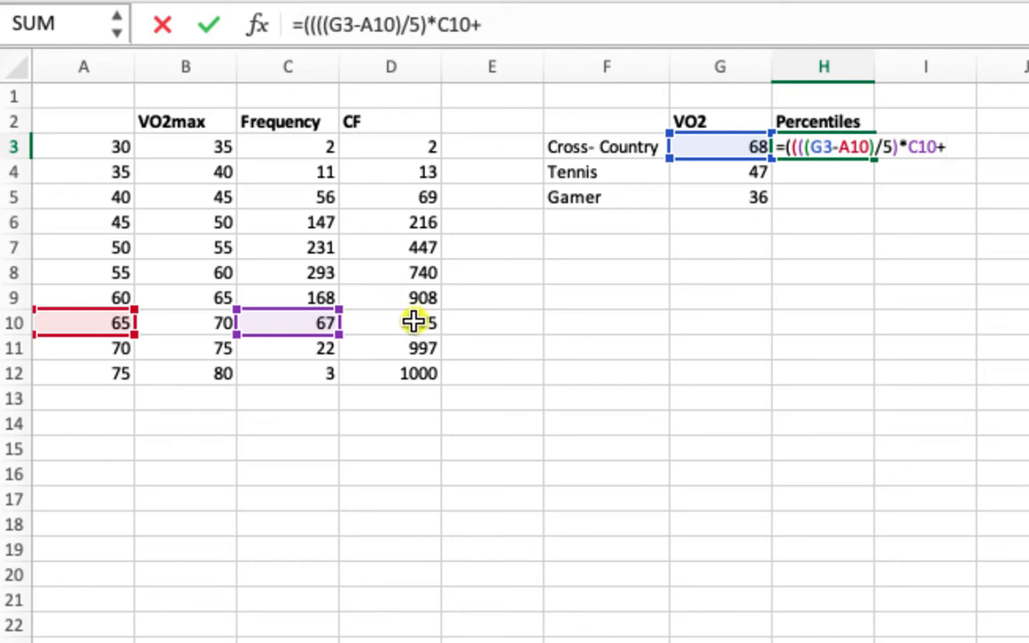
pyautogui.moveTo(453, 325)
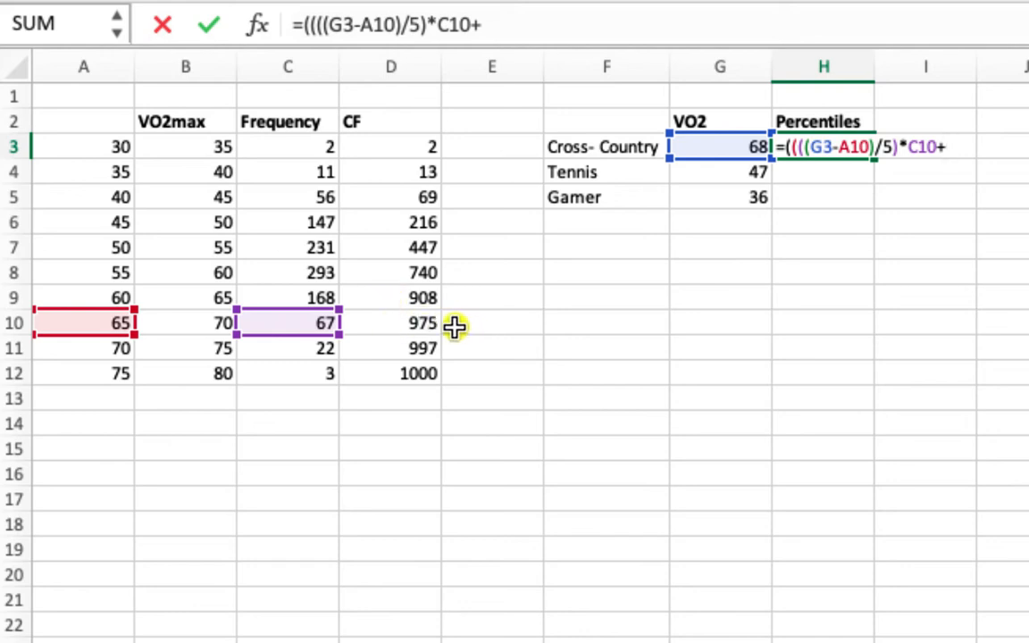
pyautogui.moveTo(577, 297)
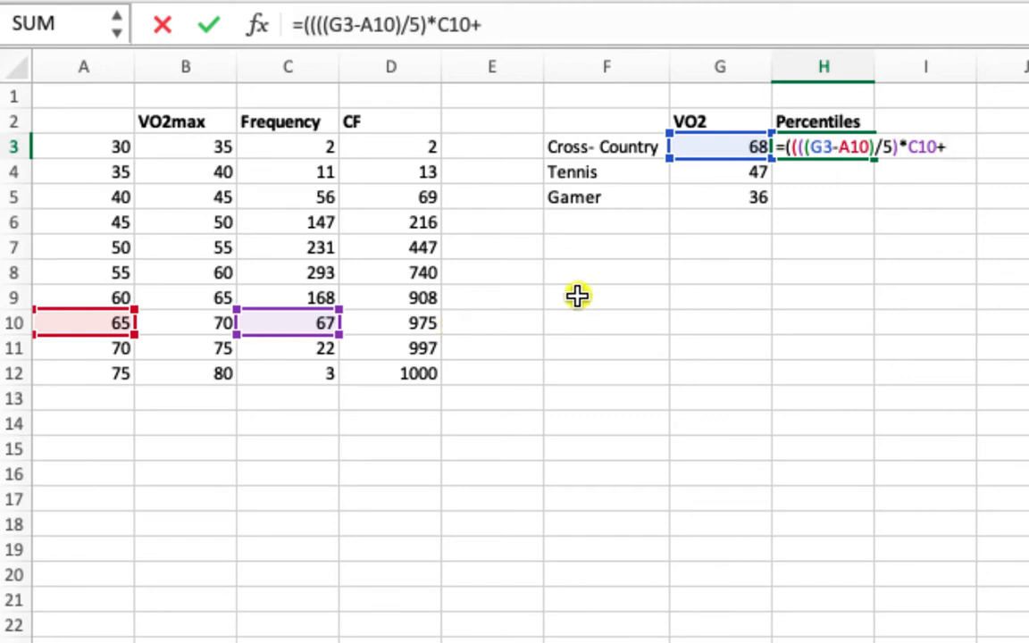
pyautogui.moveTo(725, 153)
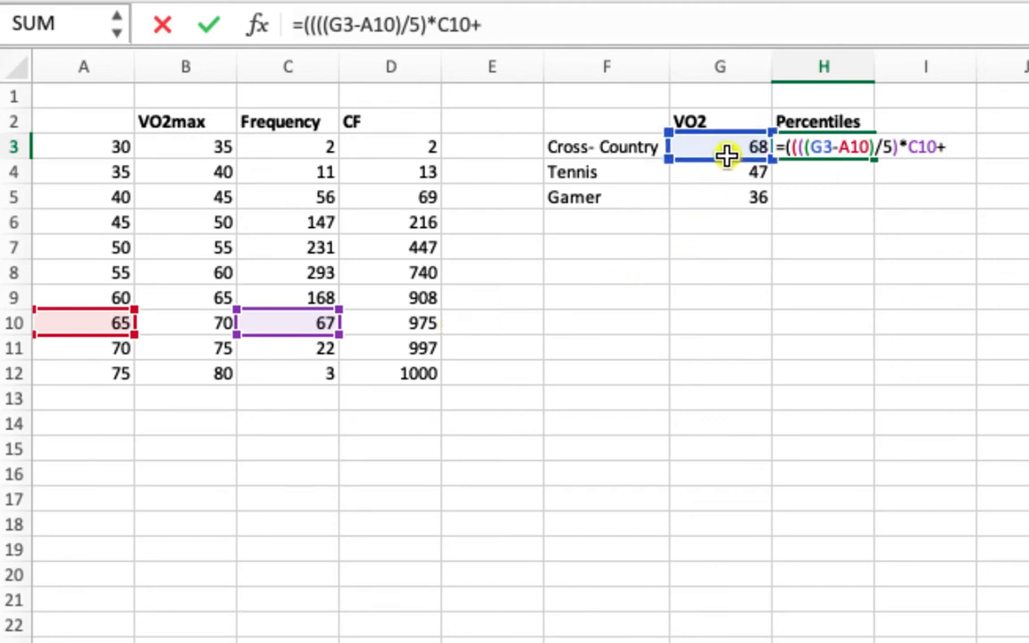
pyautogui.moveTo(525, 261)
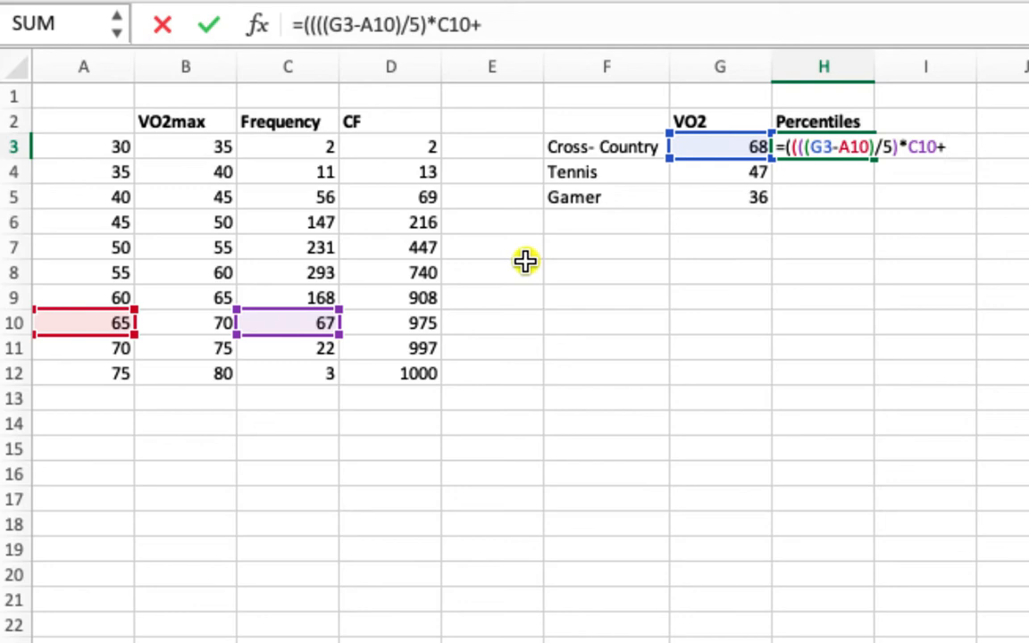
# Complete the formula with +D9)/D12 and accept Excel's suggested correction
pyautogui.click(390, 297)
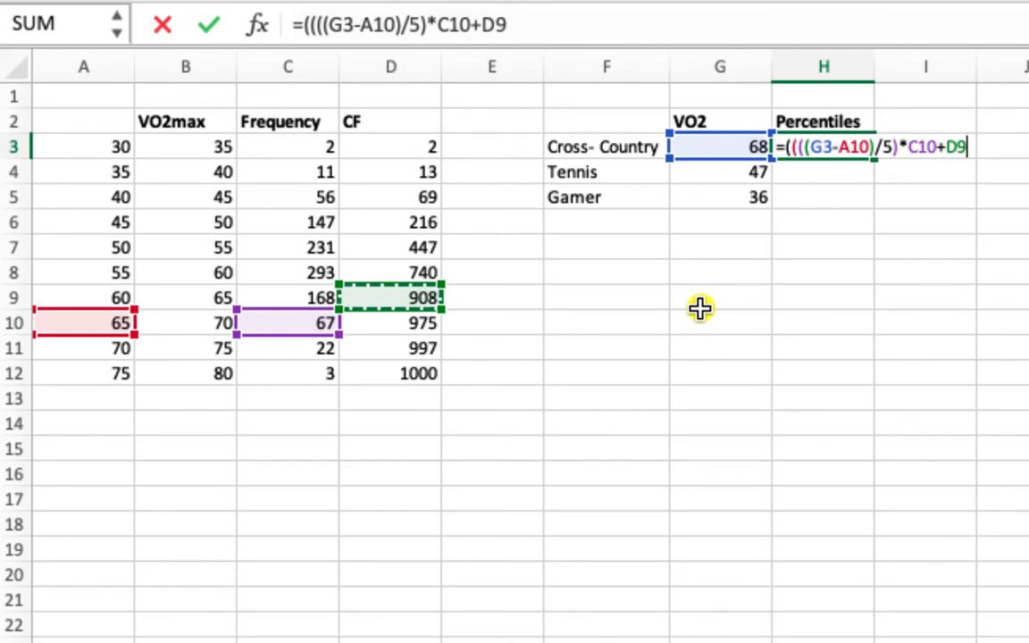
pyautogui.write(')')
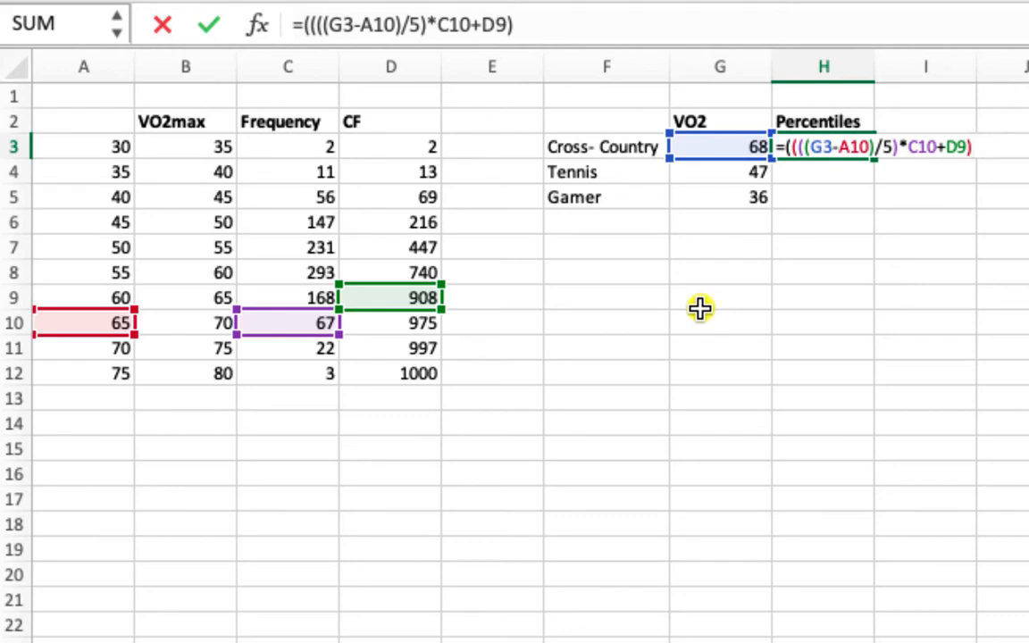
pyautogui.write('/')
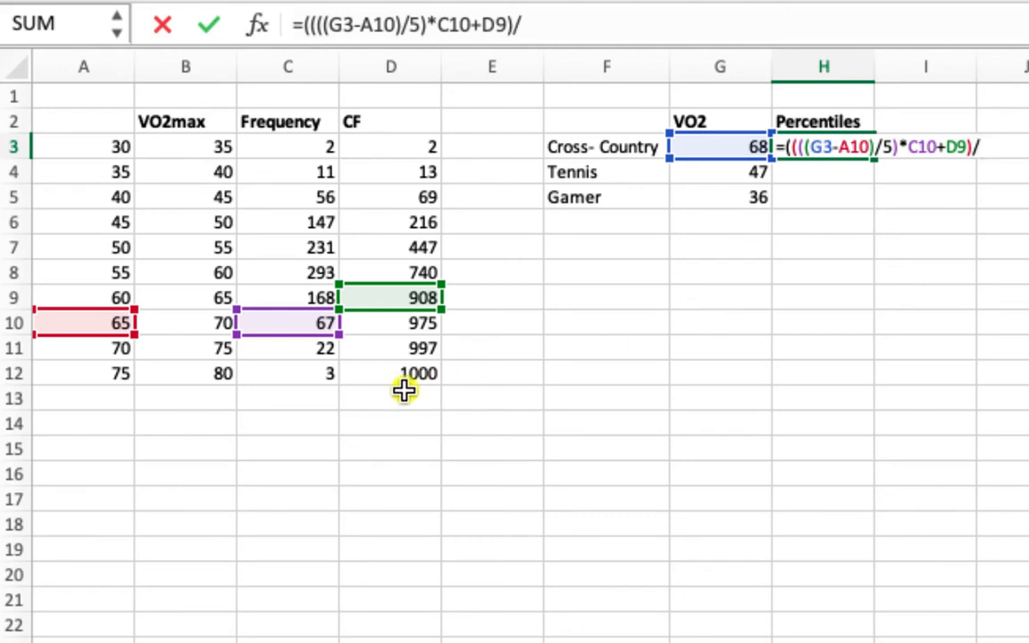
pyautogui.click(389, 373)
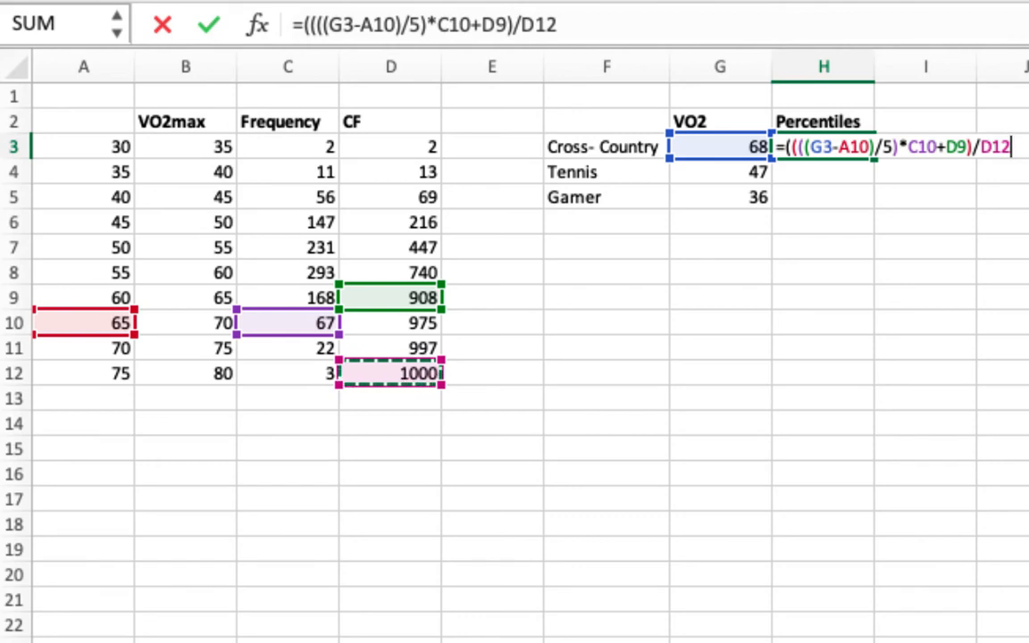
pyautogui.press('Return')
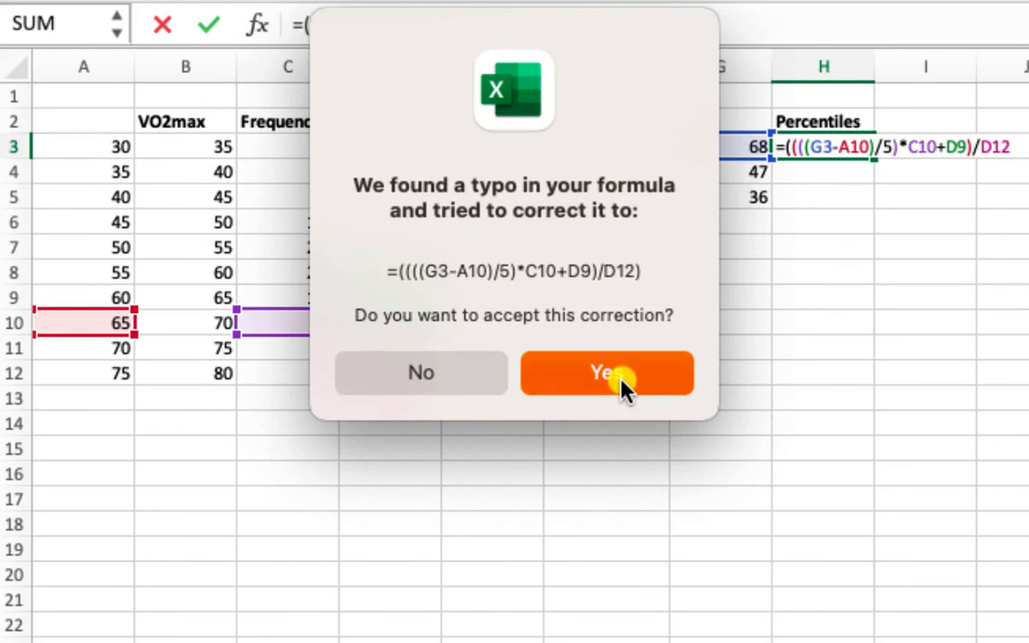
pyautogui.click(607, 374)
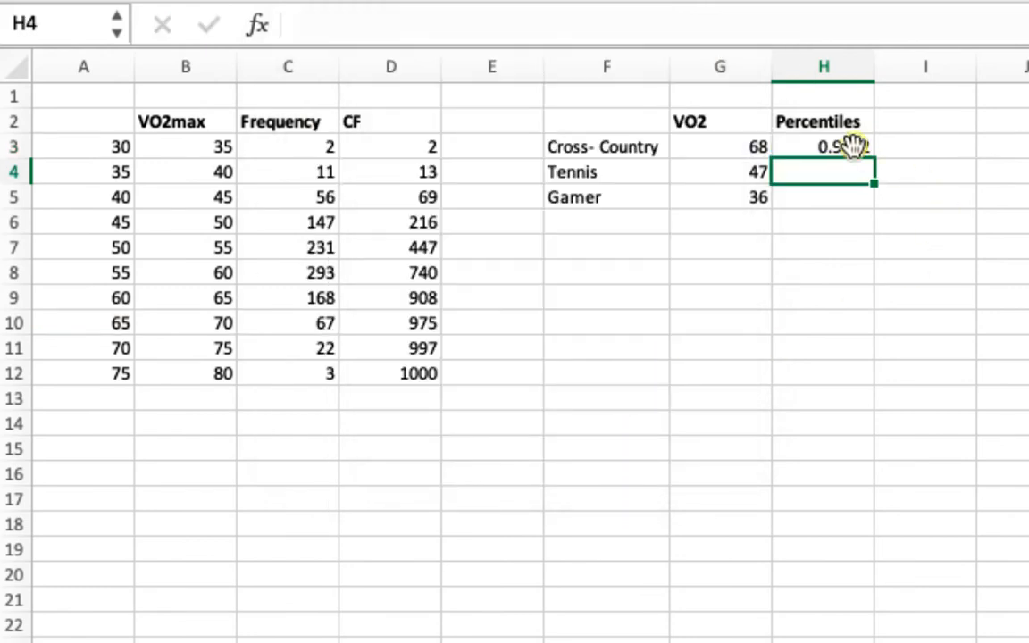
# Scale the H3 result by *100 so the Cross-Country percentile shows 94.82
pyautogui.click(822, 147)
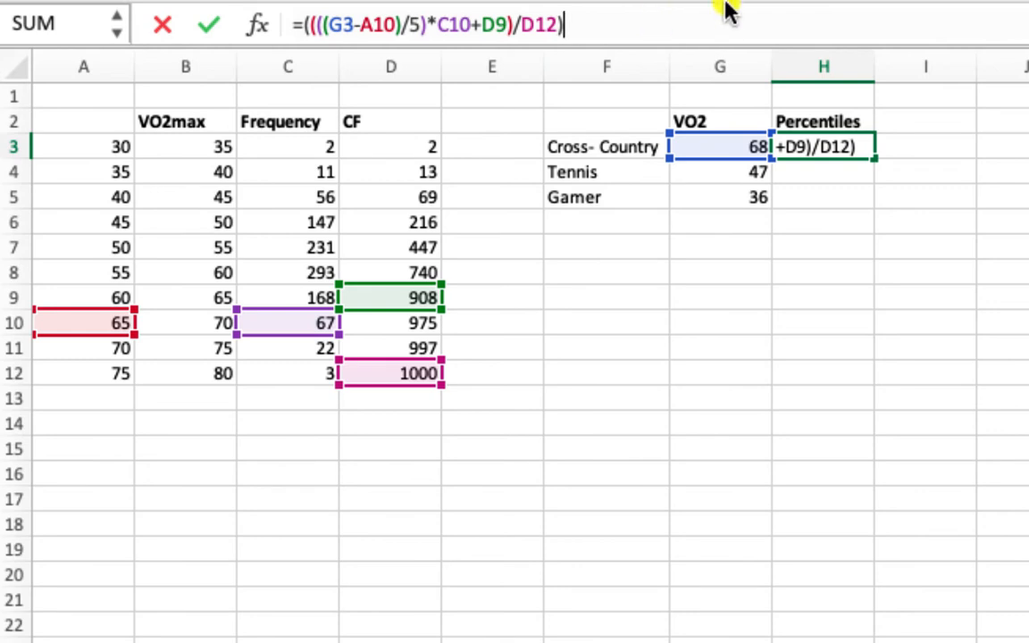
pyautogui.write('*100')
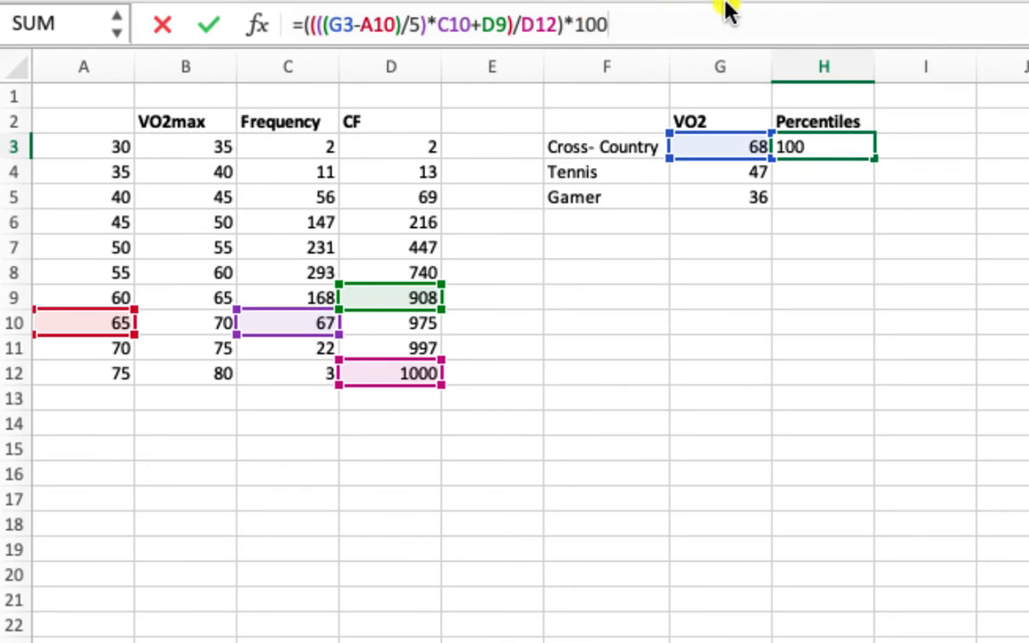
pyautogui.press('Return')
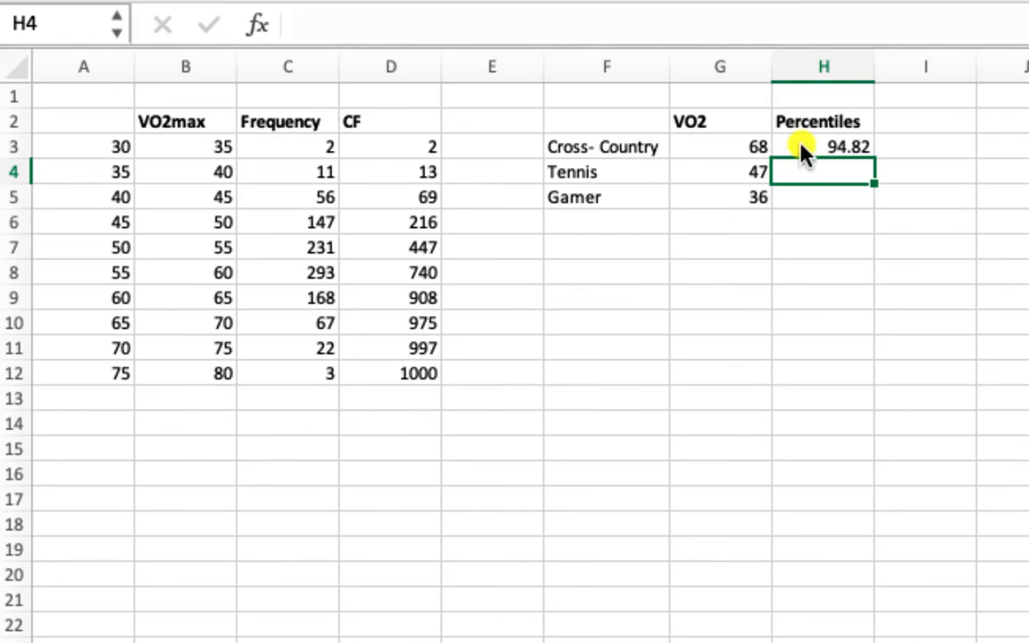
pyautogui.click(822, 146)
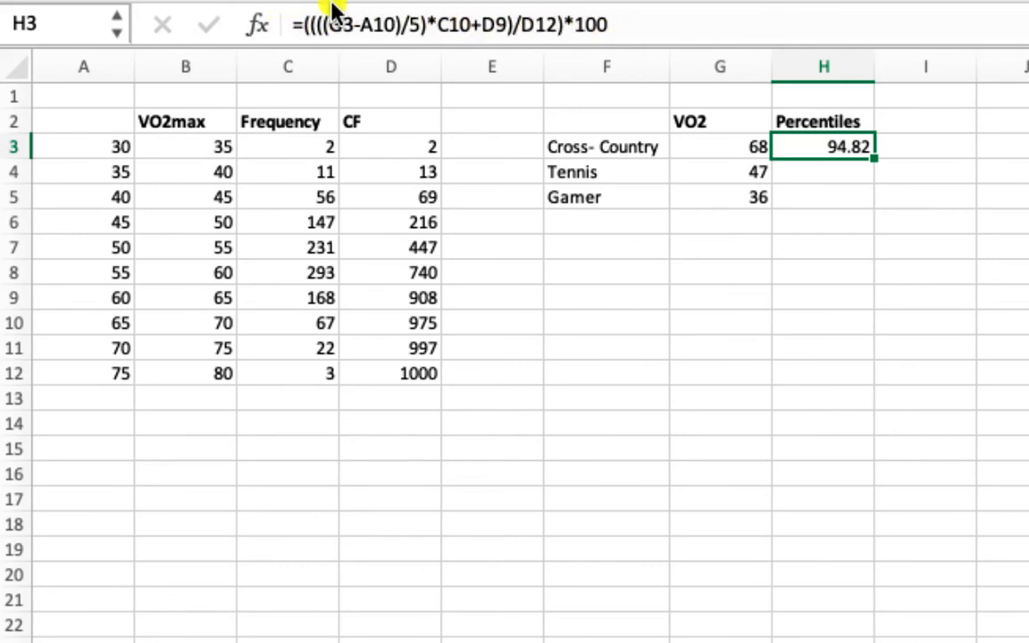
pyautogui.moveTo(784, 174)
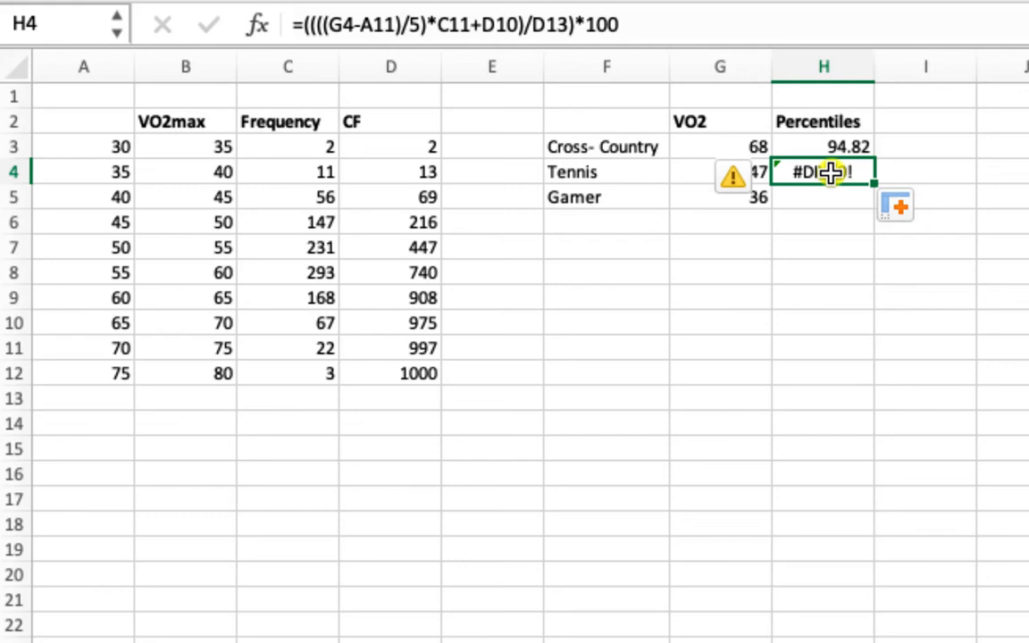
# Edit the copied H4 formula so Tennis references frequency C6 and cumulative D5
pyautogui.doubleClick(822, 172)
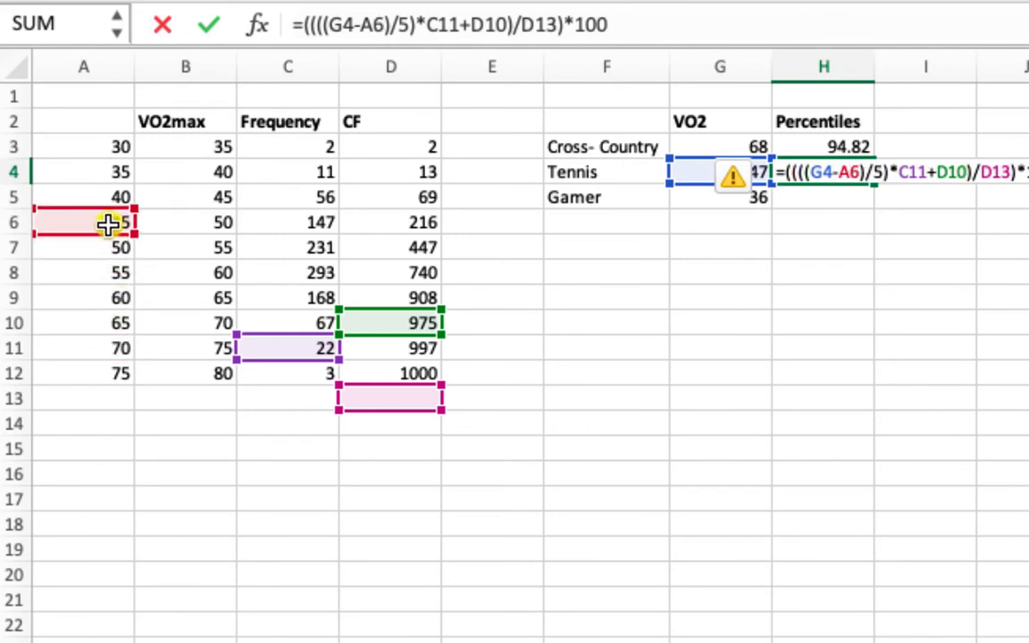
pyautogui.click(287, 272)
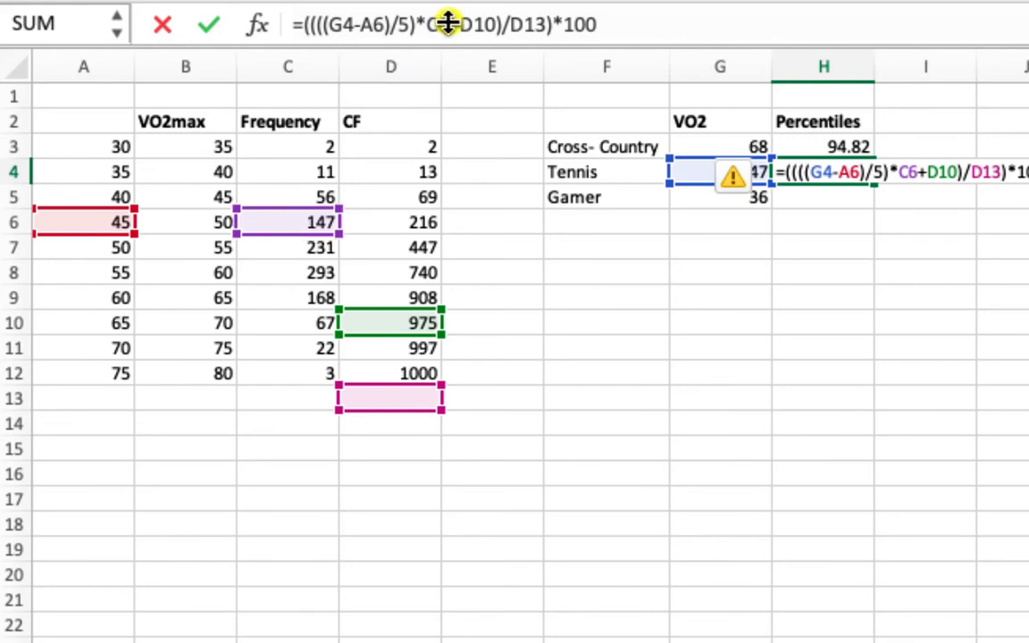
pyautogui.moveTo(387, 373)
pyautogui.write('2')
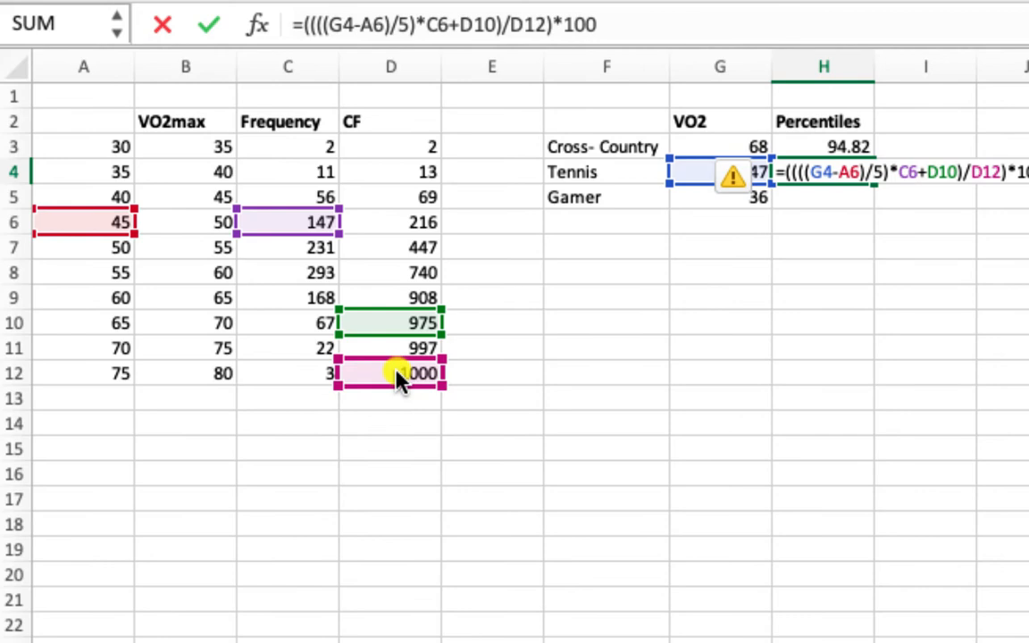
pyautogui.click(389, 222)
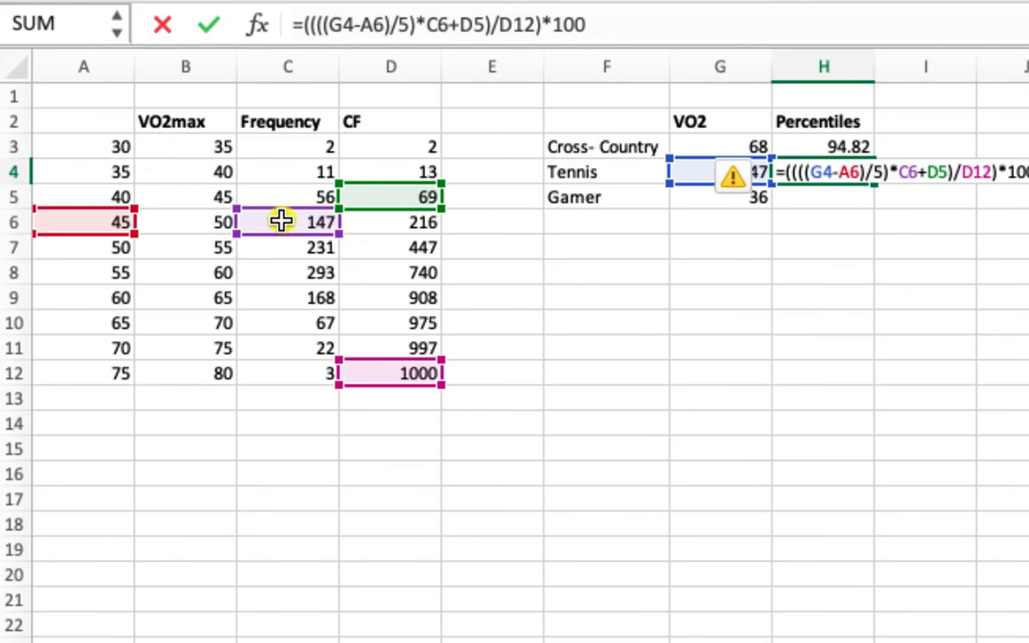
pyautogui.moveTo(282, 250)
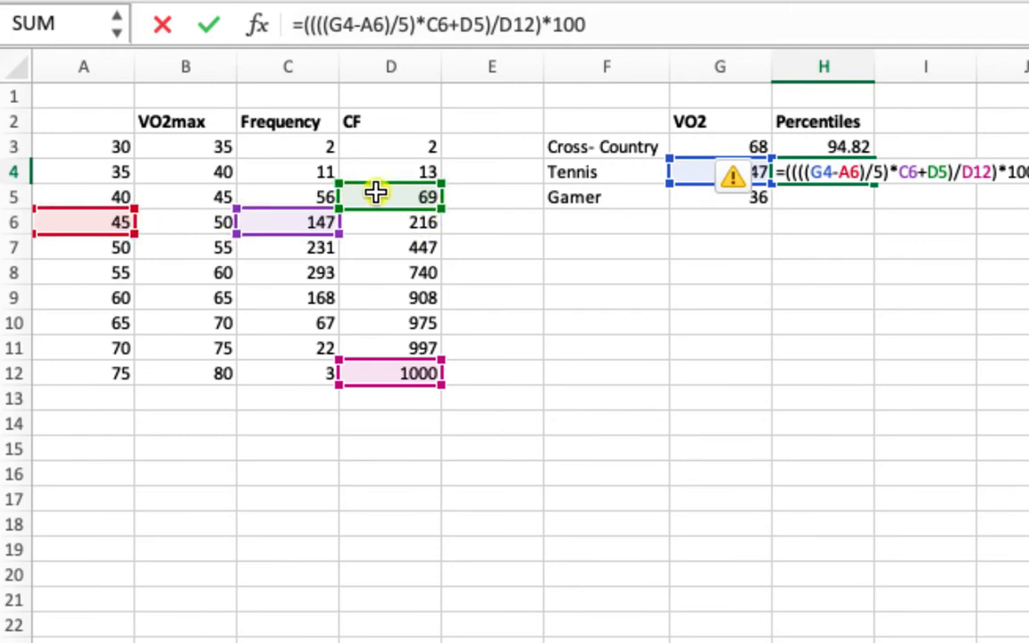
pyautogui.moveTo(389, 131)
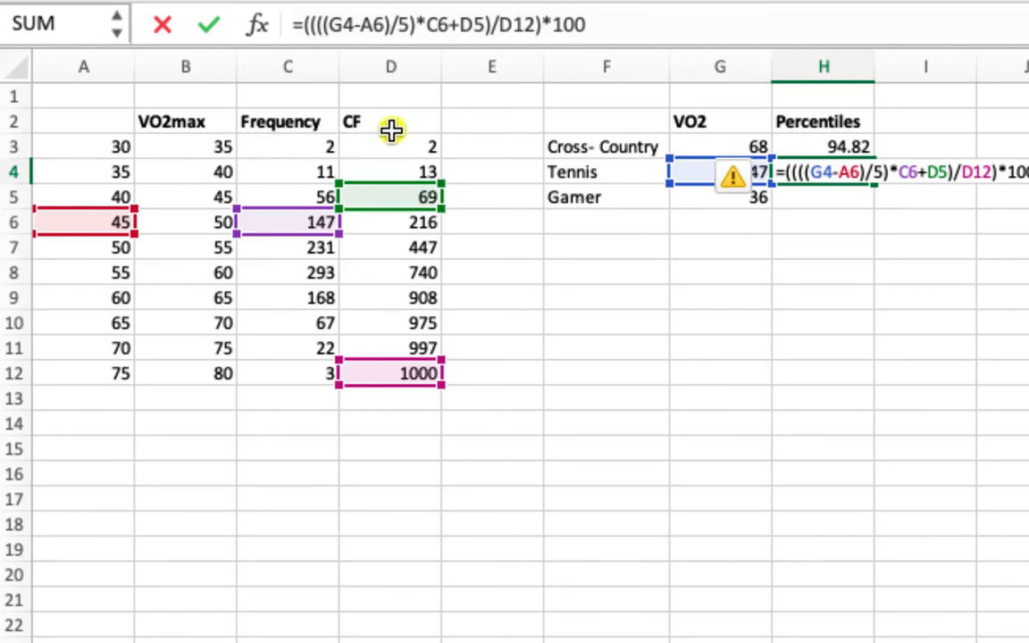
pyautogui.moveTo(397, 197)
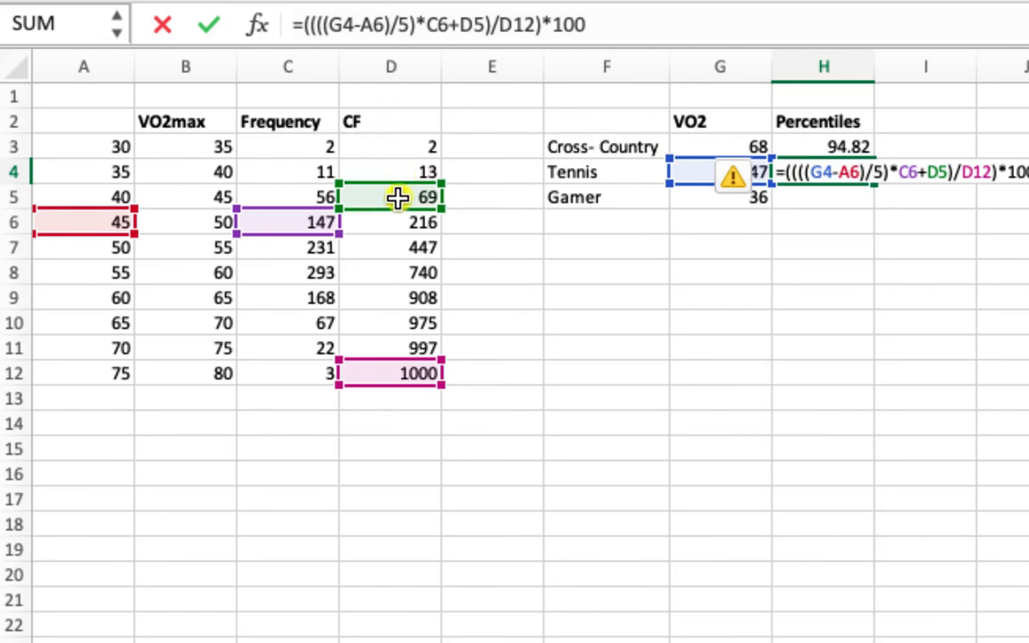
pyautogui.moveTo(390, 217)
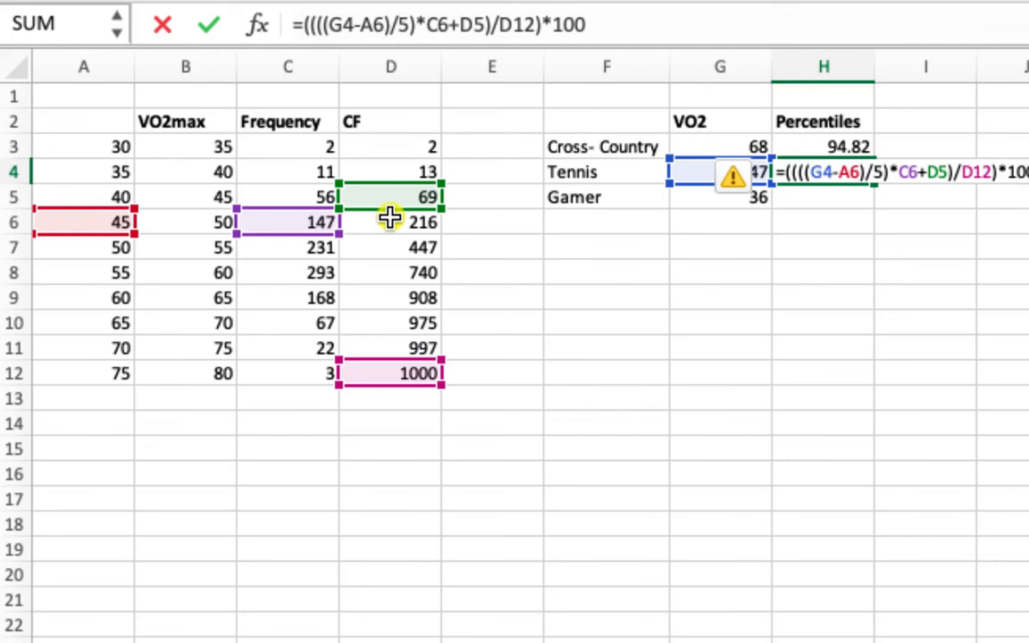
pyautogui.moveTo(414, 271)
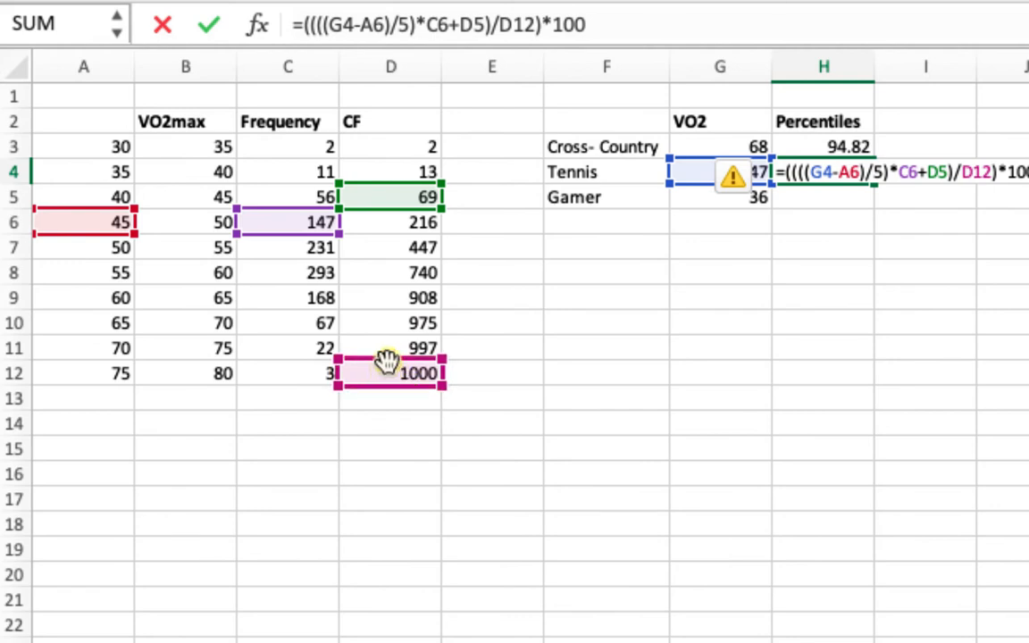
pyautogui.moveTo(402, 371)
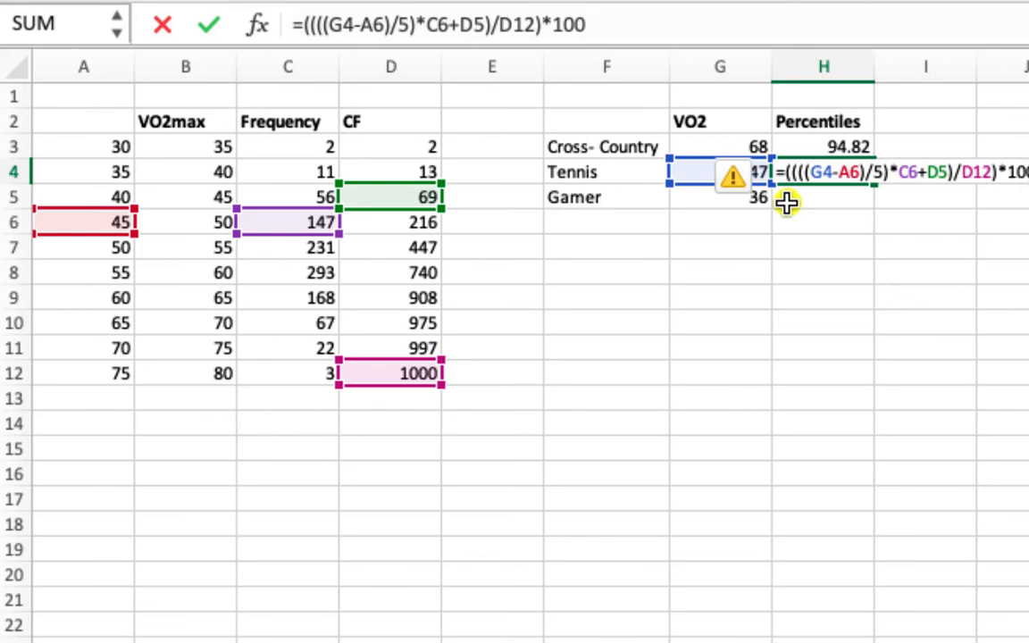
pyautogui.moveTo(843, 240)
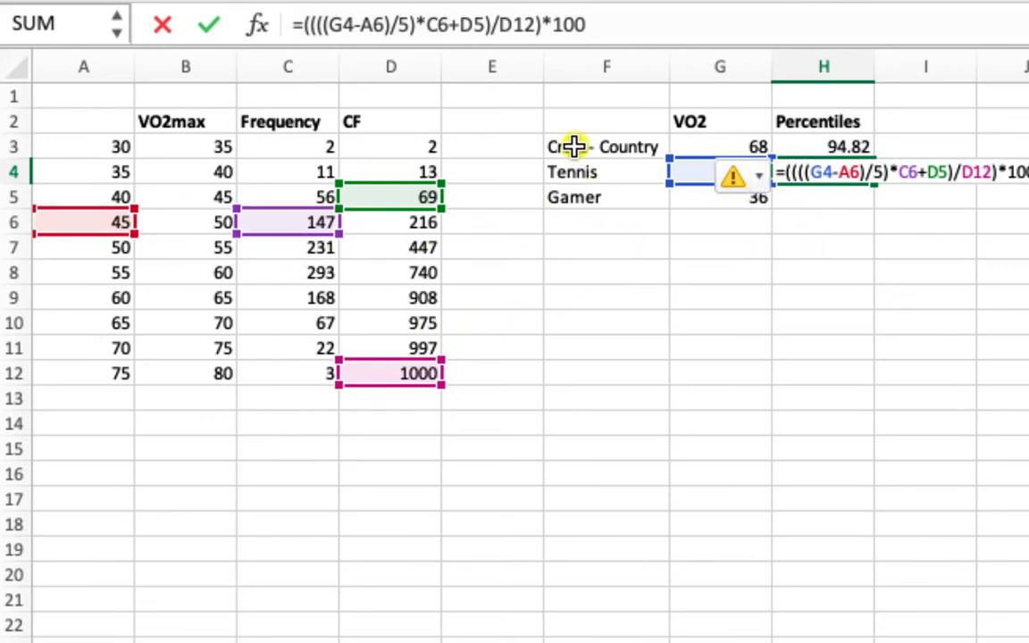
pyautogui.moveTo(704, 195)
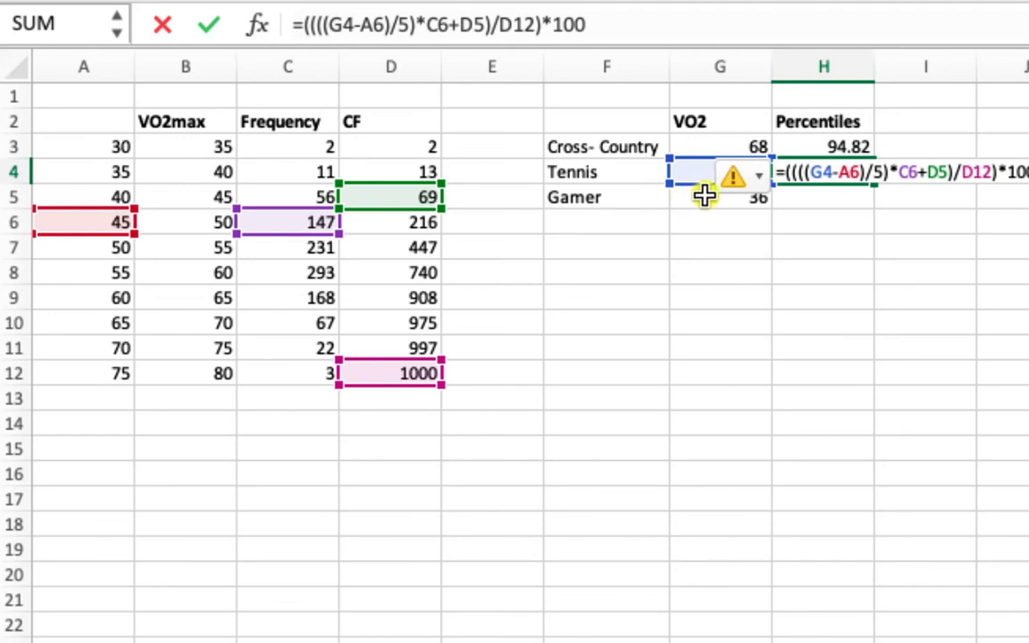
pyautogui.moveTo(736, 261)
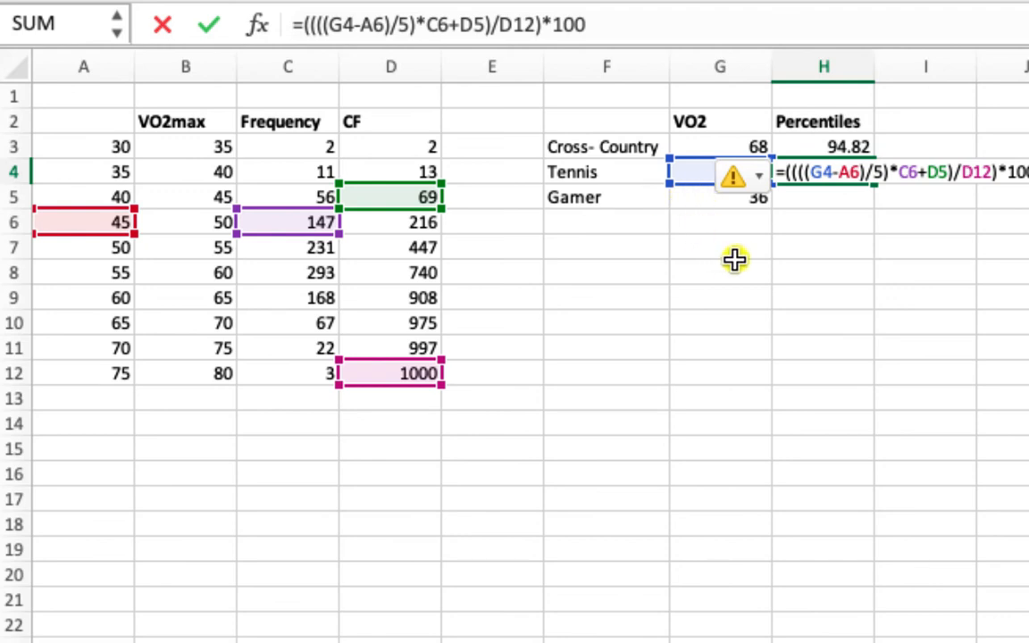
pyautogui.moveTo(628, 206)
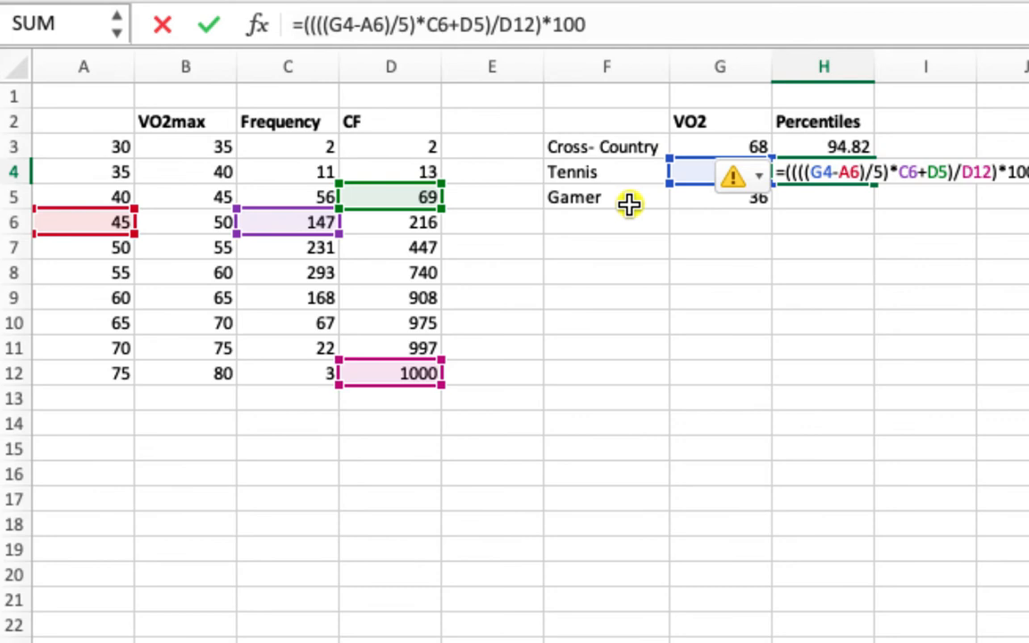
pyautogui.moveTo(636, 41)
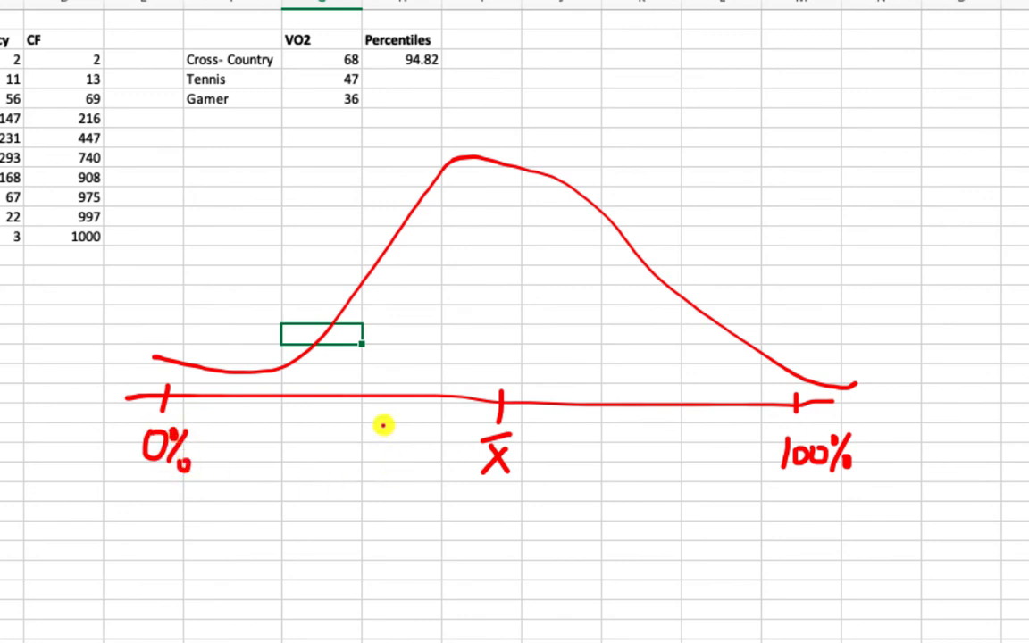
pyautogui.moveTo(418, 400)
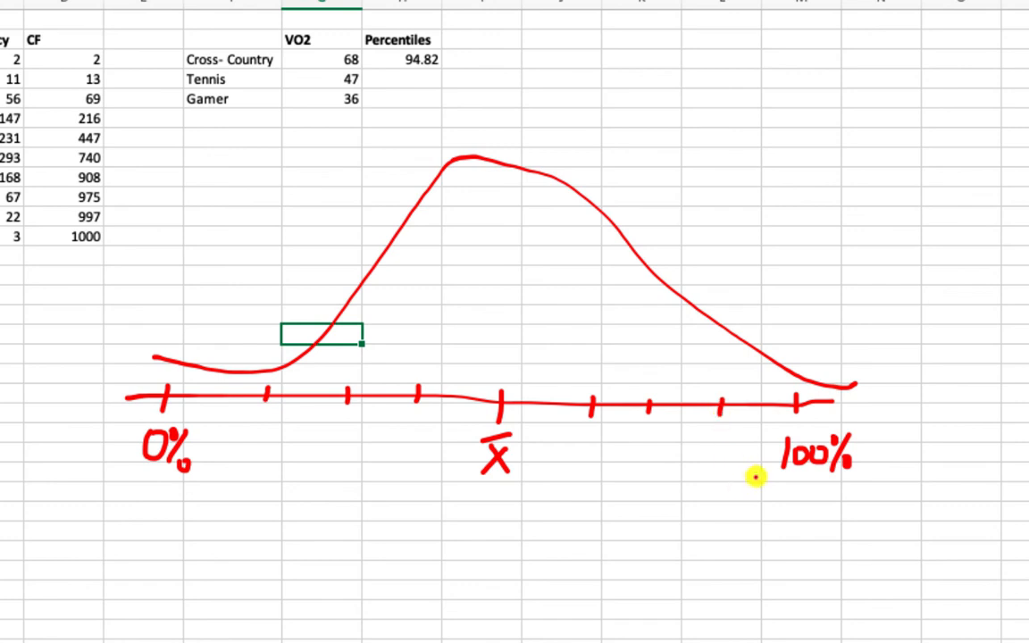
pyautogui.moveTo(345, 422)
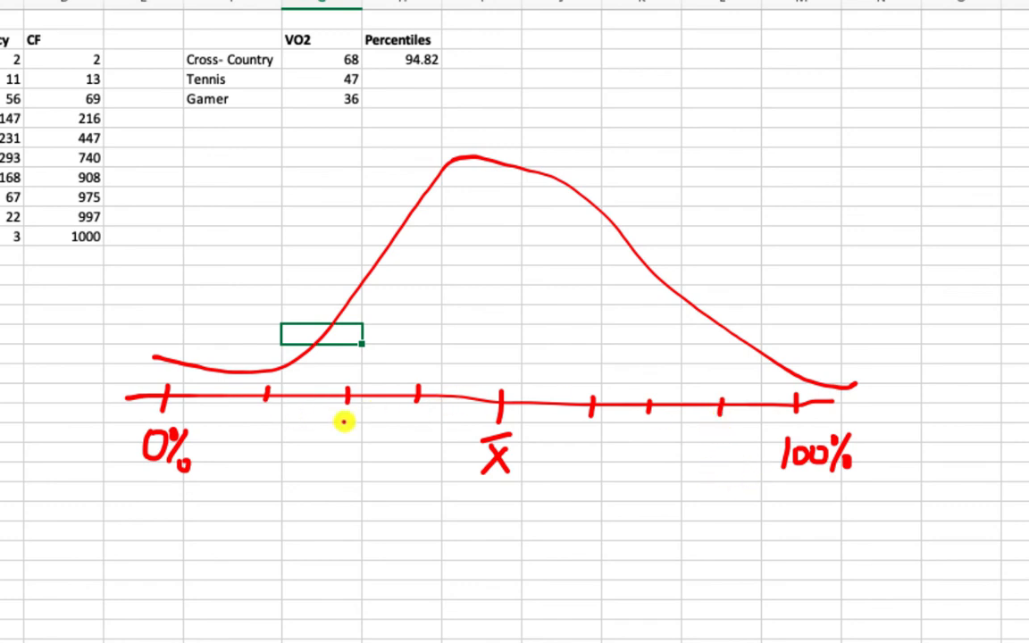
pyautogui.moveTo(287, 418)
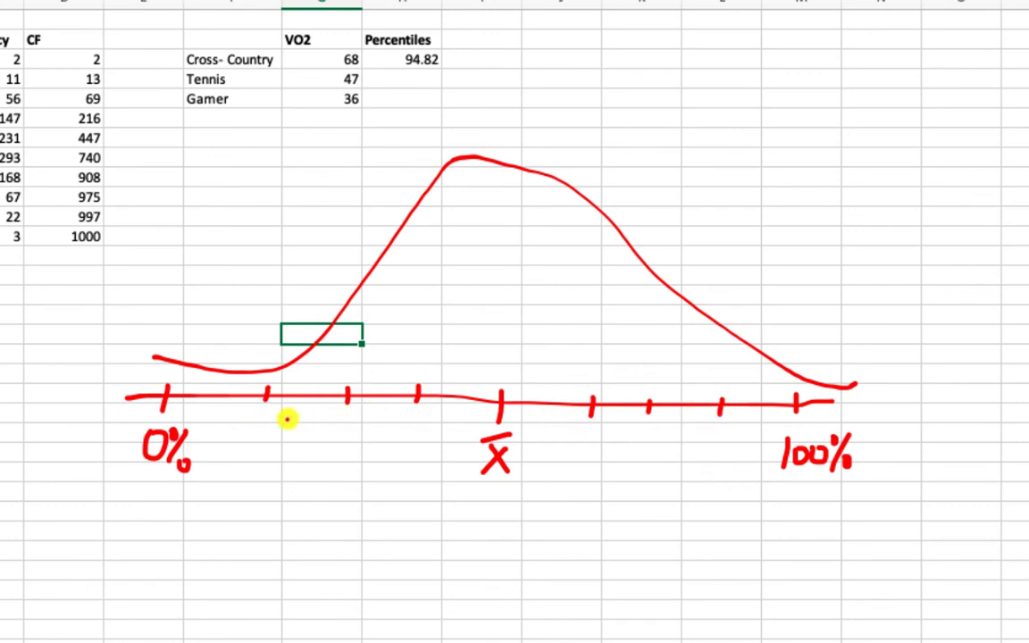
pyautogui.moveTo(366, 356)
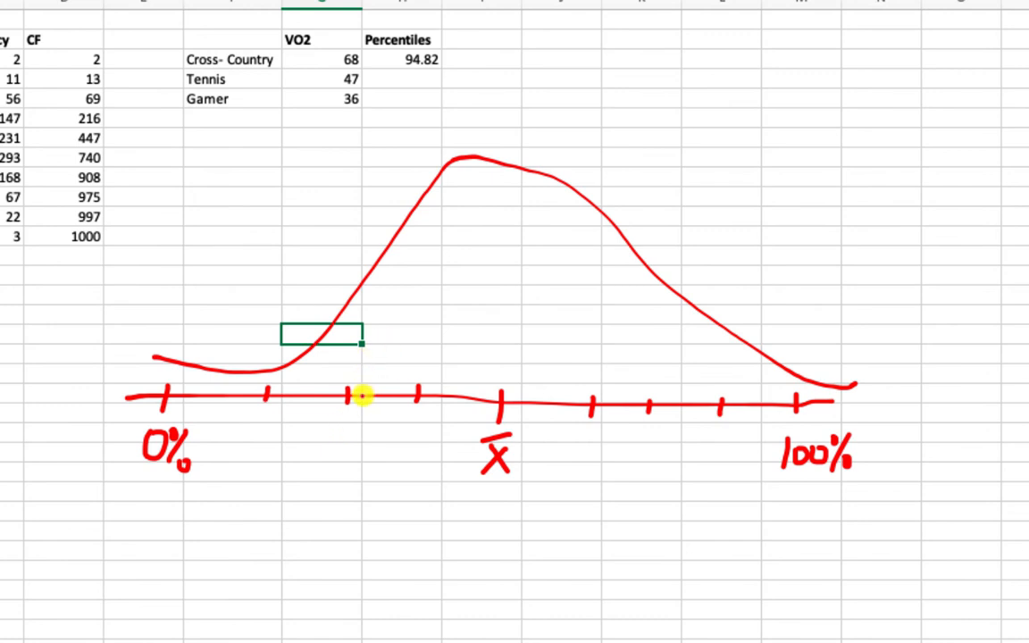
# Draw the left vertical boundary line of the central region under the bell curve
pyautogui.moveTo(361, 397); pyautogui.dragTo(368, 214)
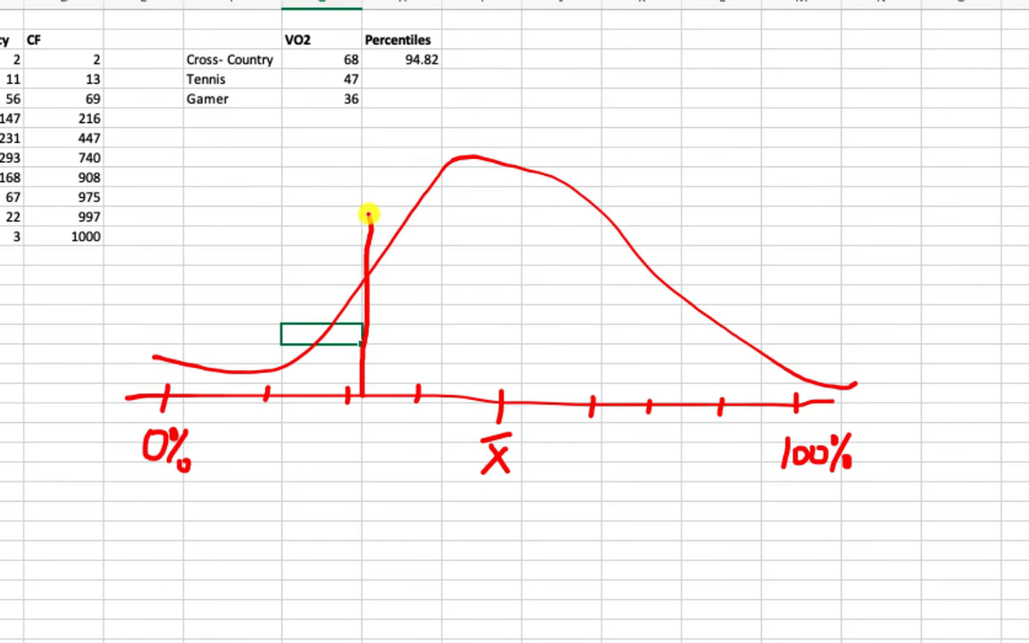
pyautogui.moveTo(702, 389)
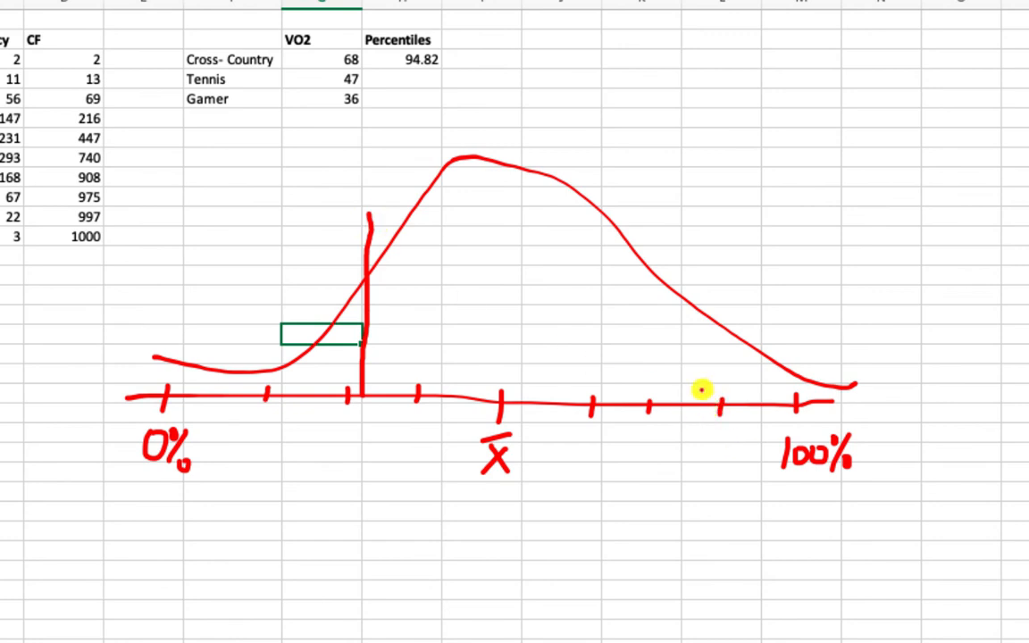
pyautogui.moveTo(643, 404)
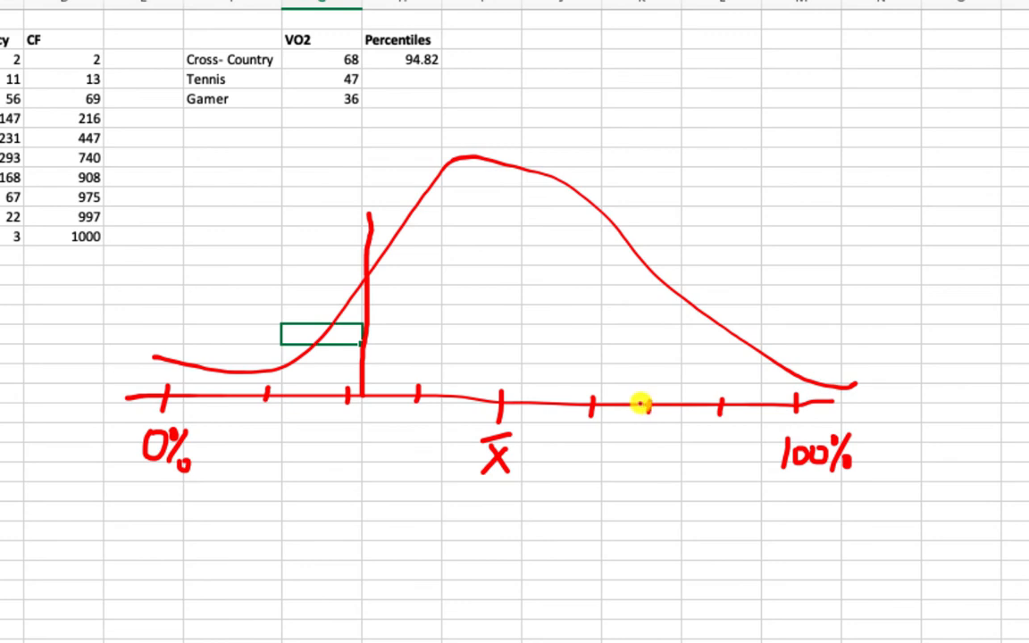
# Draw the right boundary line and hatch the central 95% region with green strokes
pyautogui.moveTo(643, 403); pyautogui.dragTo(643, 228)
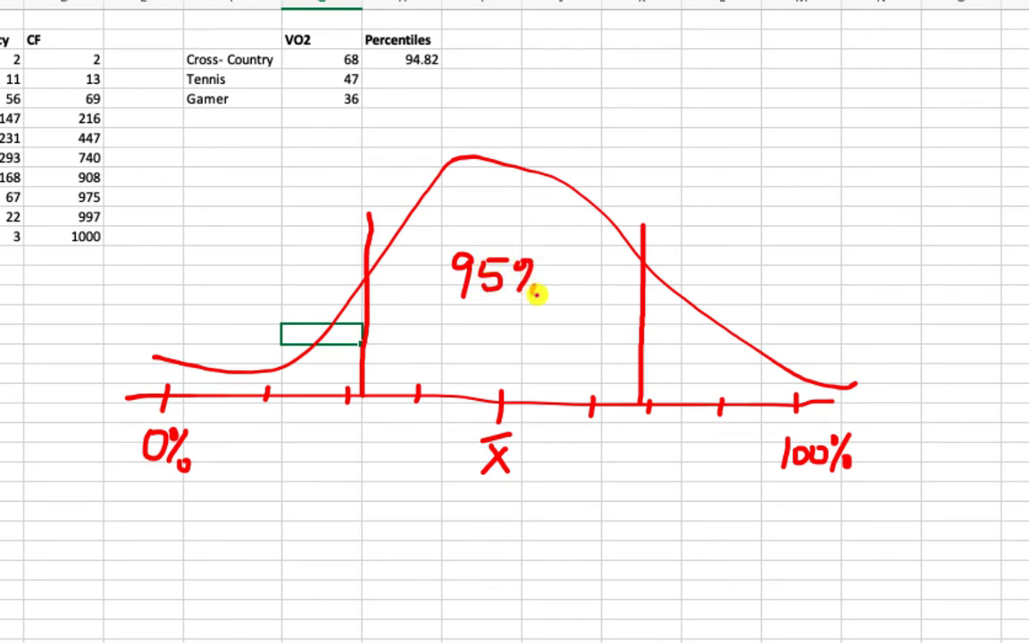
pyautogui.moveTo(391, 283)
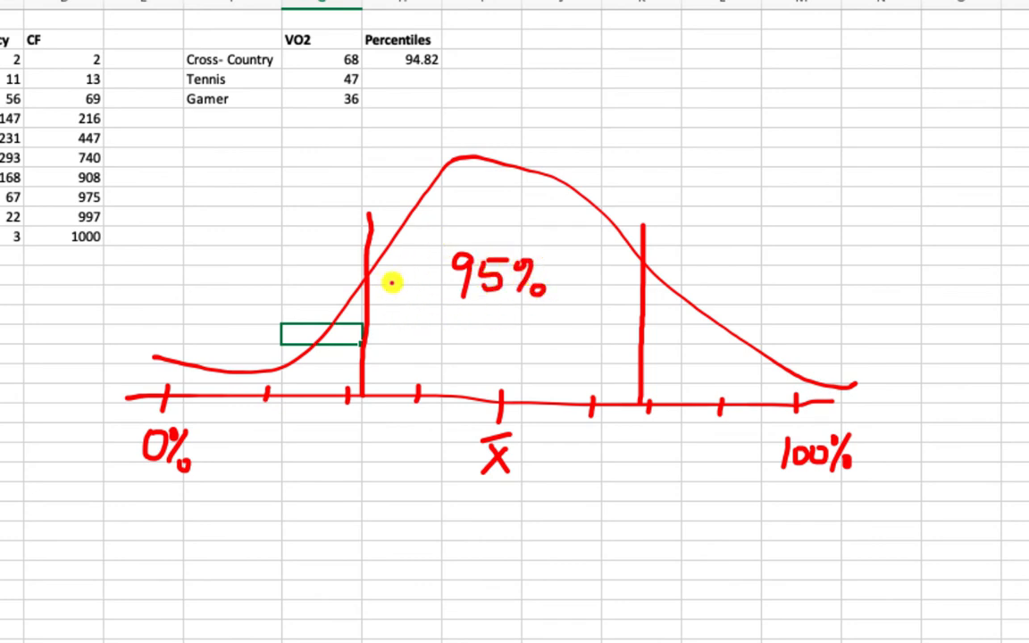
pyautogui.moveTo(393, 282)
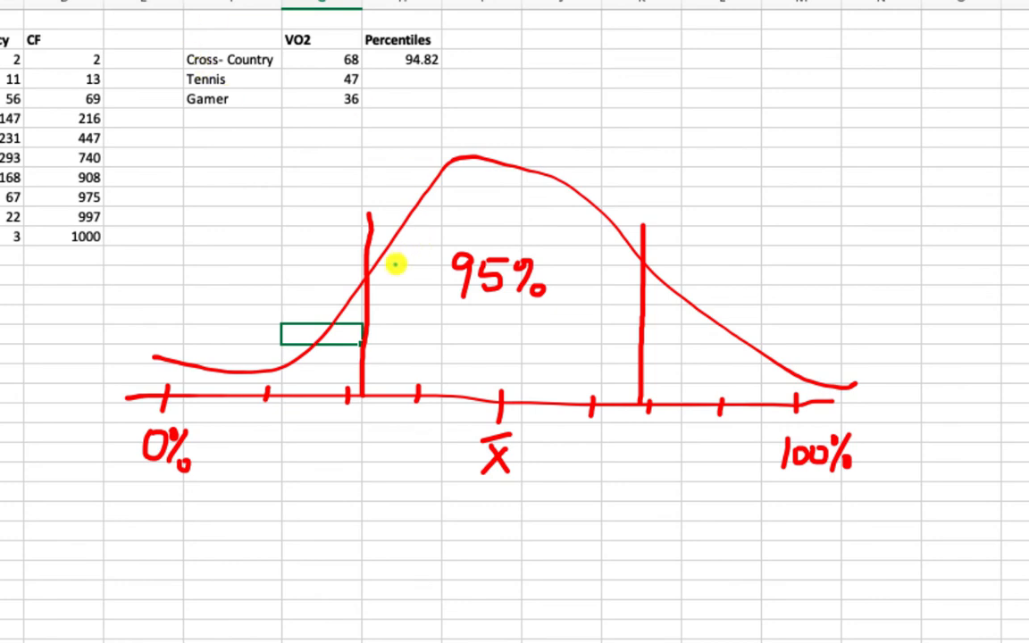
pyautogui.moveTo(384, 282); pyautogui.dragTo(539, 170)
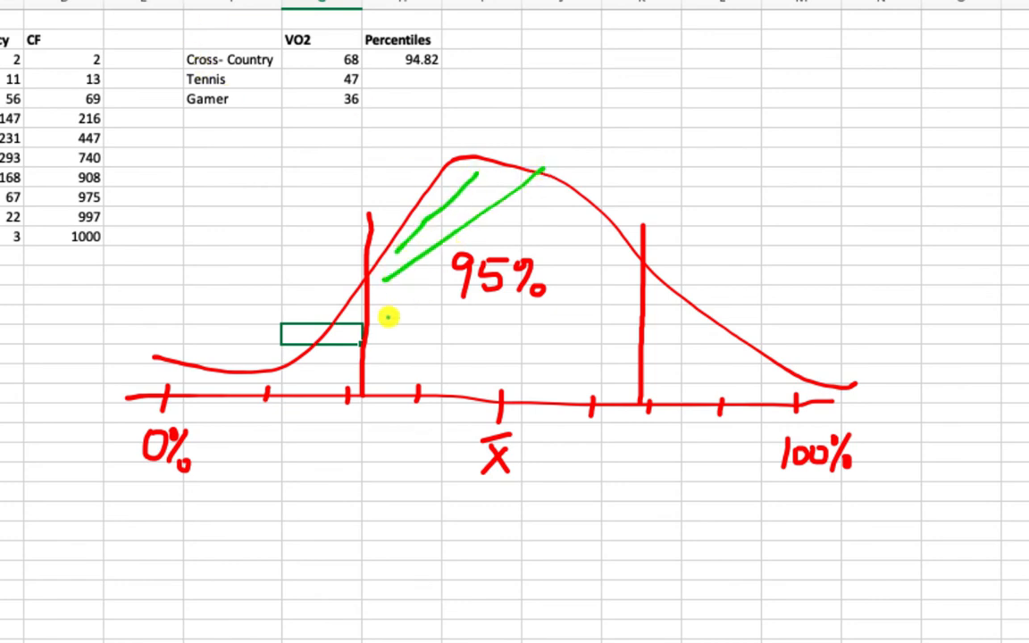
pyautogui.moveTo(384, 313); pyautogui.dragTo(456, 367)
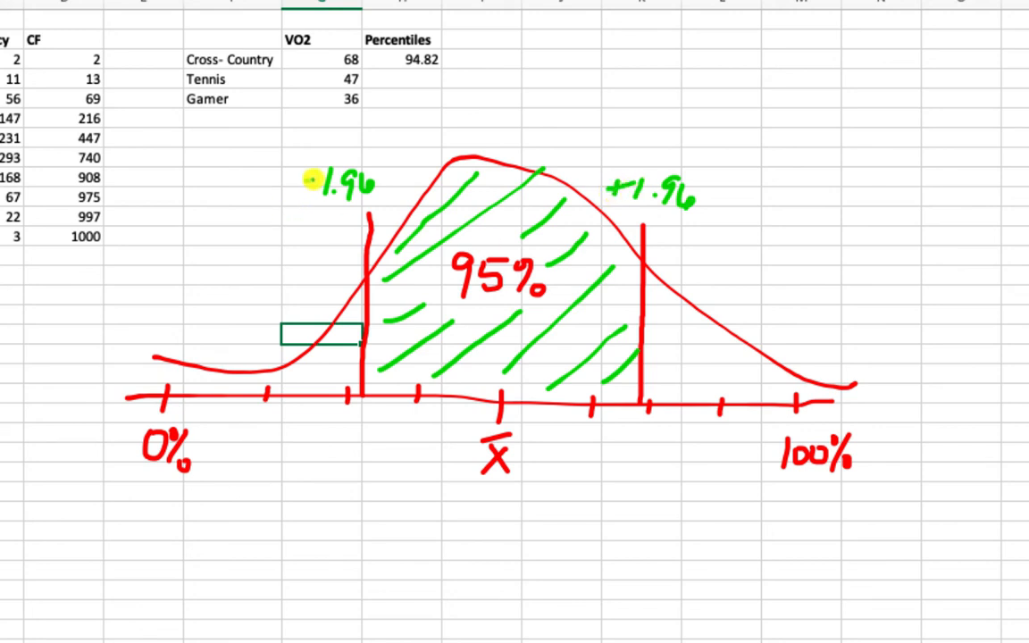
pyautogui.moveTo(289, 436)
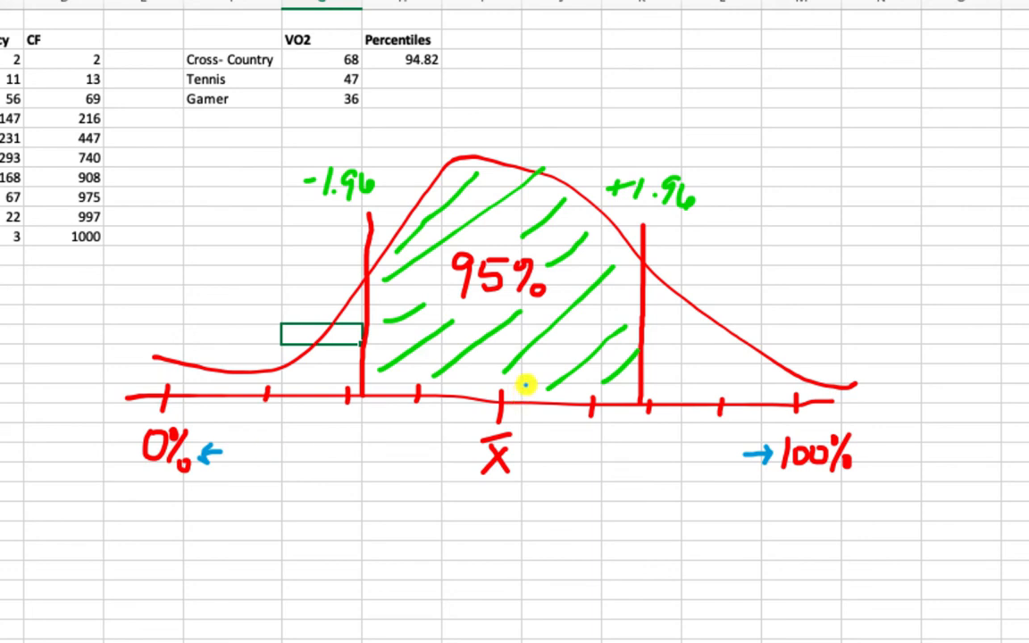
pyautogui.moveTo(150, 339)
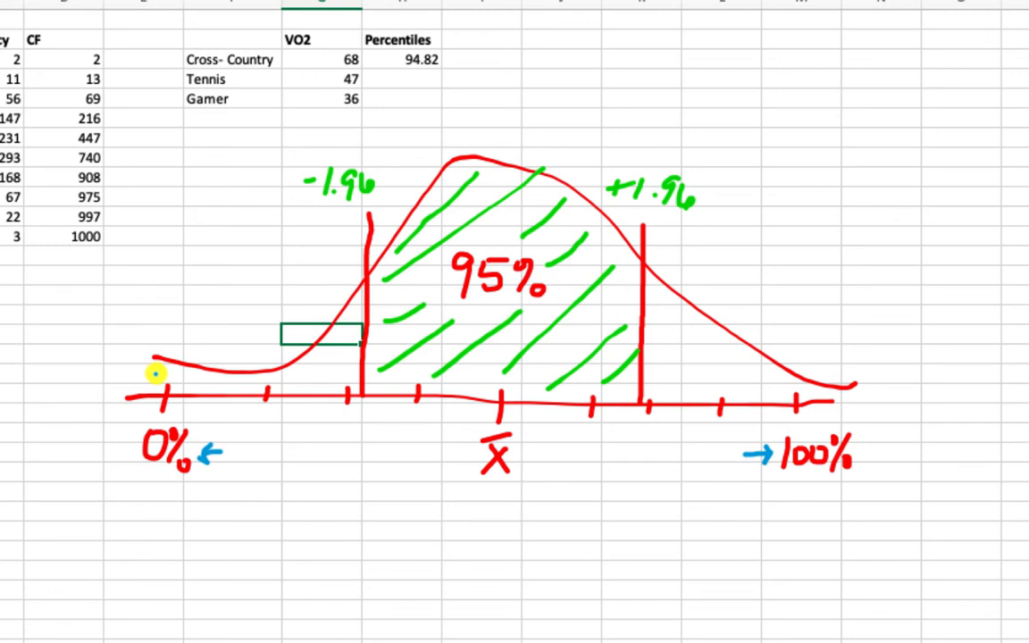
pyautogui.moveTo(267, 321)
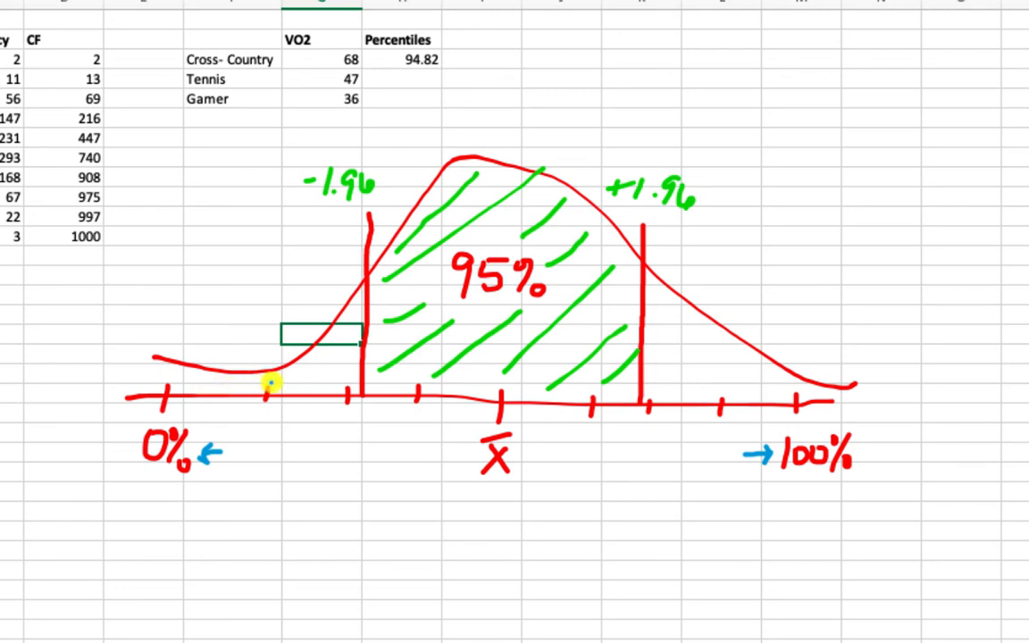
pyautogui.moveTo(343, 317)
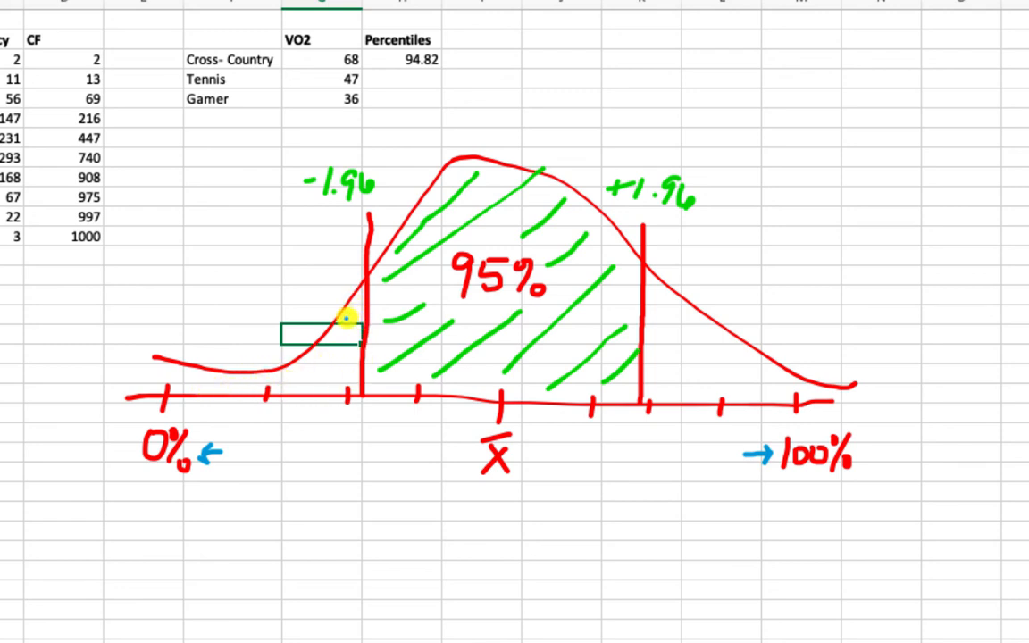
pyautogui.moveTo(229, 389)
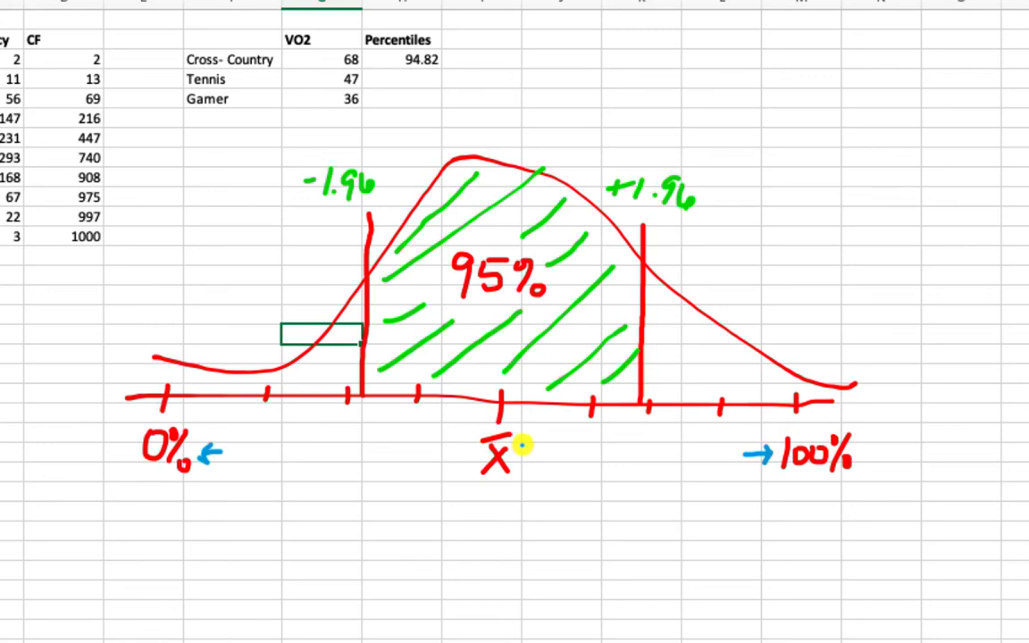
pyautogui.moveTo(521, 444)
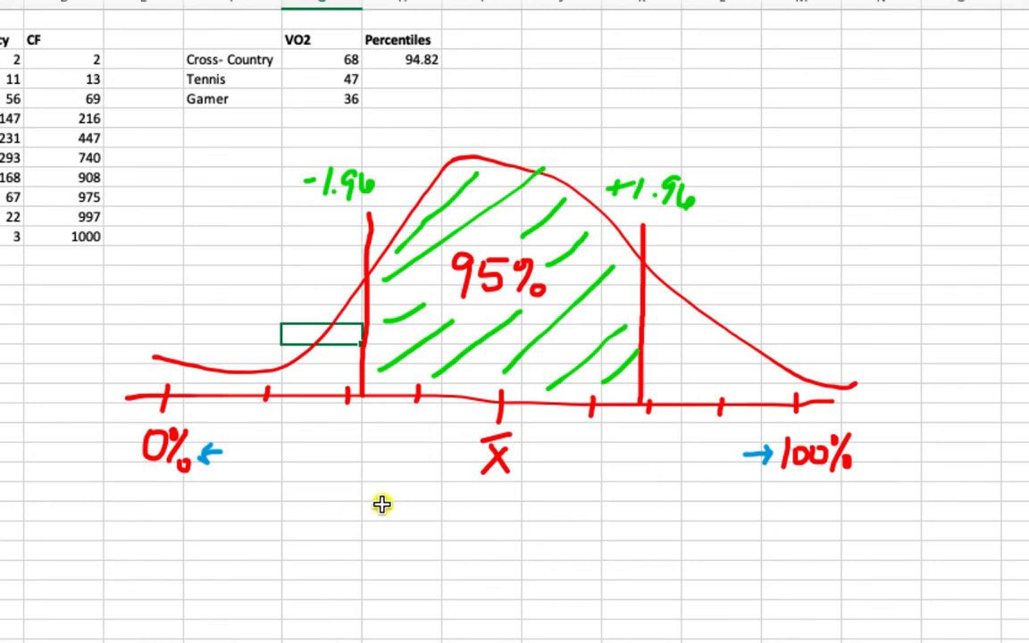
pyautogui.moveTo(282, 446)
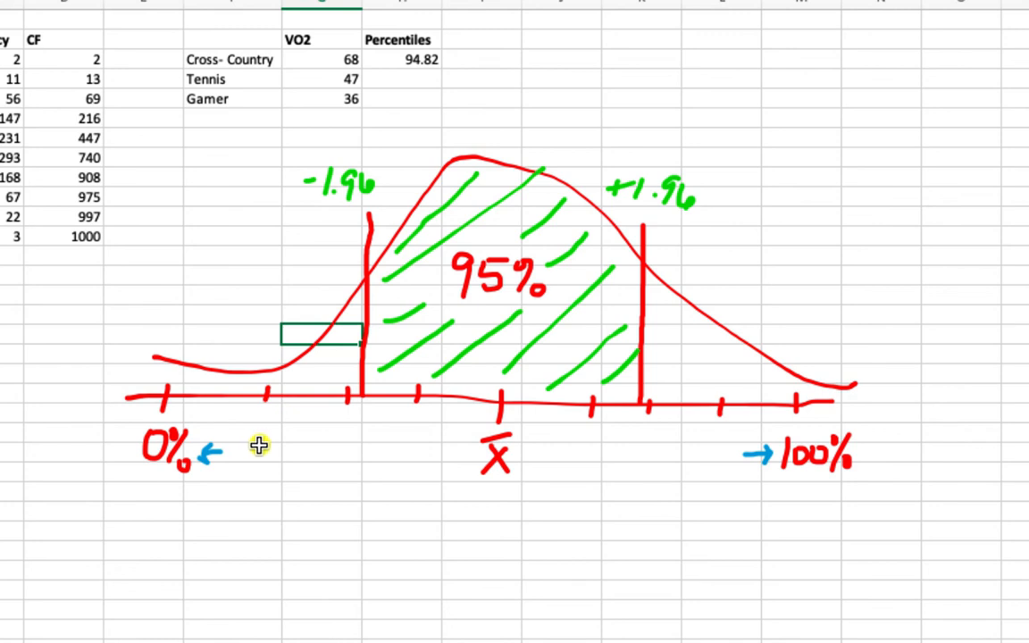
# Pick the Cross-Country VO2 value and select the percentile cells H3:H5 for all three athletes
pyautogui.click(241, 78)
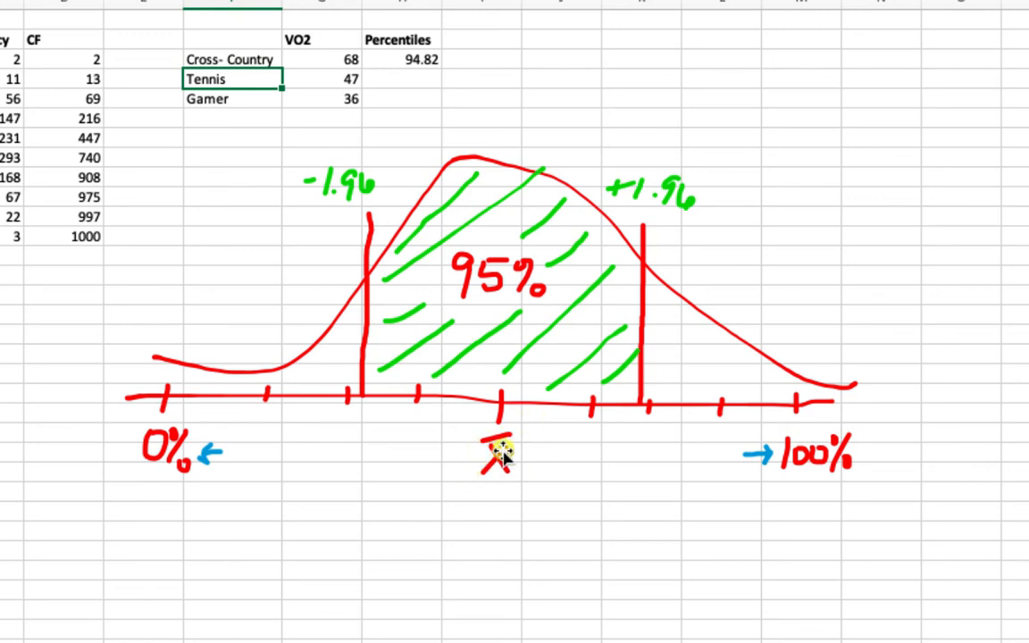
pyautogui.moveTo(300, 36)
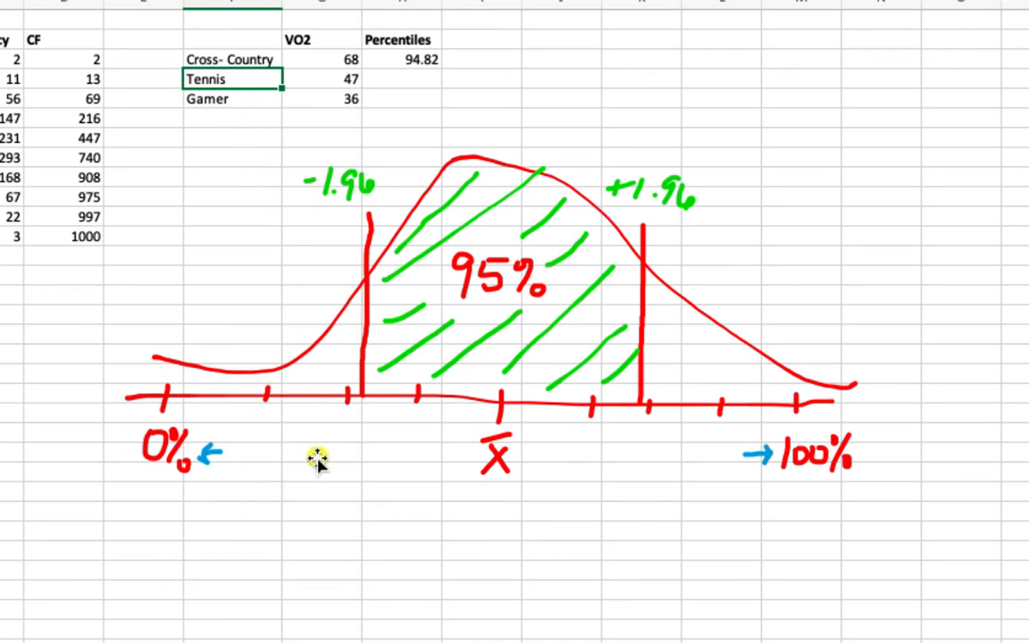
pyautogui.moveTo(258, 429)
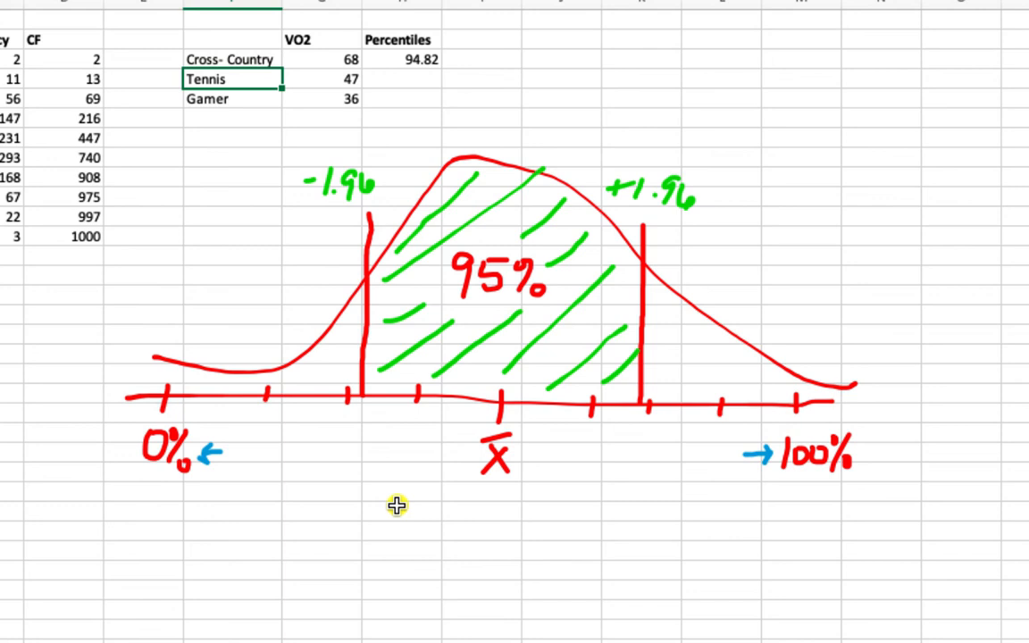
pyautogui.click(348, 59)
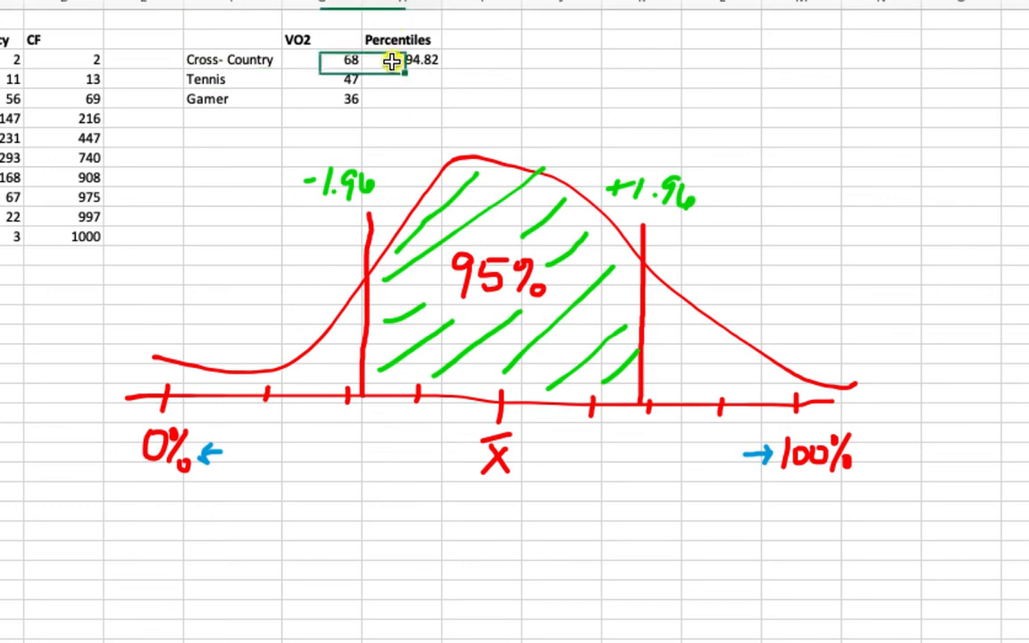
pyautogui.moveTo(400, 61); pyautogui.dragTo(400, 98)
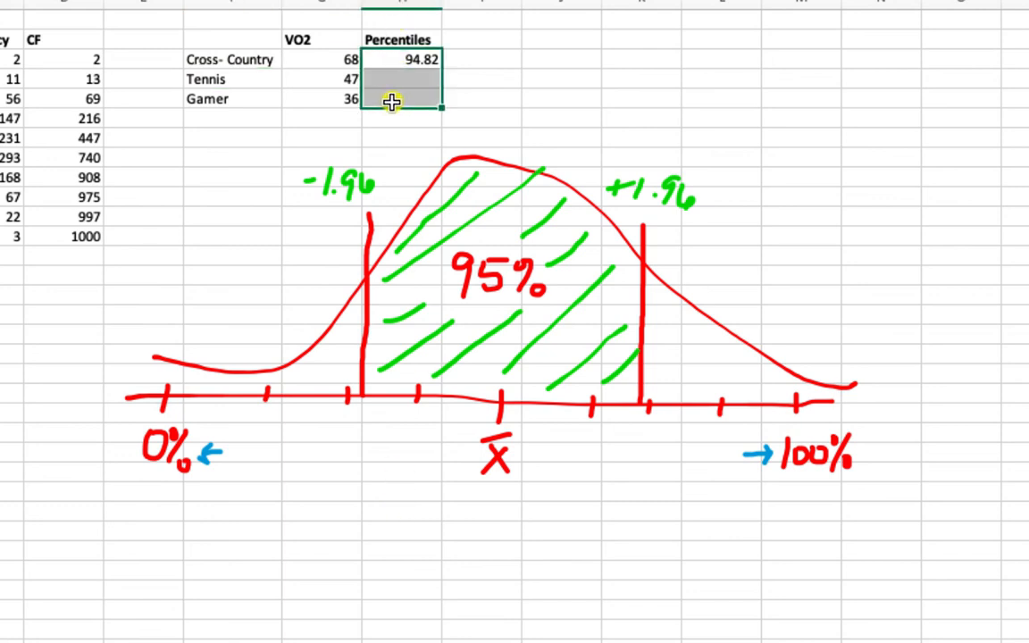